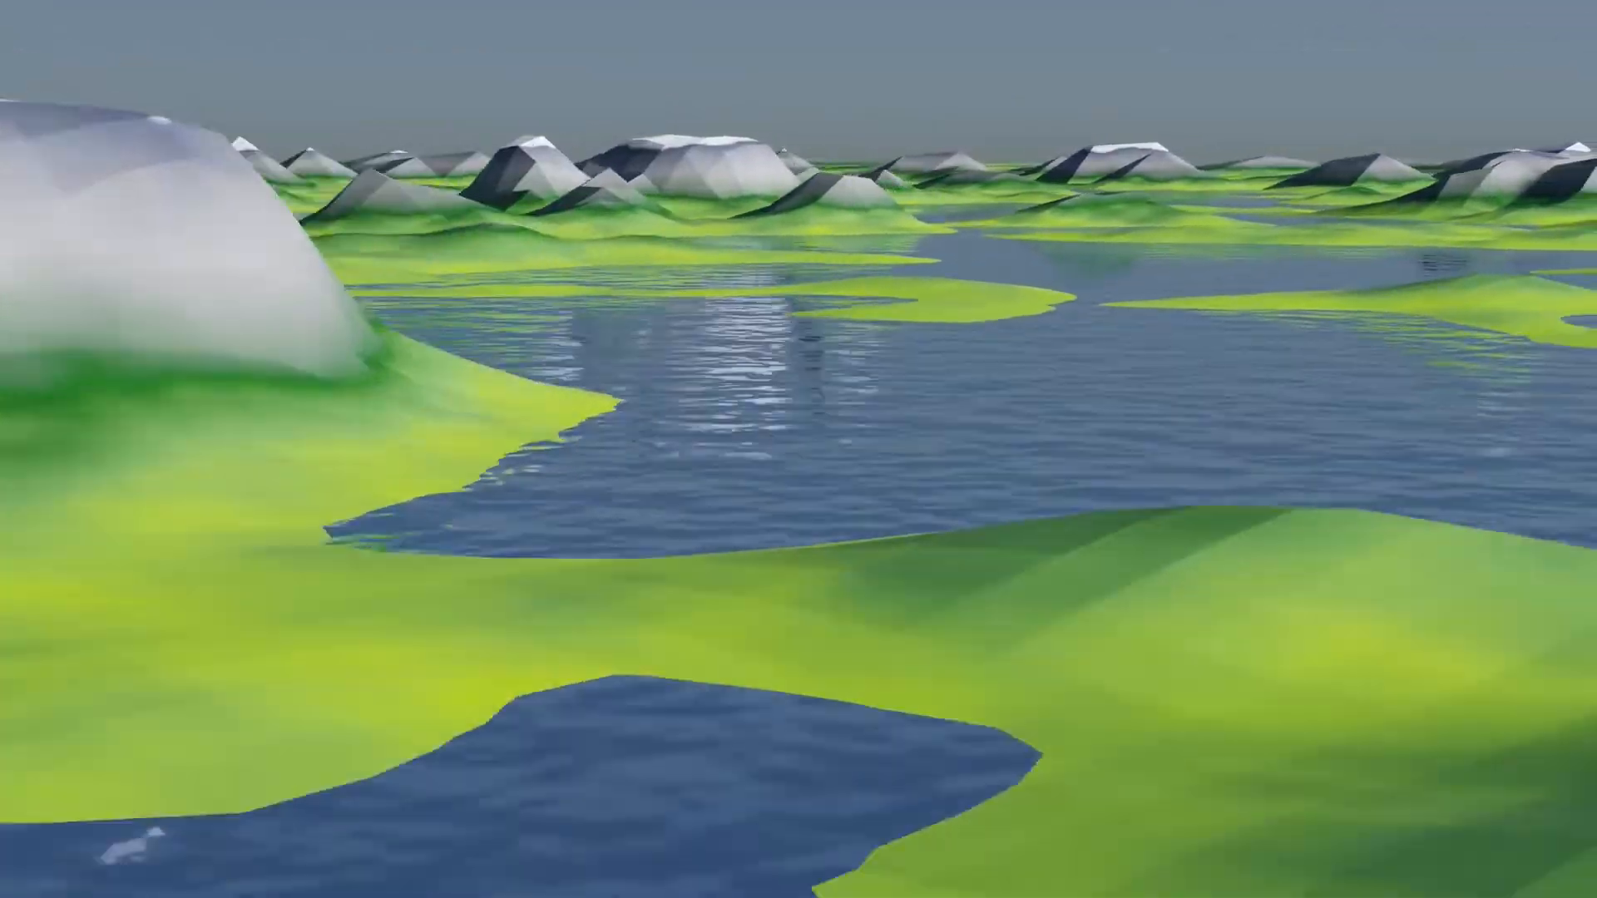
- Bring up the Add menu over the empty scene holding only the camera and light
{"action": "left_click", "coordinate": [219, 90]}
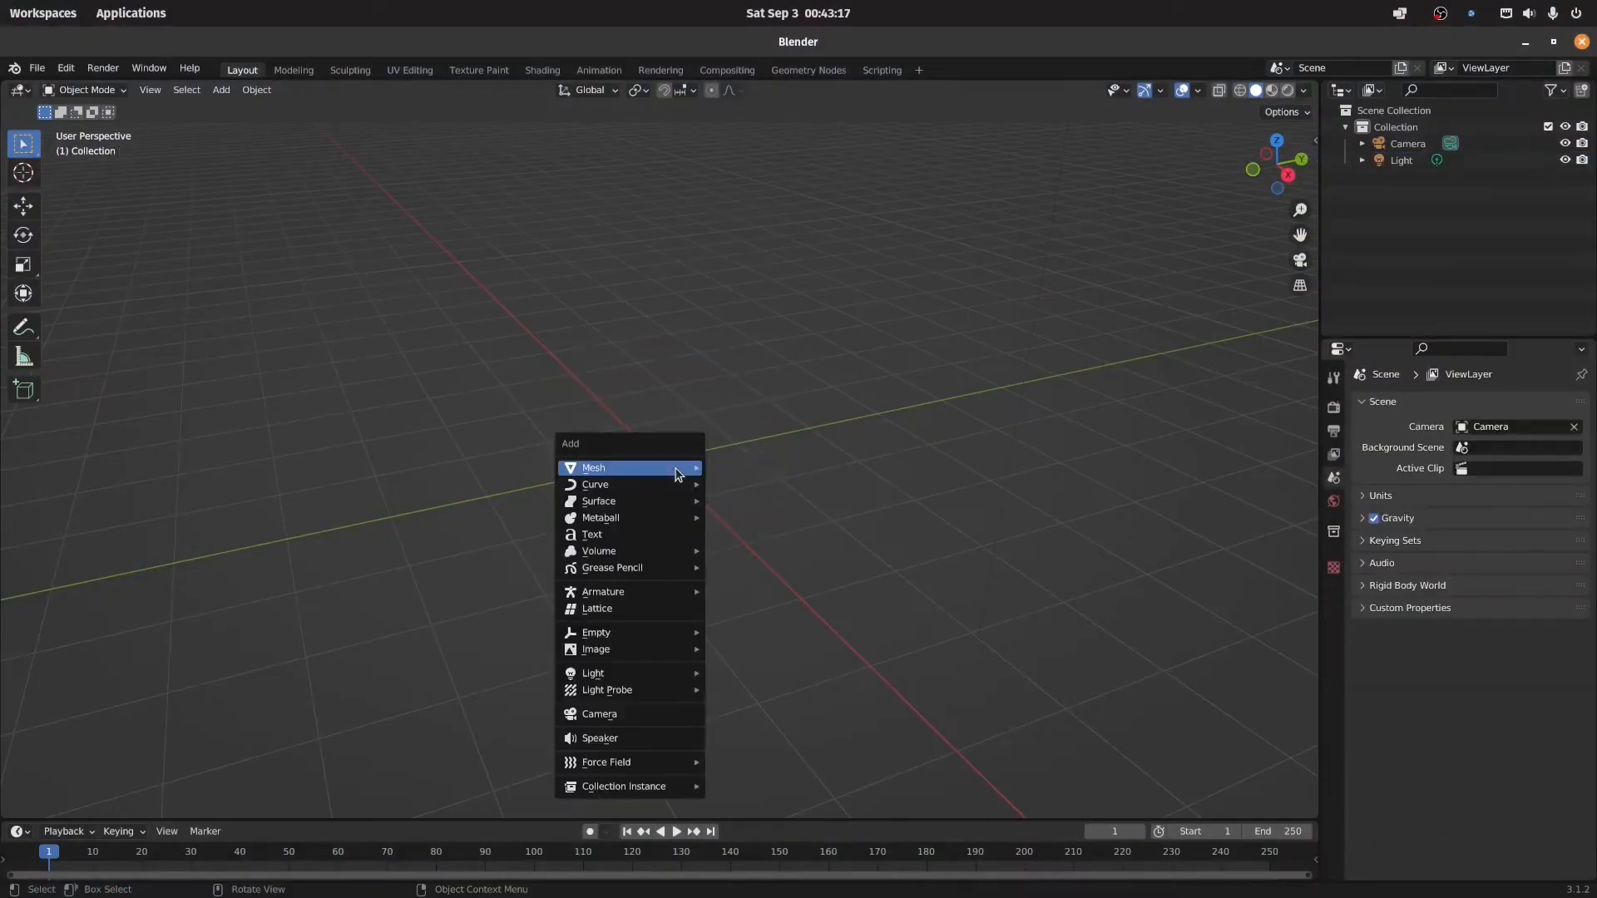
- Add a plane mesh, subdivide it with 20 cuts, scale it to fill the top view
{"action": "left_click", "coordinate": [592, 468]}
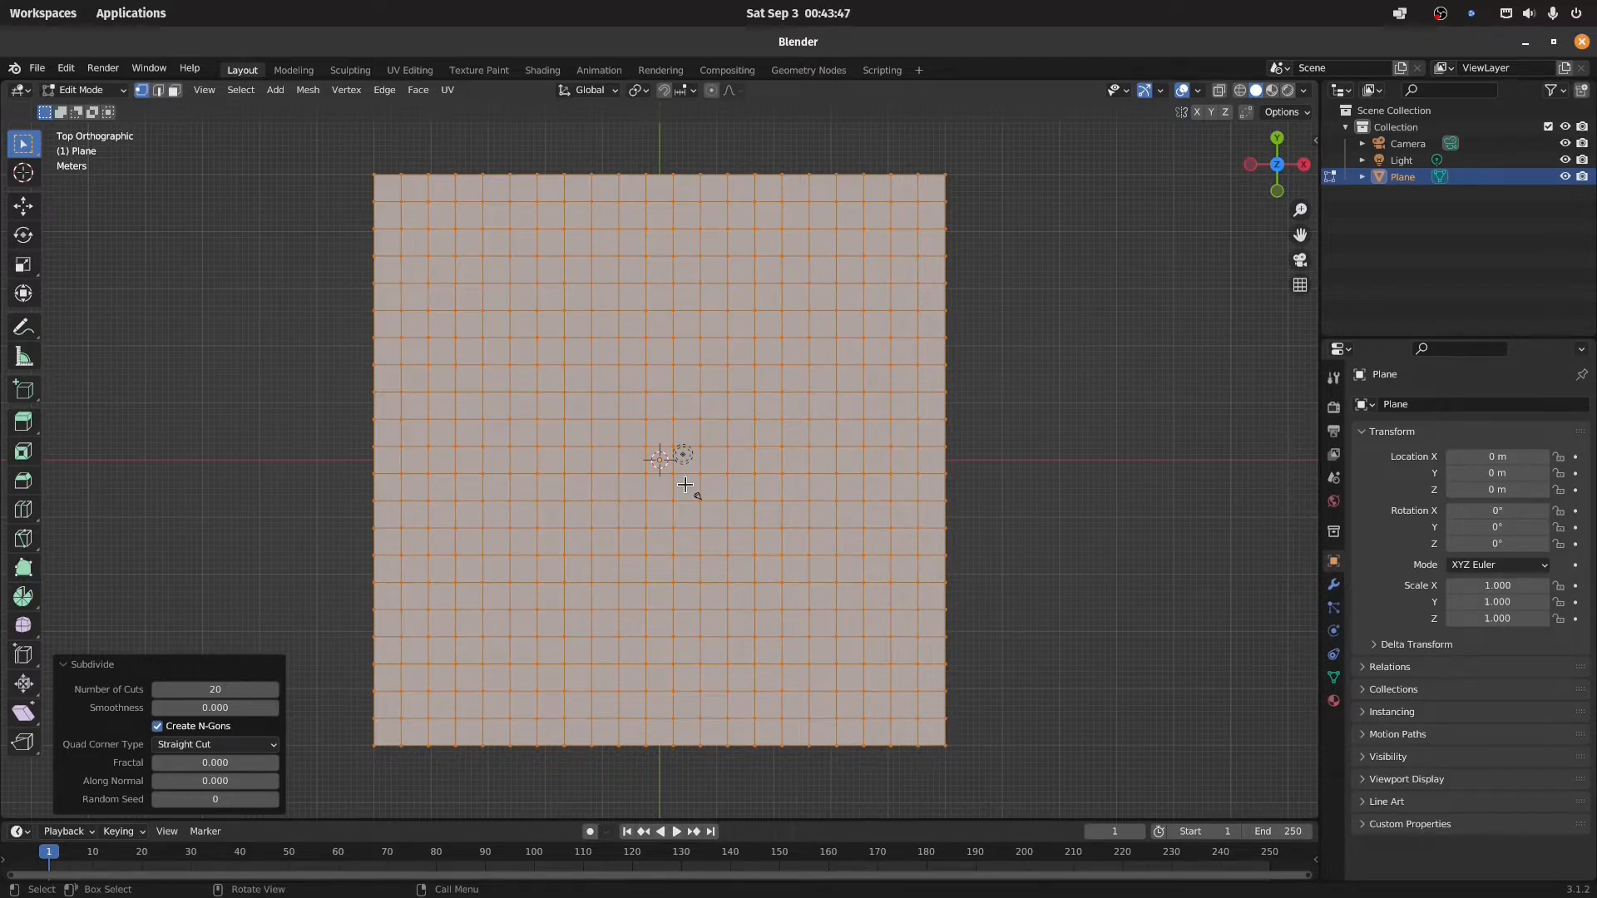
{"action": "key", "text": "Tab"}
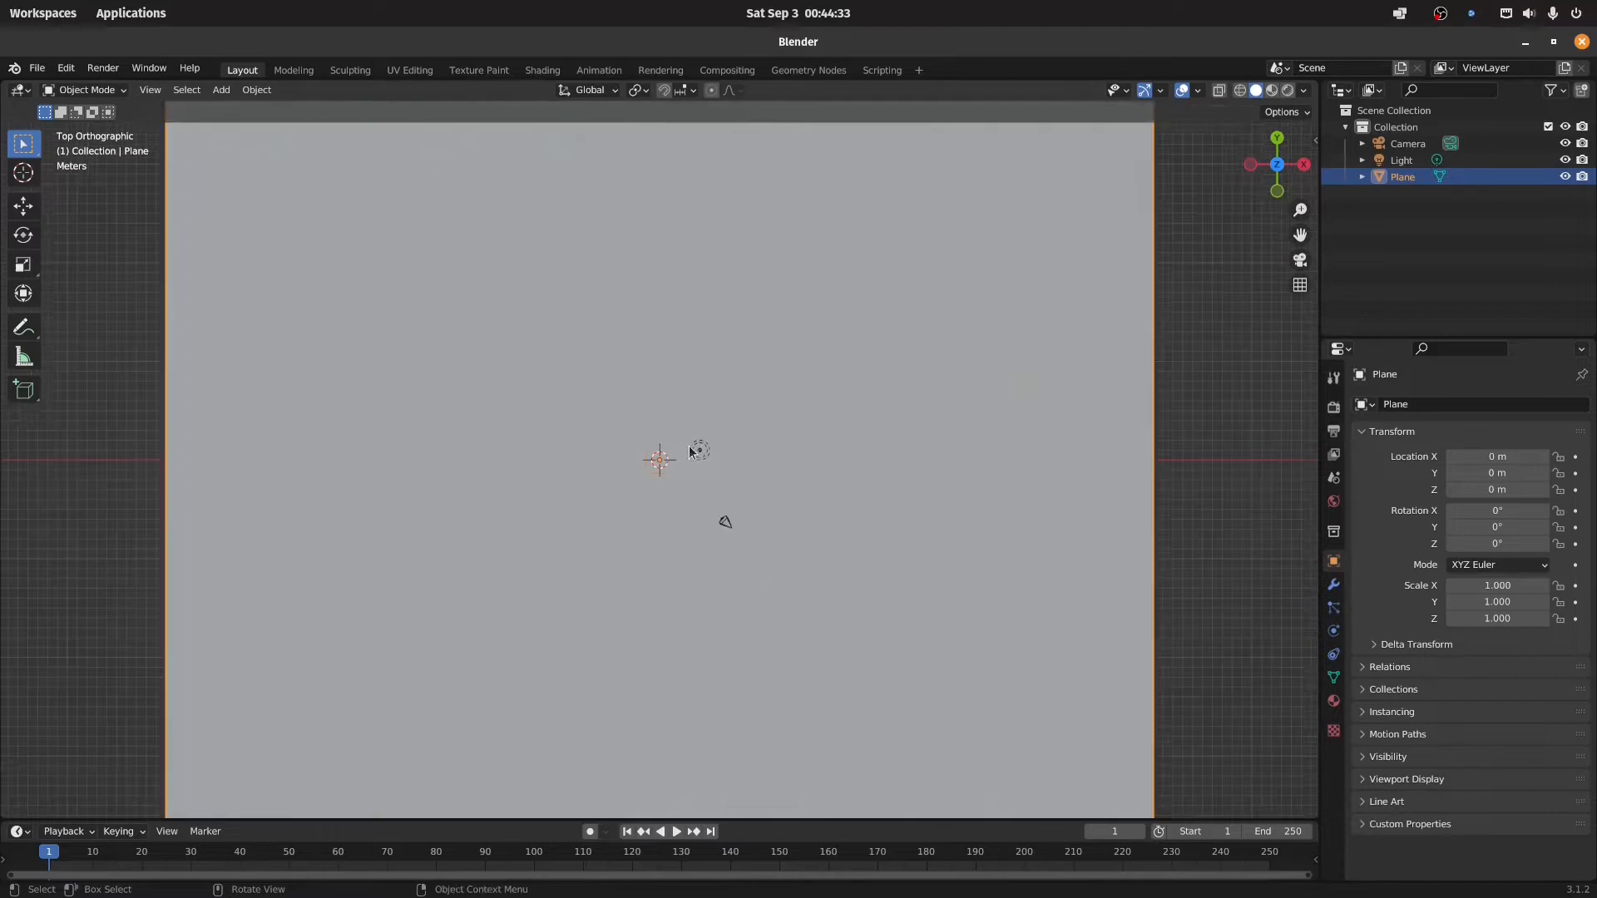
- Create a new Geometry Nodes modifier and node tree on the plane
{"action": "left_click_drag", "start_coordinate": [662, 448], "coordinate": [773, 397]}
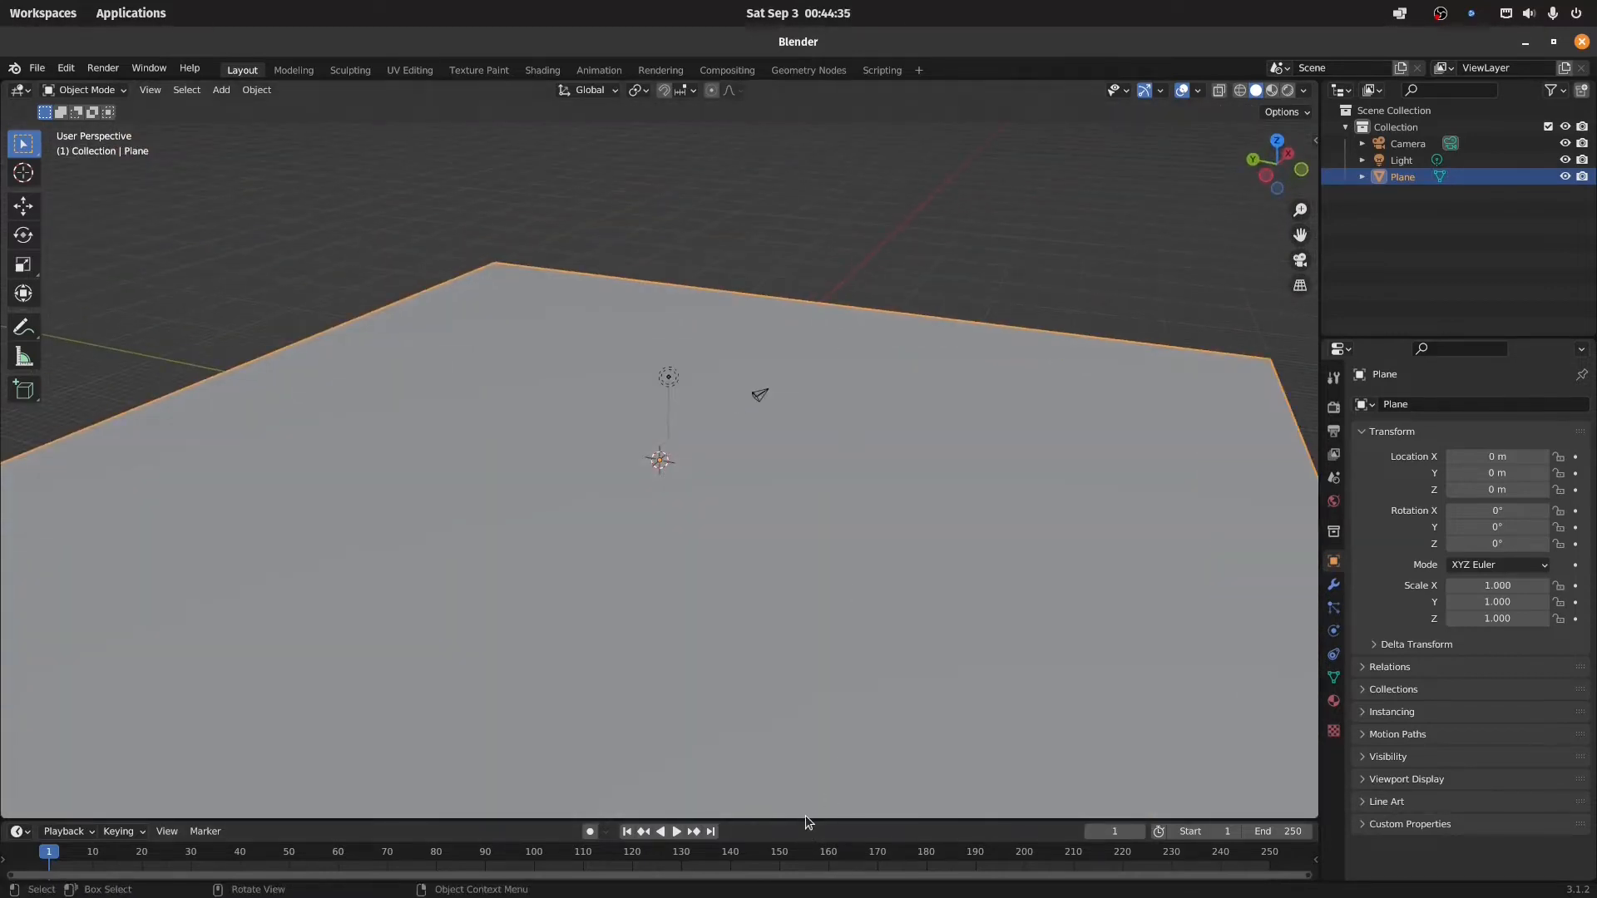
{"action": "left_click", "coordinate": [17, 555]}
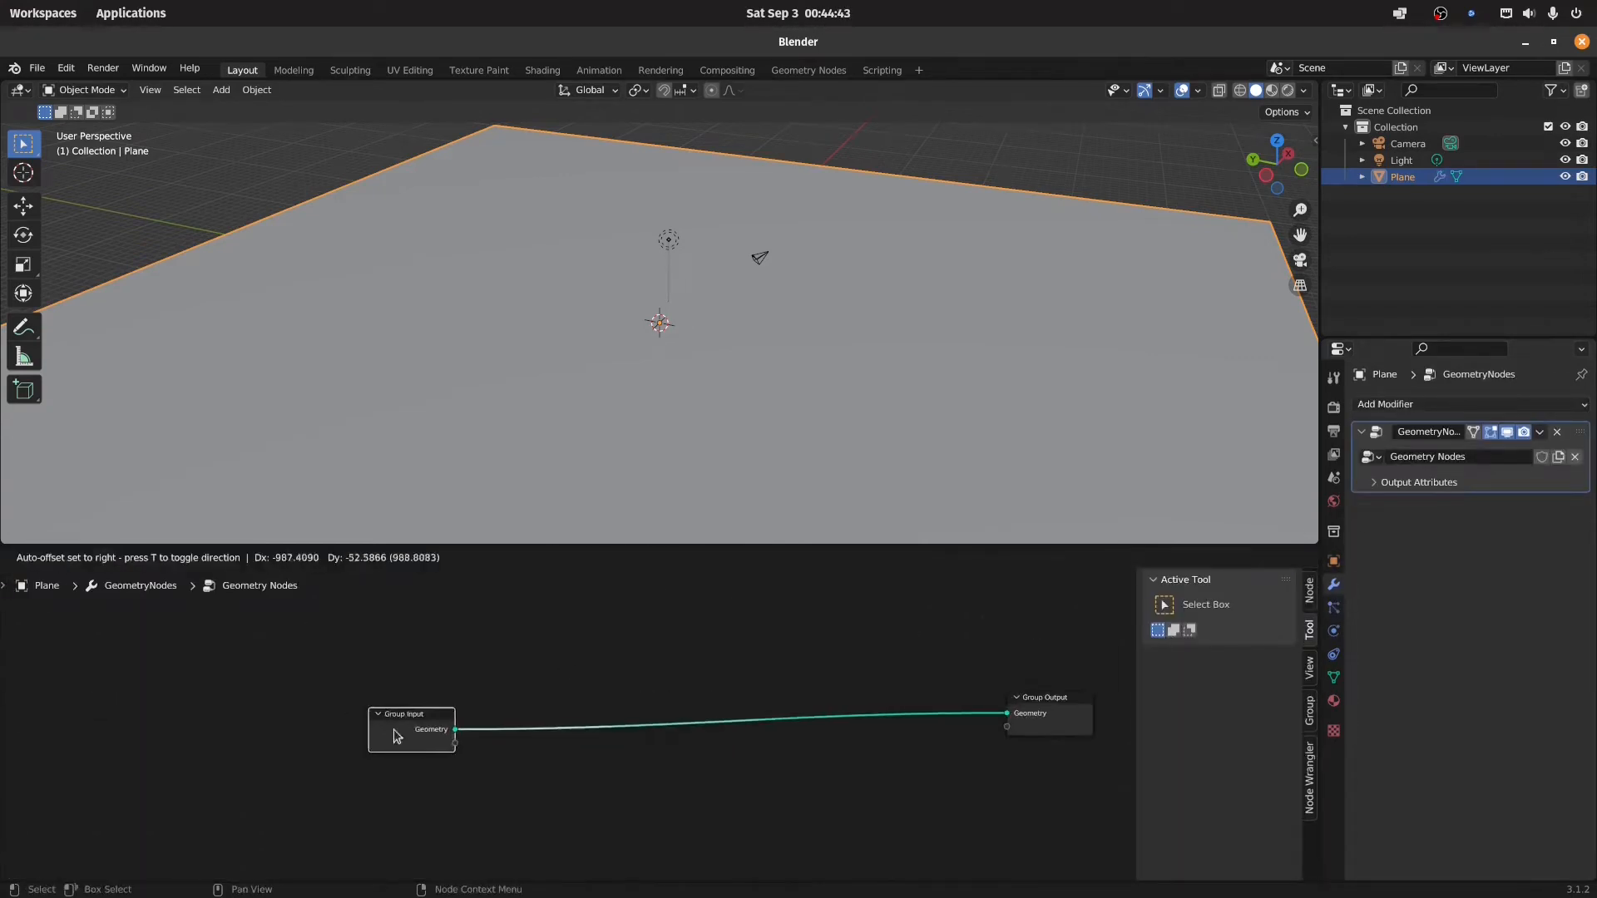
- Wire Noise Texture Fac into Combine XYZ Z as the Set Position offset, scale -0.650
{"action": "type", "text": "set"}
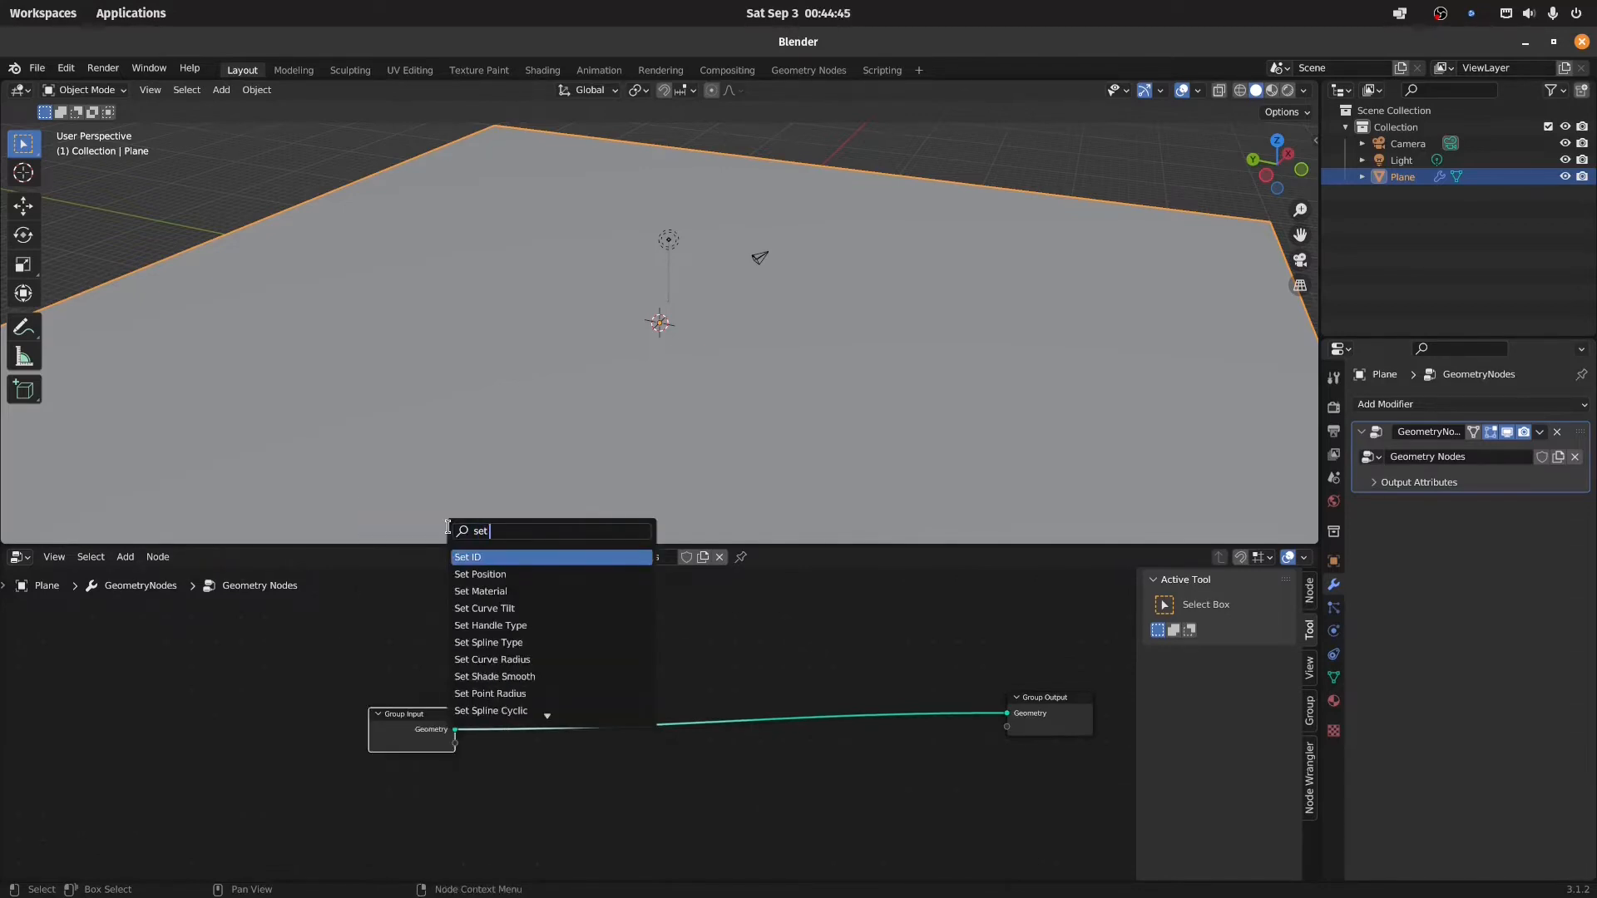
{"action": "left_click", "coordinate": [479, 574]}
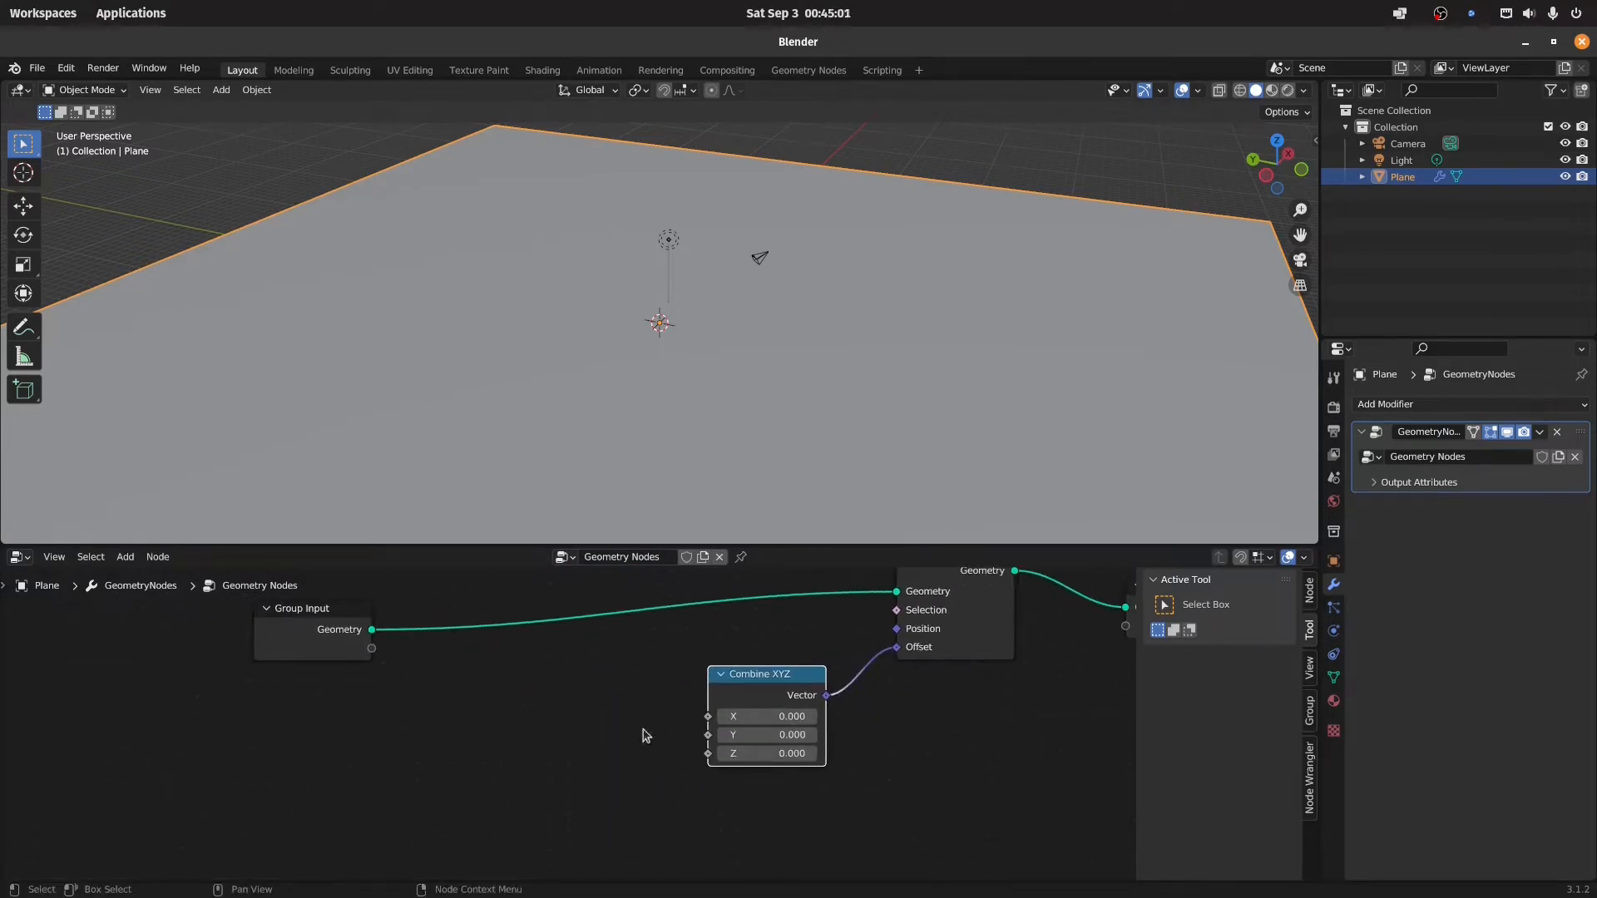
{"action": "type", "text": "noise"}
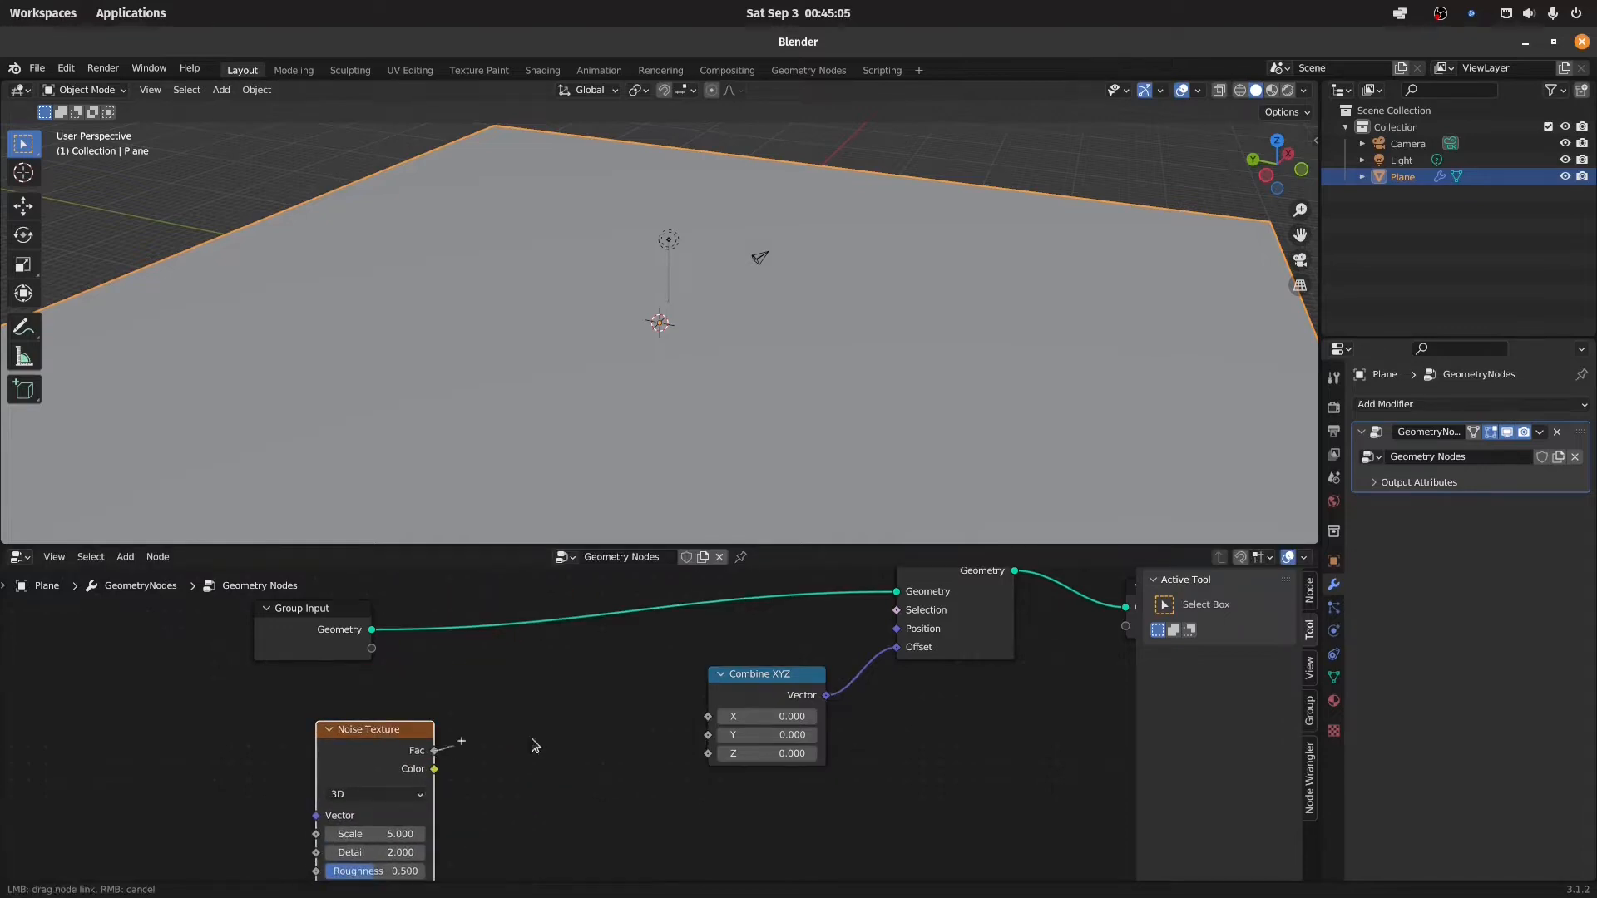
{"action": "left_click_drag", "start_coordinate": [434, 750], "coordinate": [708, 734]}
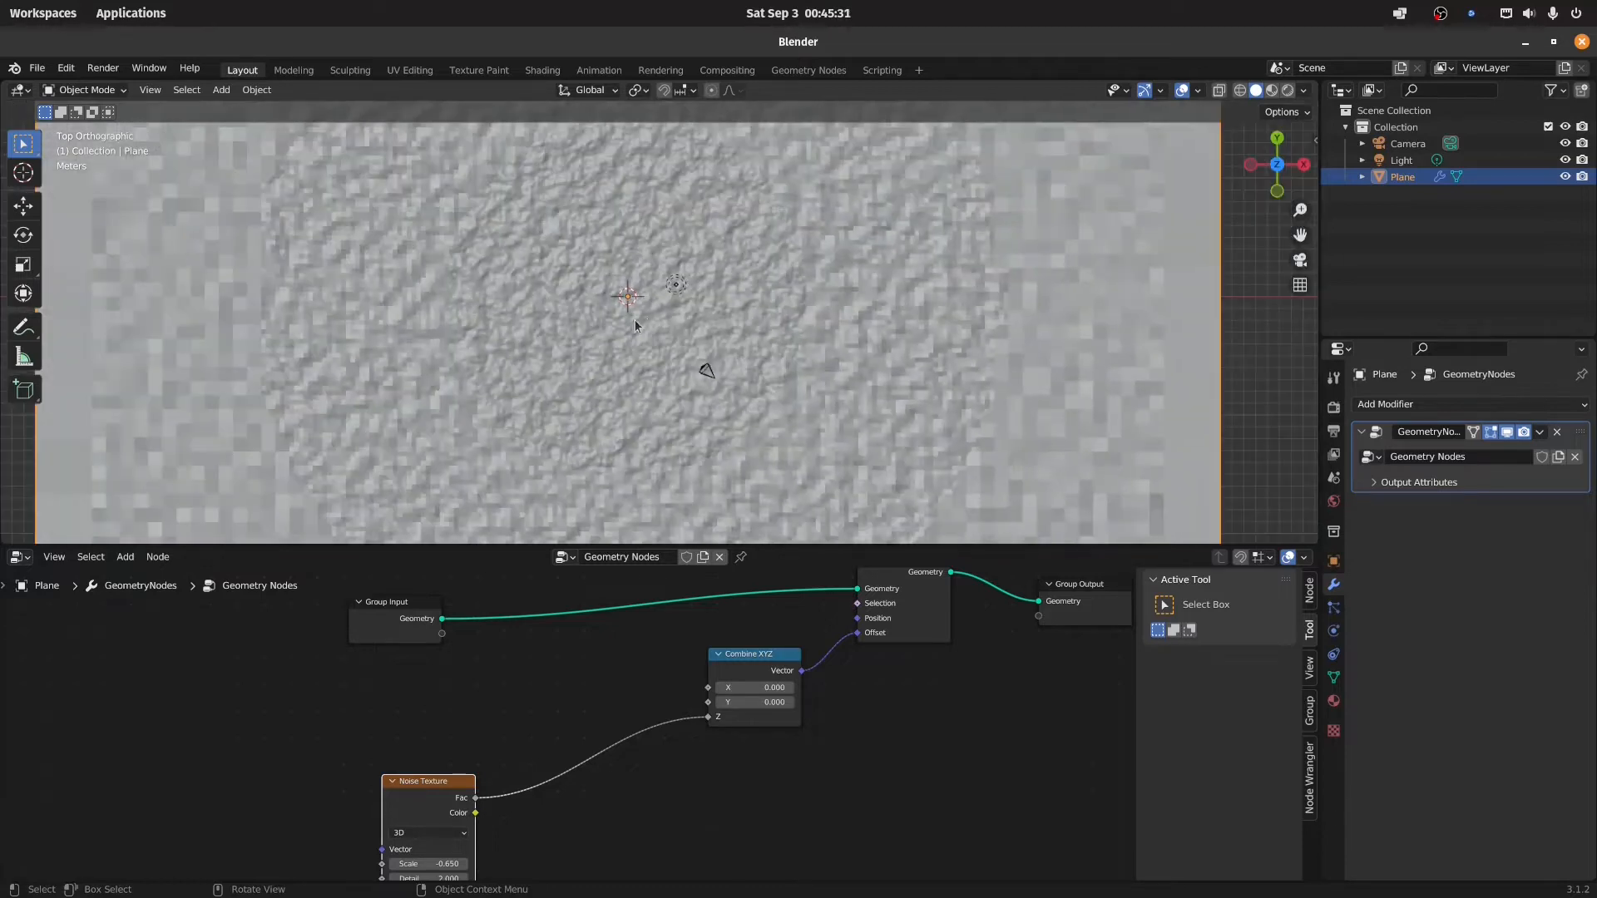
- Inspect the noise-displaced terrain in perspective before adding more objects
{"action": "scroll", "scroll_direction": "down", "scroll_amount": 3}
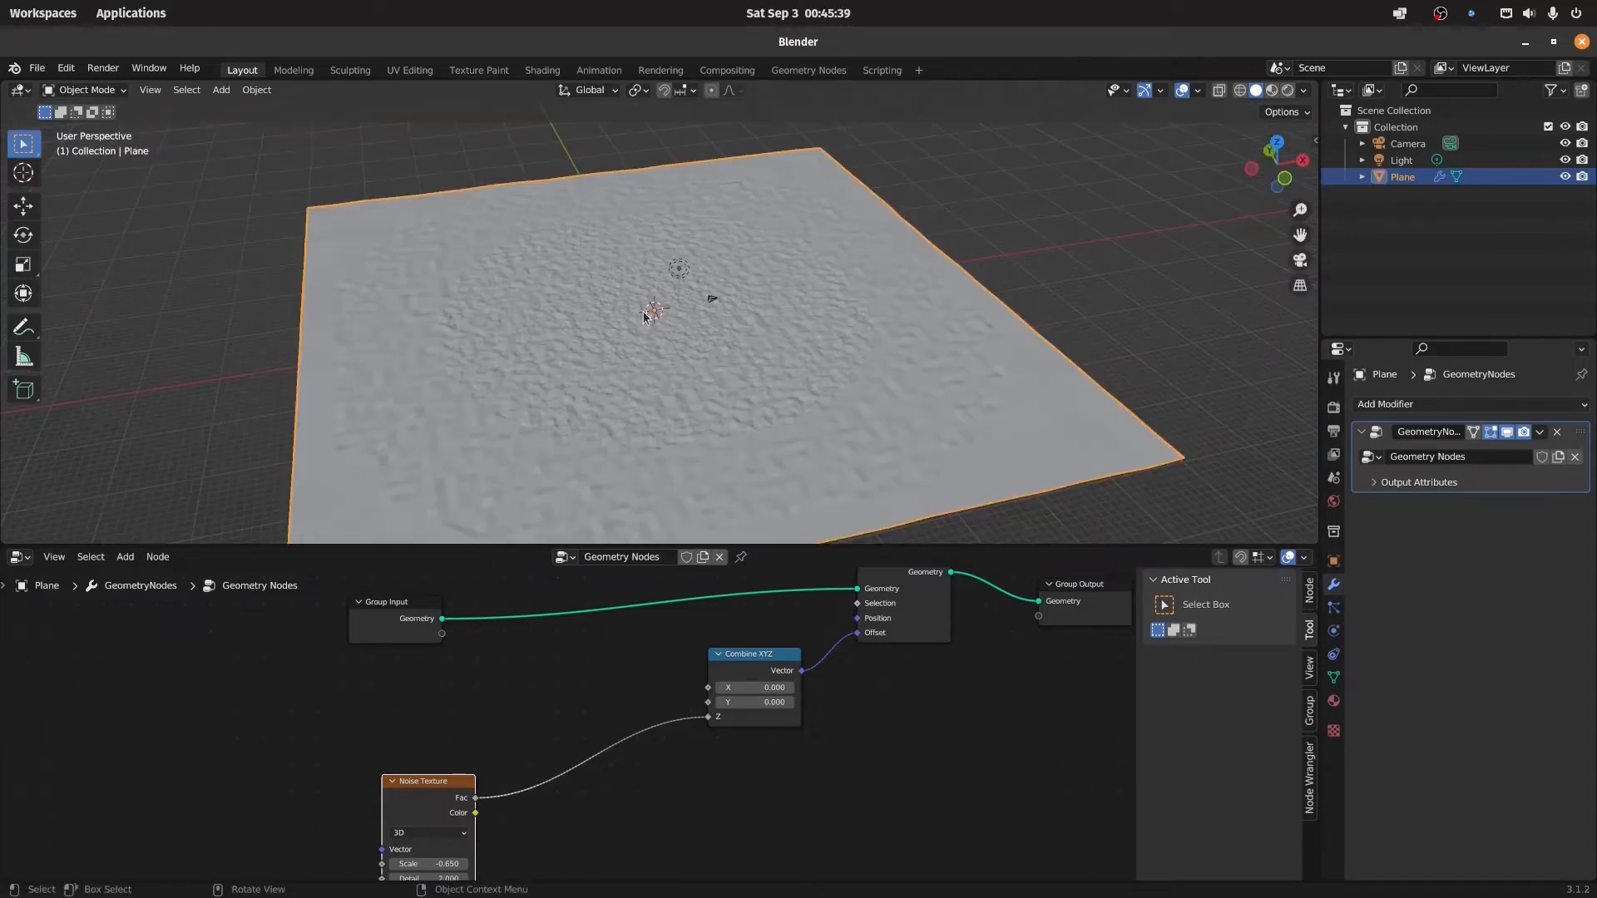
{"action": "key", "text": "g"}
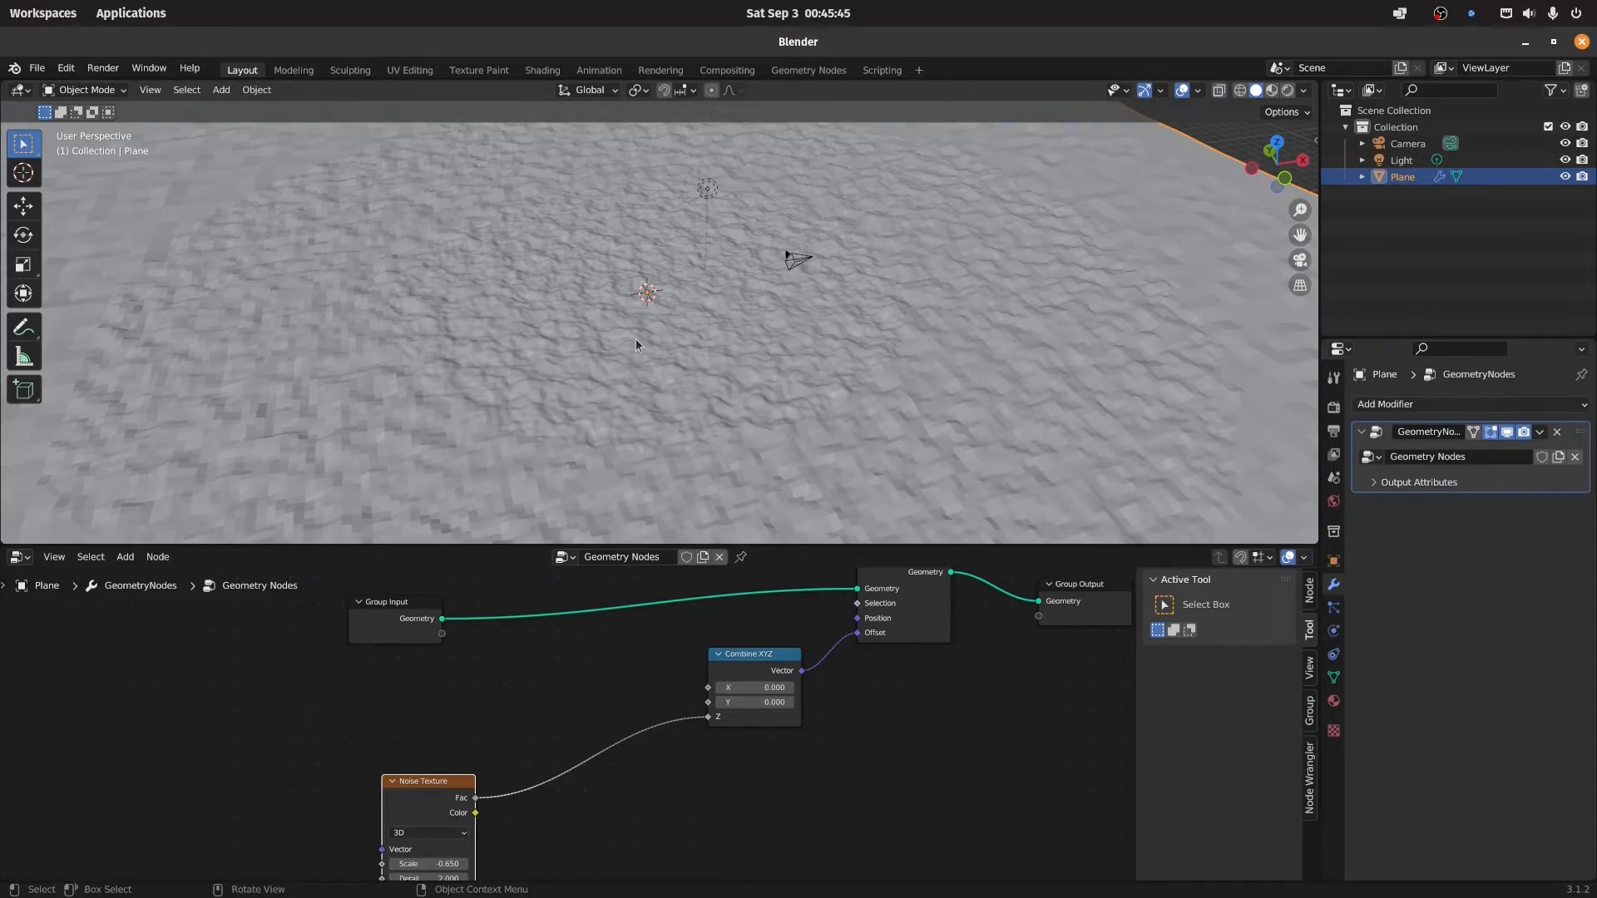
{"action": "mouse_move", "coordinate": [641, 319]}
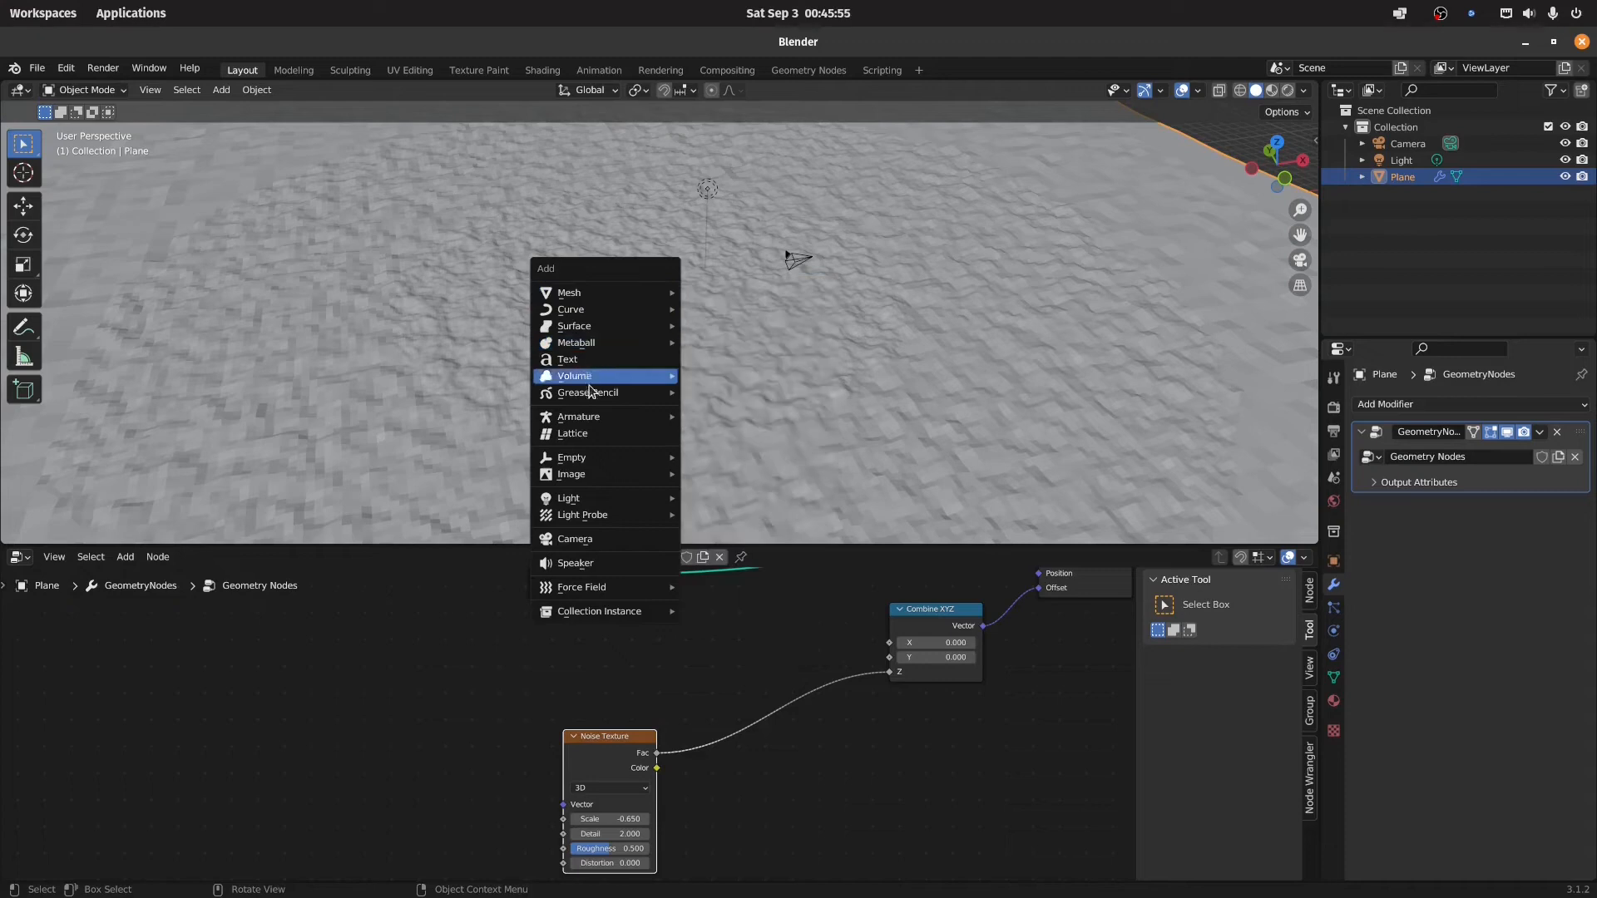
- Add a Plain Axes empty at the origin and an Object Info node to the plane's tree
{"action": "left_click", "coordinate": [571, 456]}
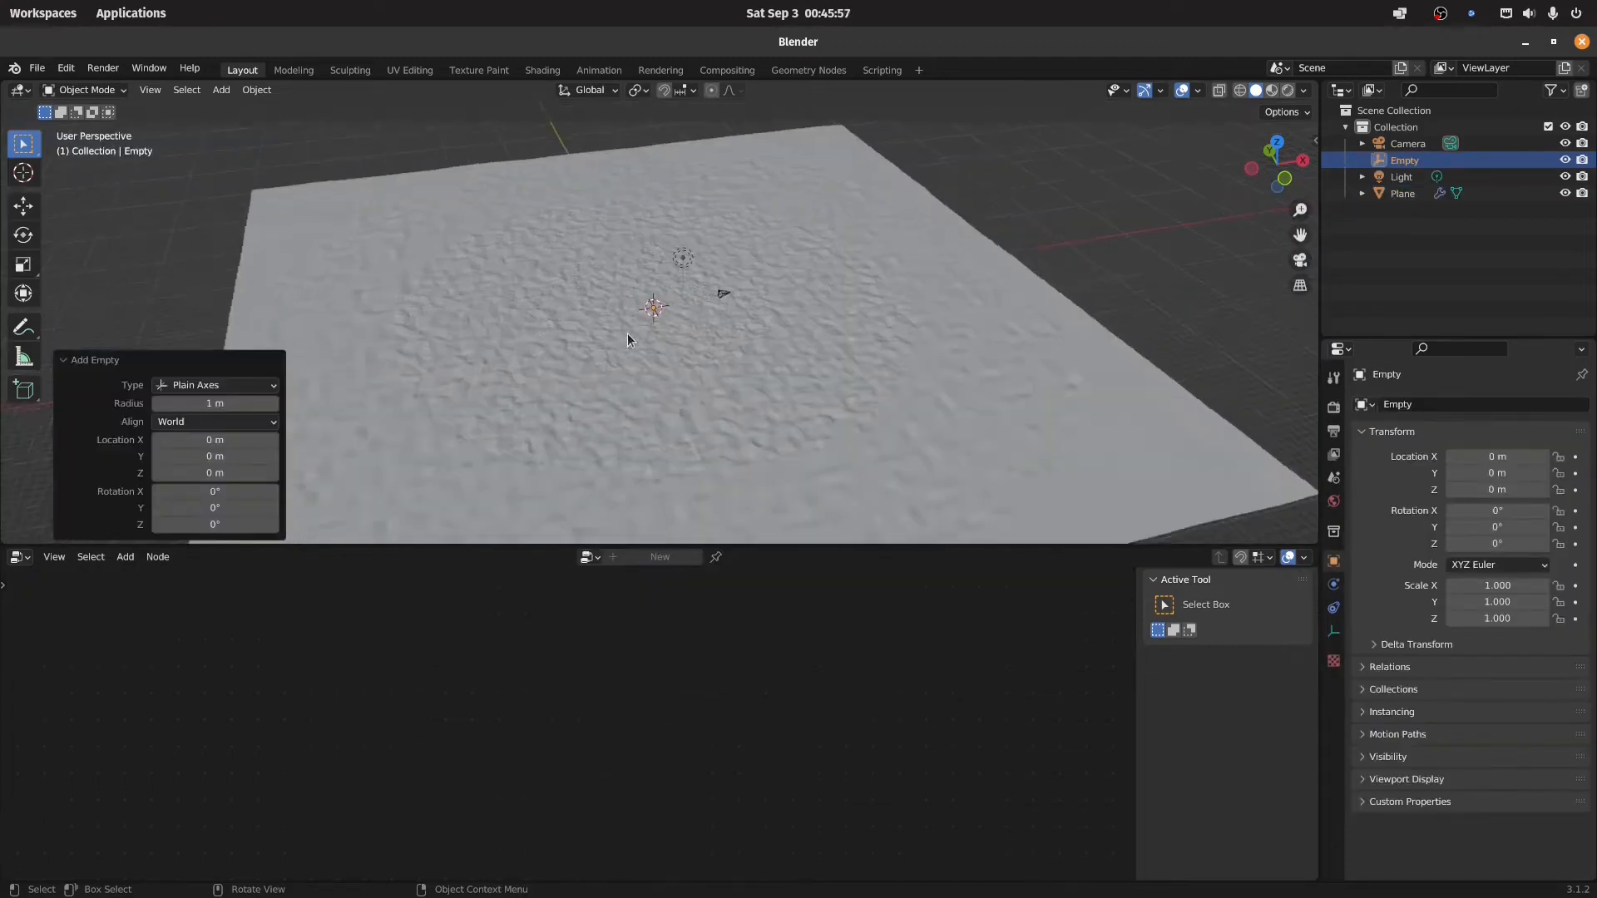
{"action": "left_click_drag", "start_coordinate": [627, 336], "coordinate": [662, 289]}
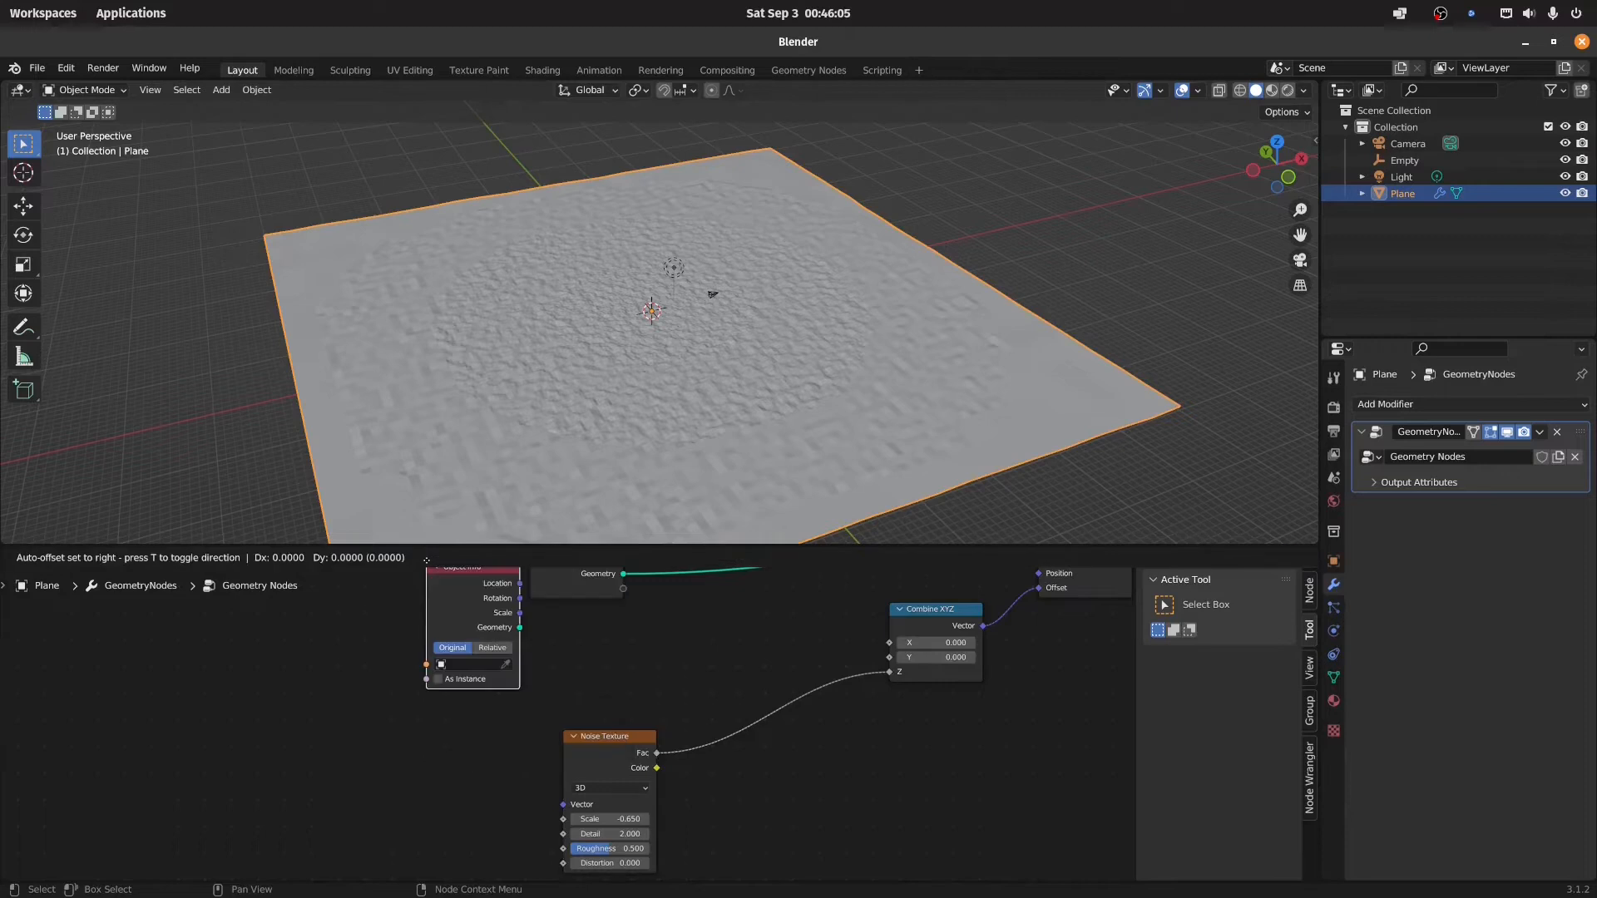
- Set Object Info to the Empty, combine its location with a Position node via Vector Math into the Noise vector
{"action": "left_click", "coordinate": [469, 664]}
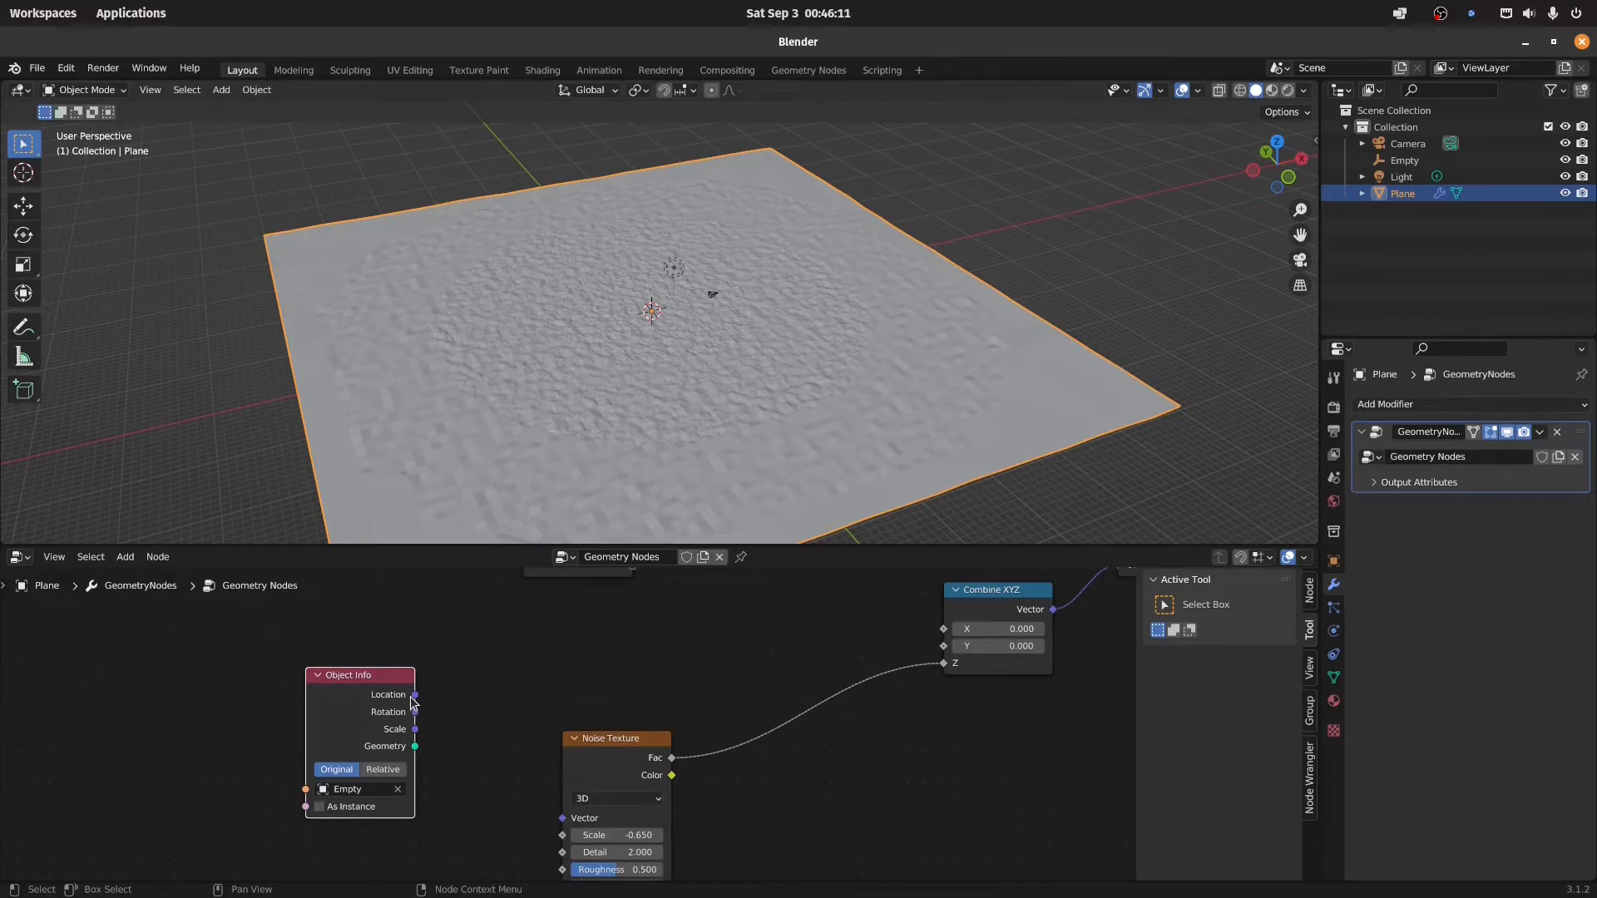
{"action": "left_click", "coordinate": [125, 555]}
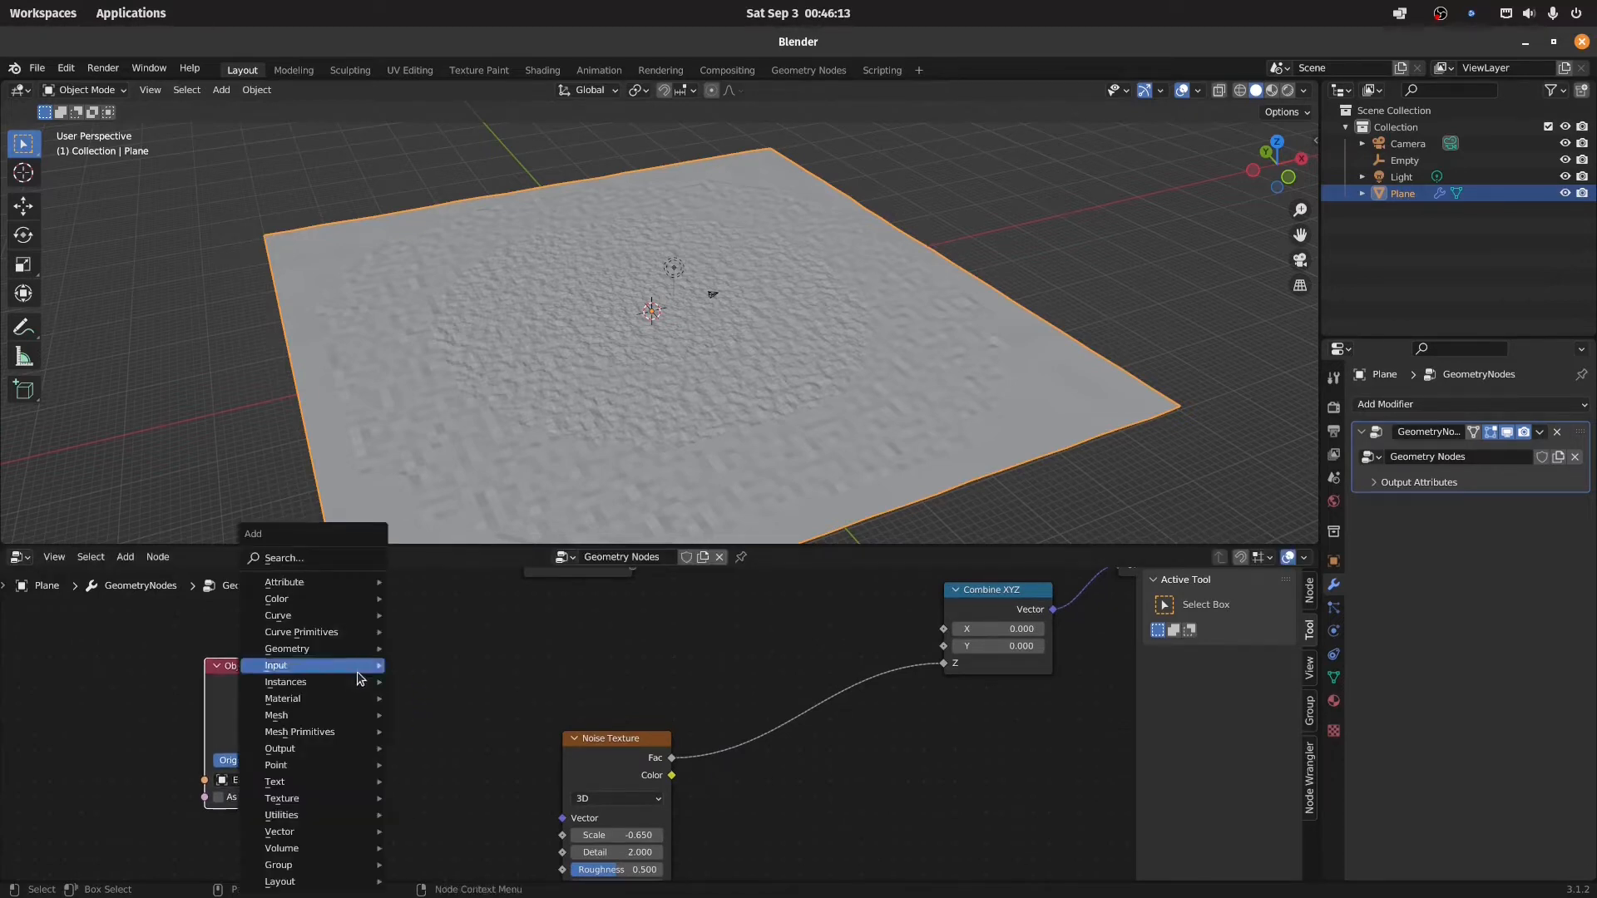
{"action": "type", "text": "pos"}
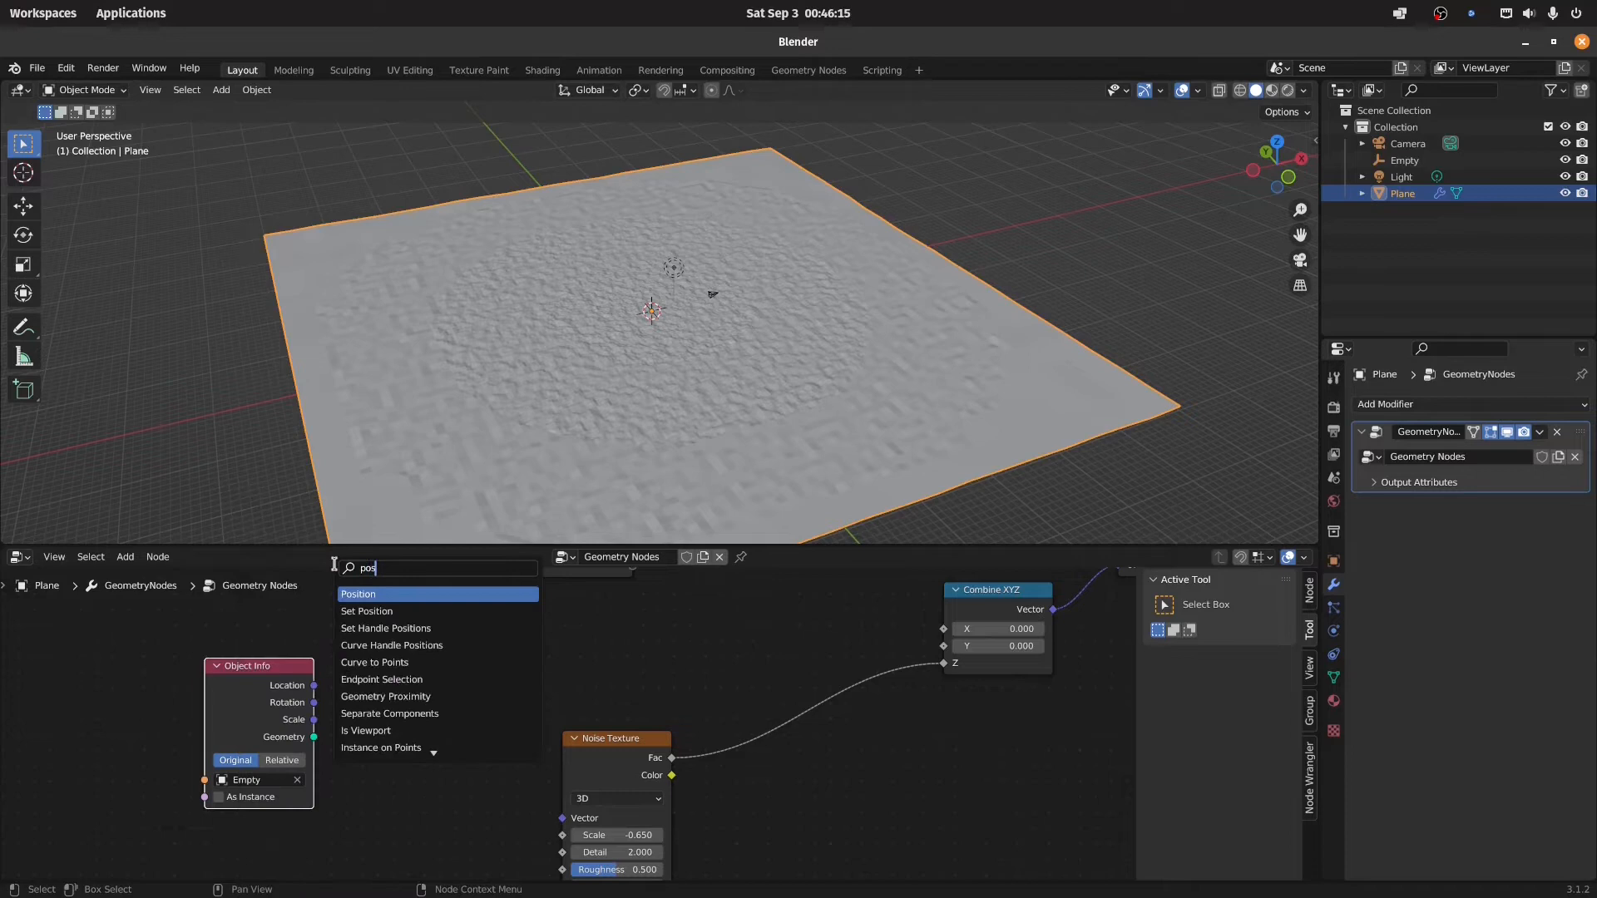
{"action": "left_click", "coordinate": [358, 594]}
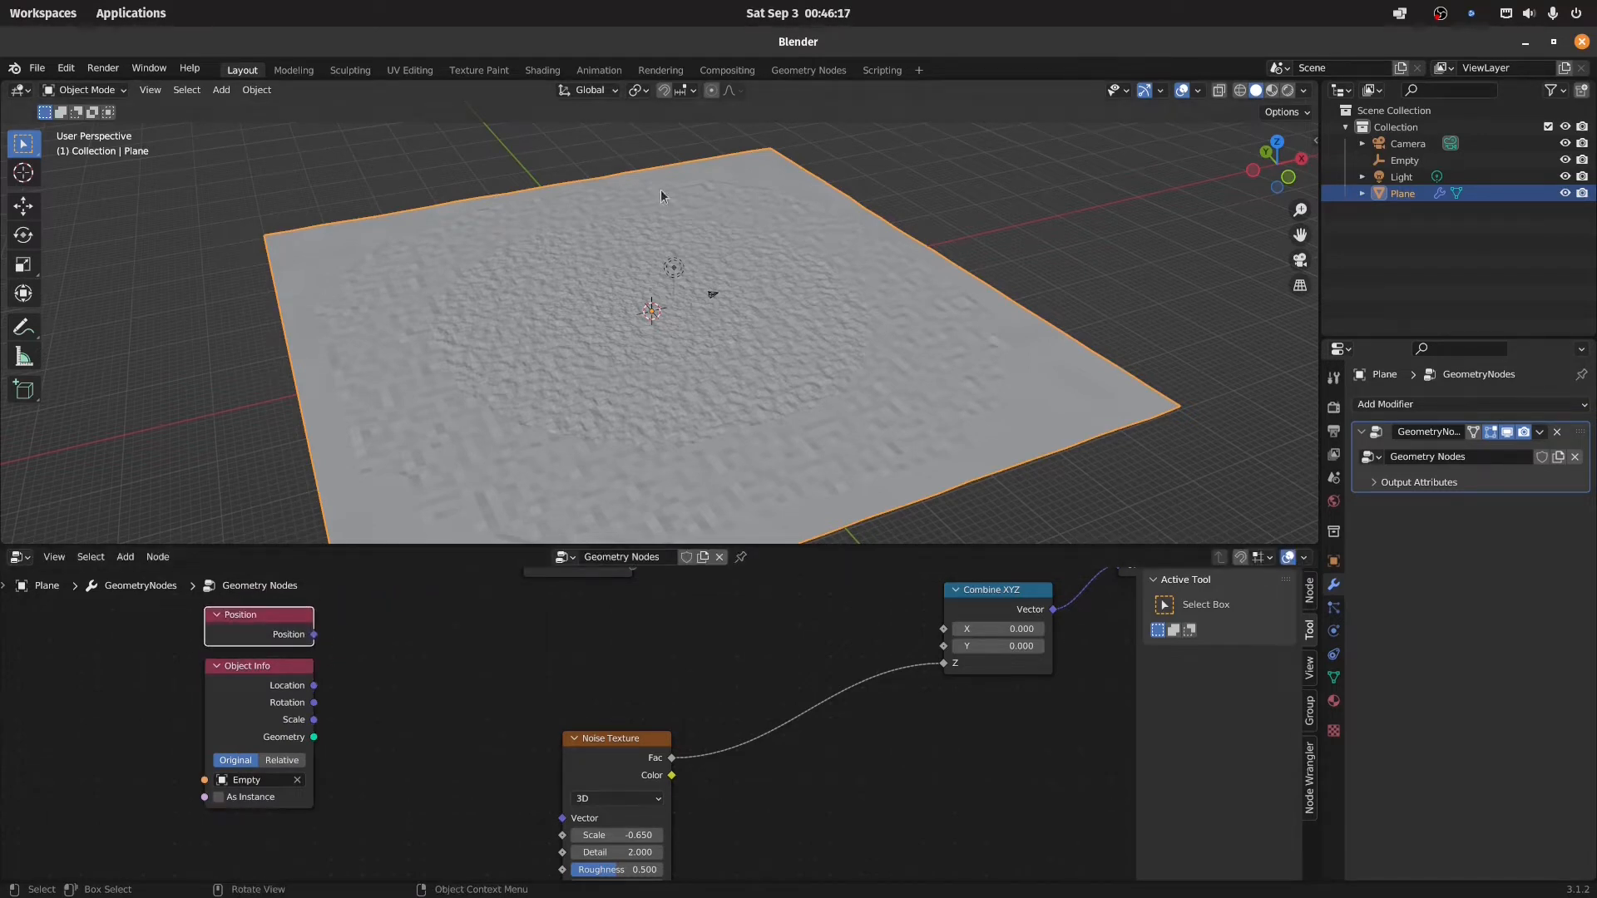
{"action": "mouse_move", "coordinate": [348, 760]}
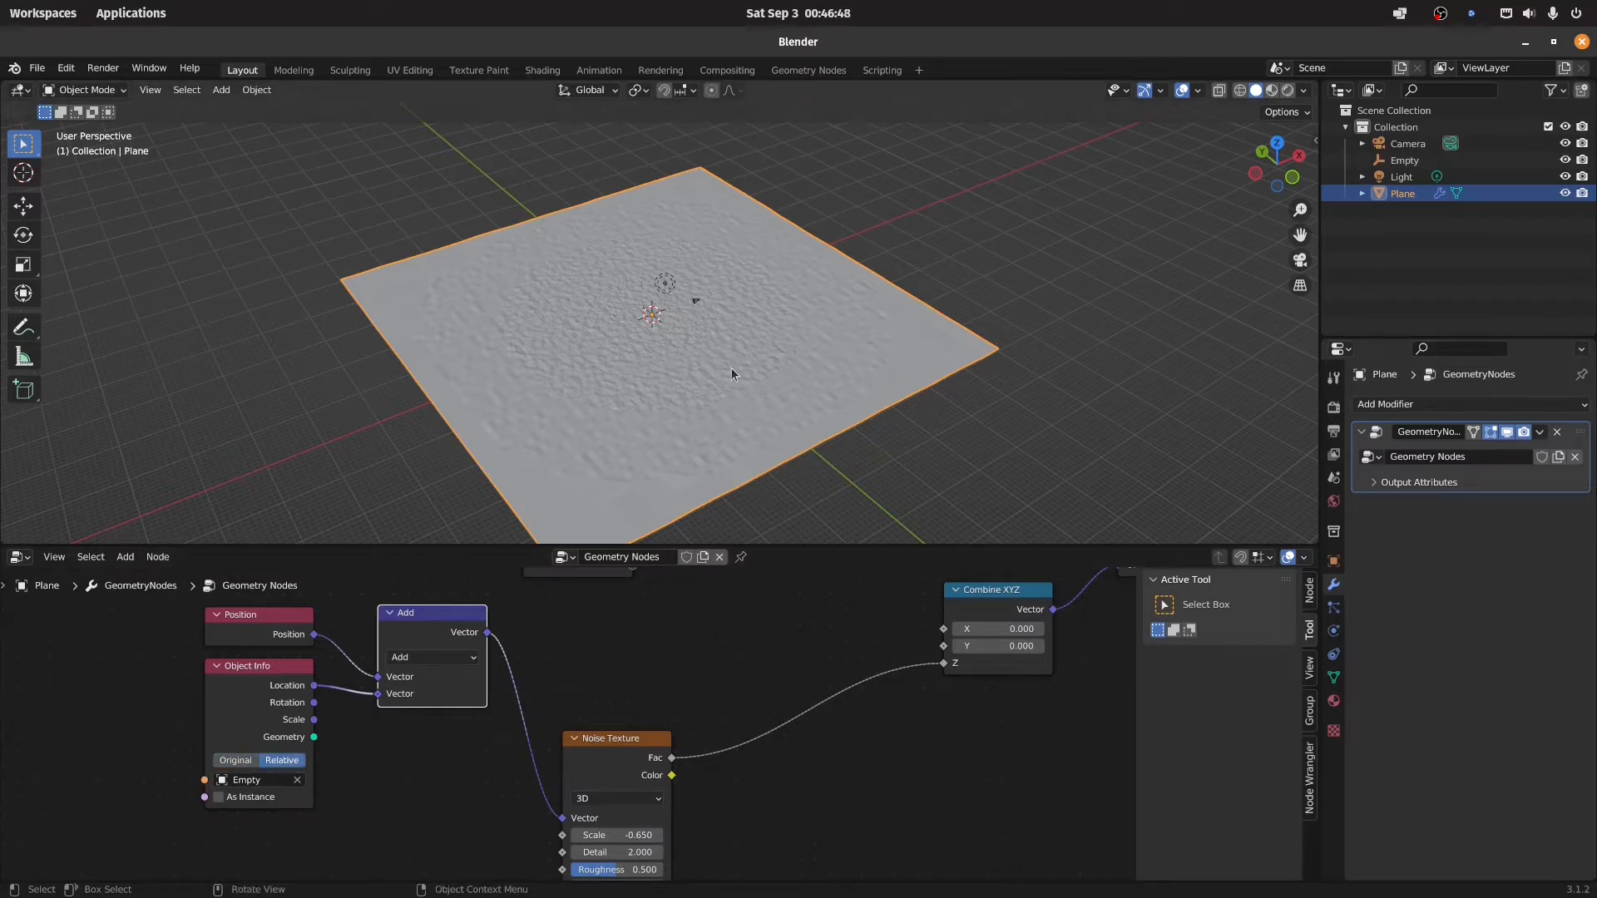
{"action": "left_click", "coordinate": [431, 657]}
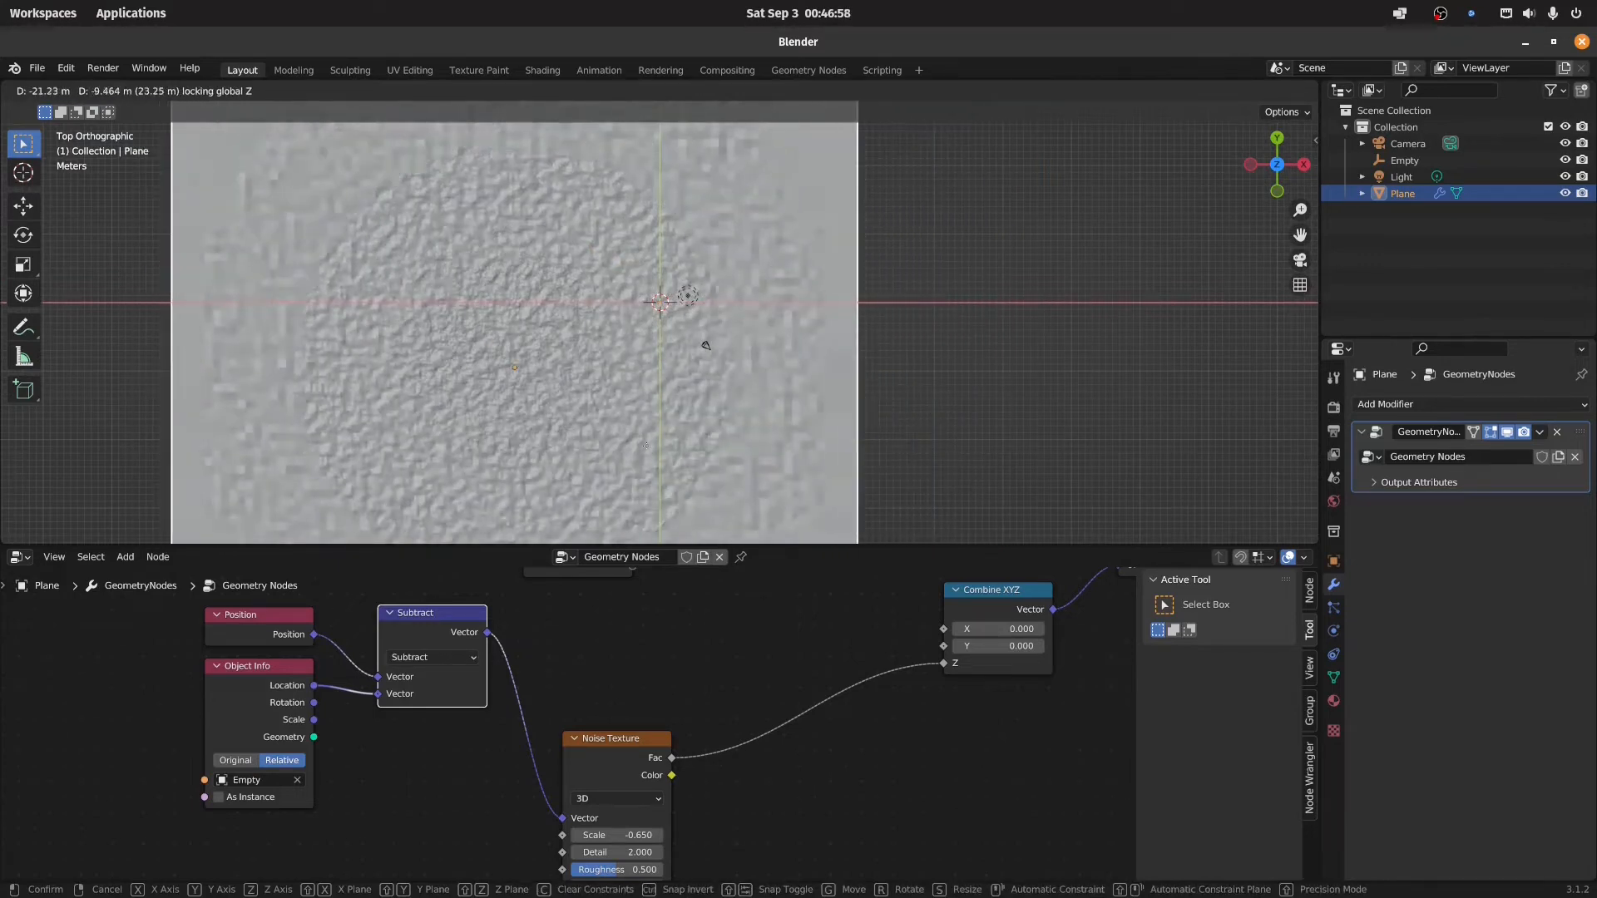
- Move the terrain in the top view to test that the noise pattern slides across the plane
{"action": "left_click", "coordinate": [747, 365]}
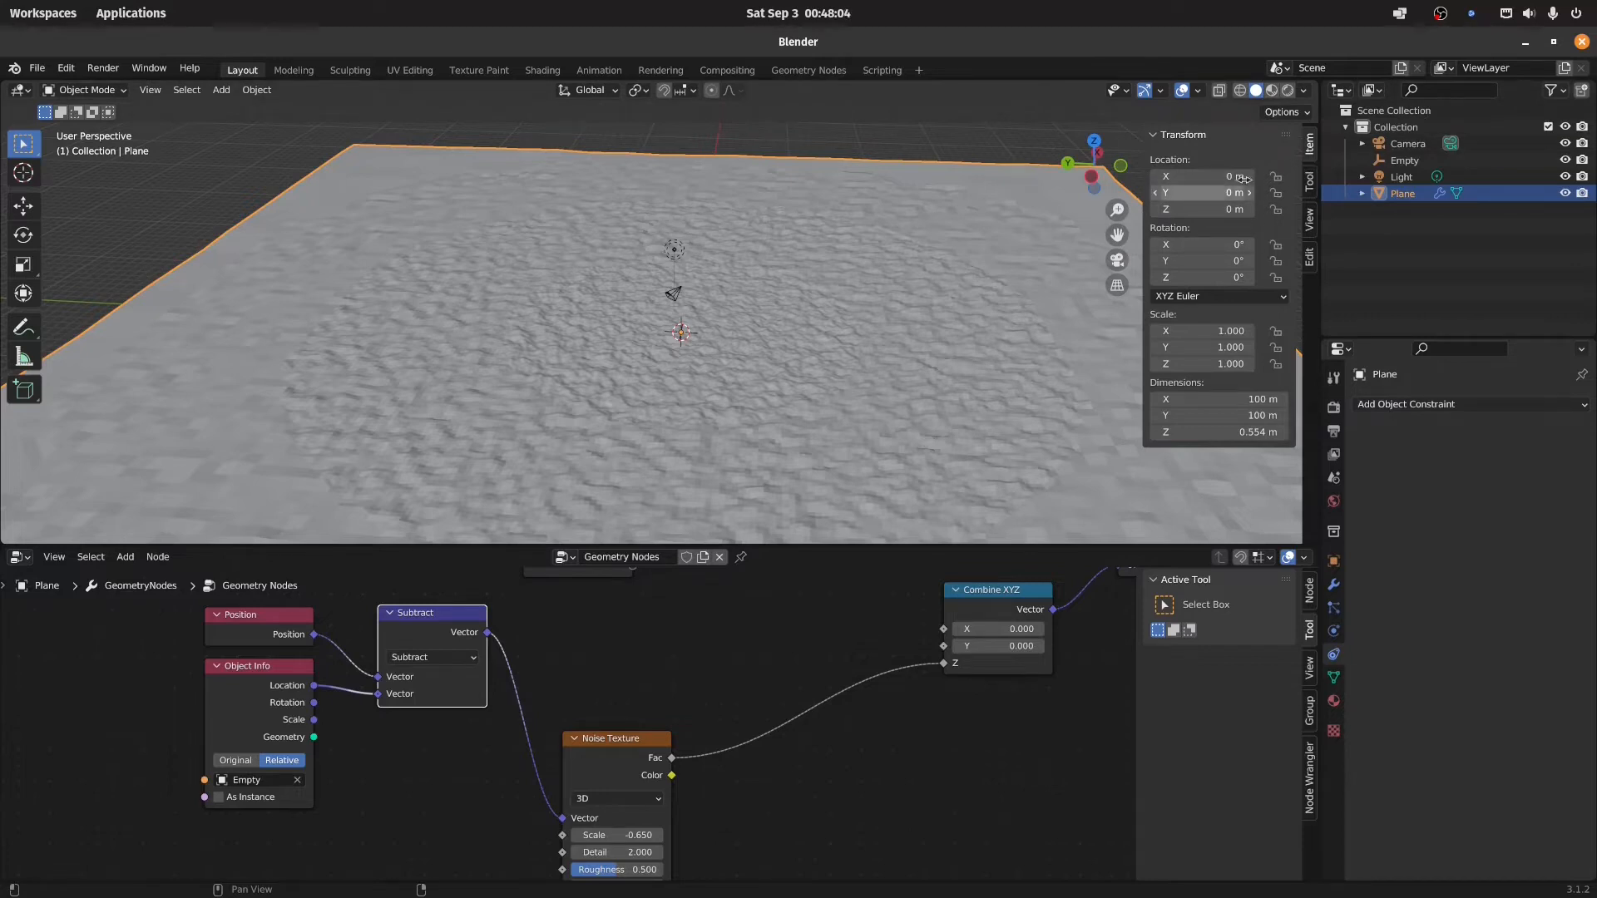
{"action": "mouse_move", "coordinate": [1205, 191]}
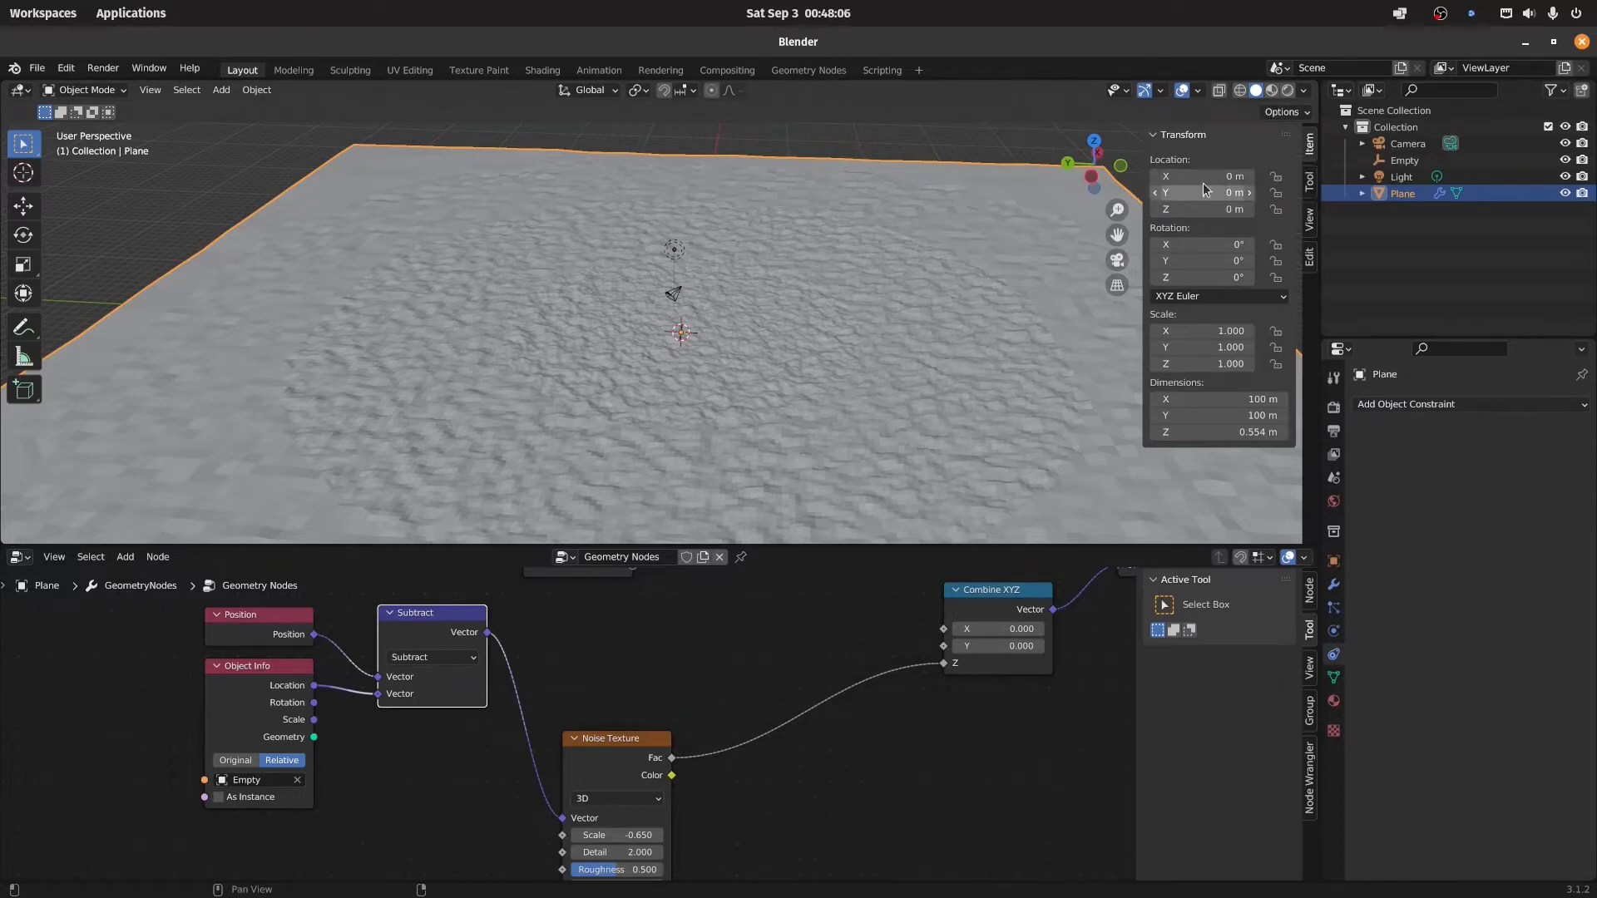
- Drive the plane's Location X from the Camera's X Location
{"action": "right_click", "coordinate": [1201, 176]}
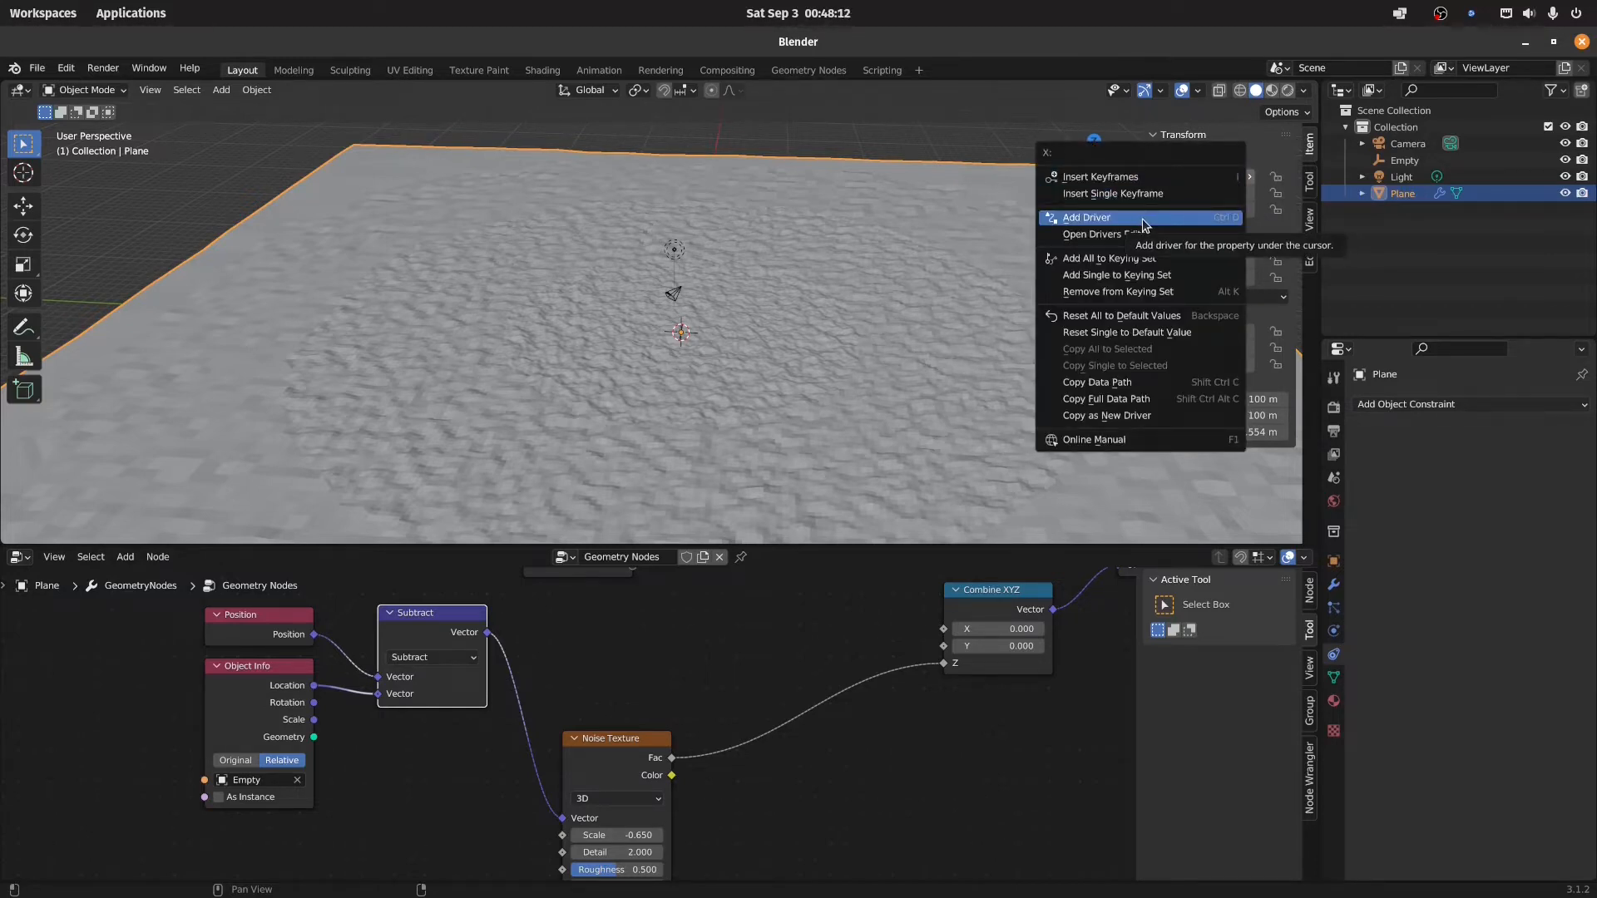
{"action": "left_click", "coordinate": [1086, 216]}
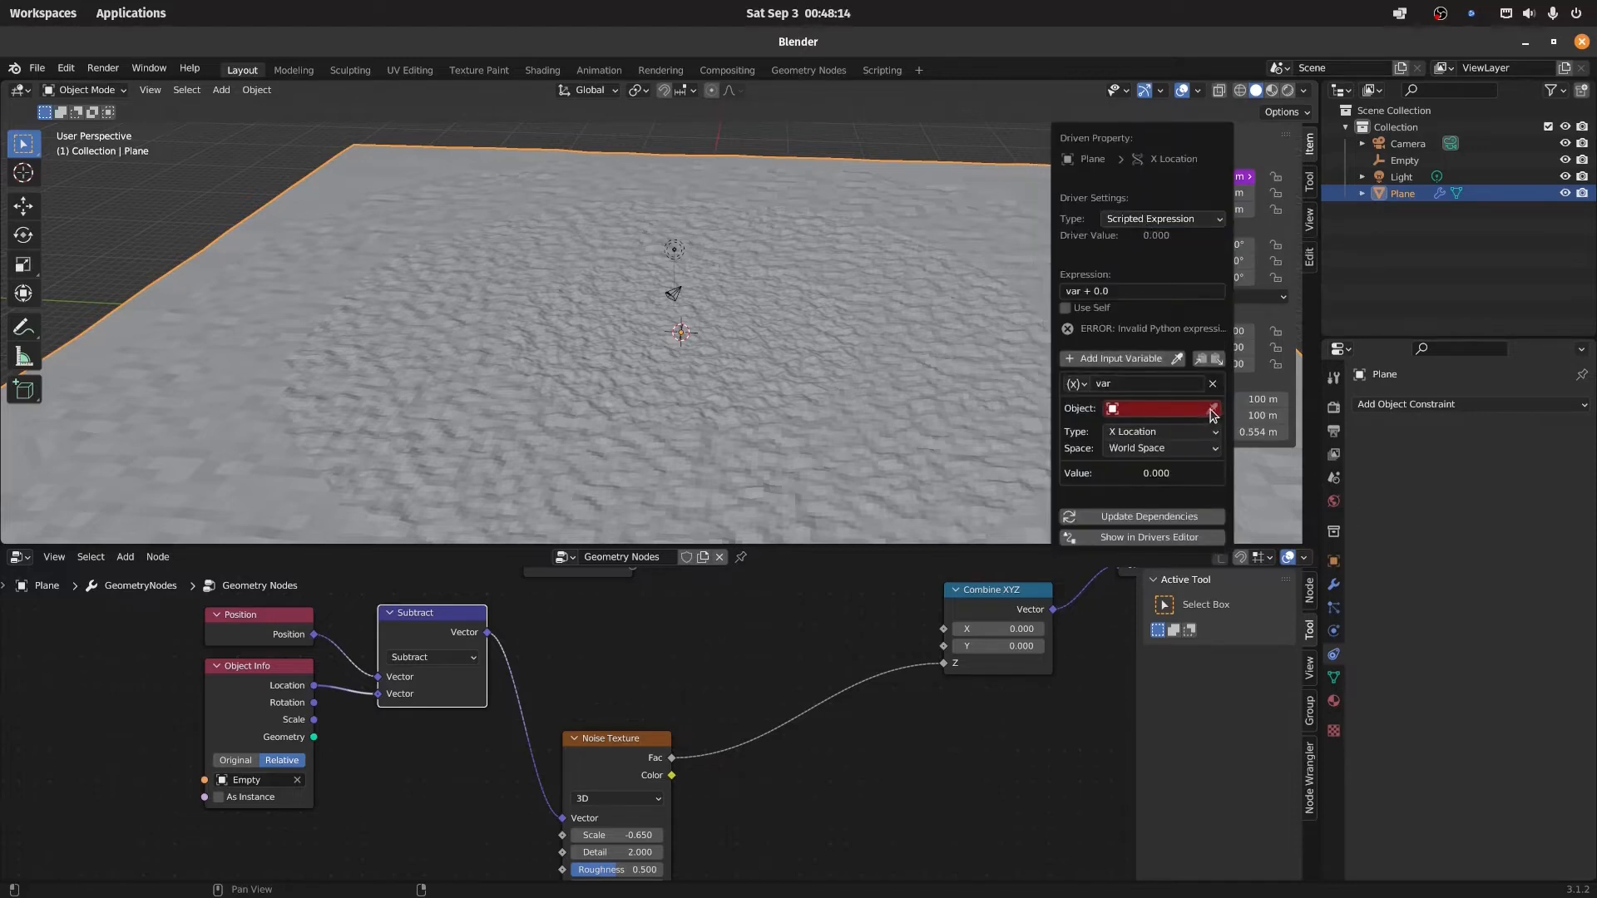
{"action": "left_click", "coordinate": [1161, 409]}
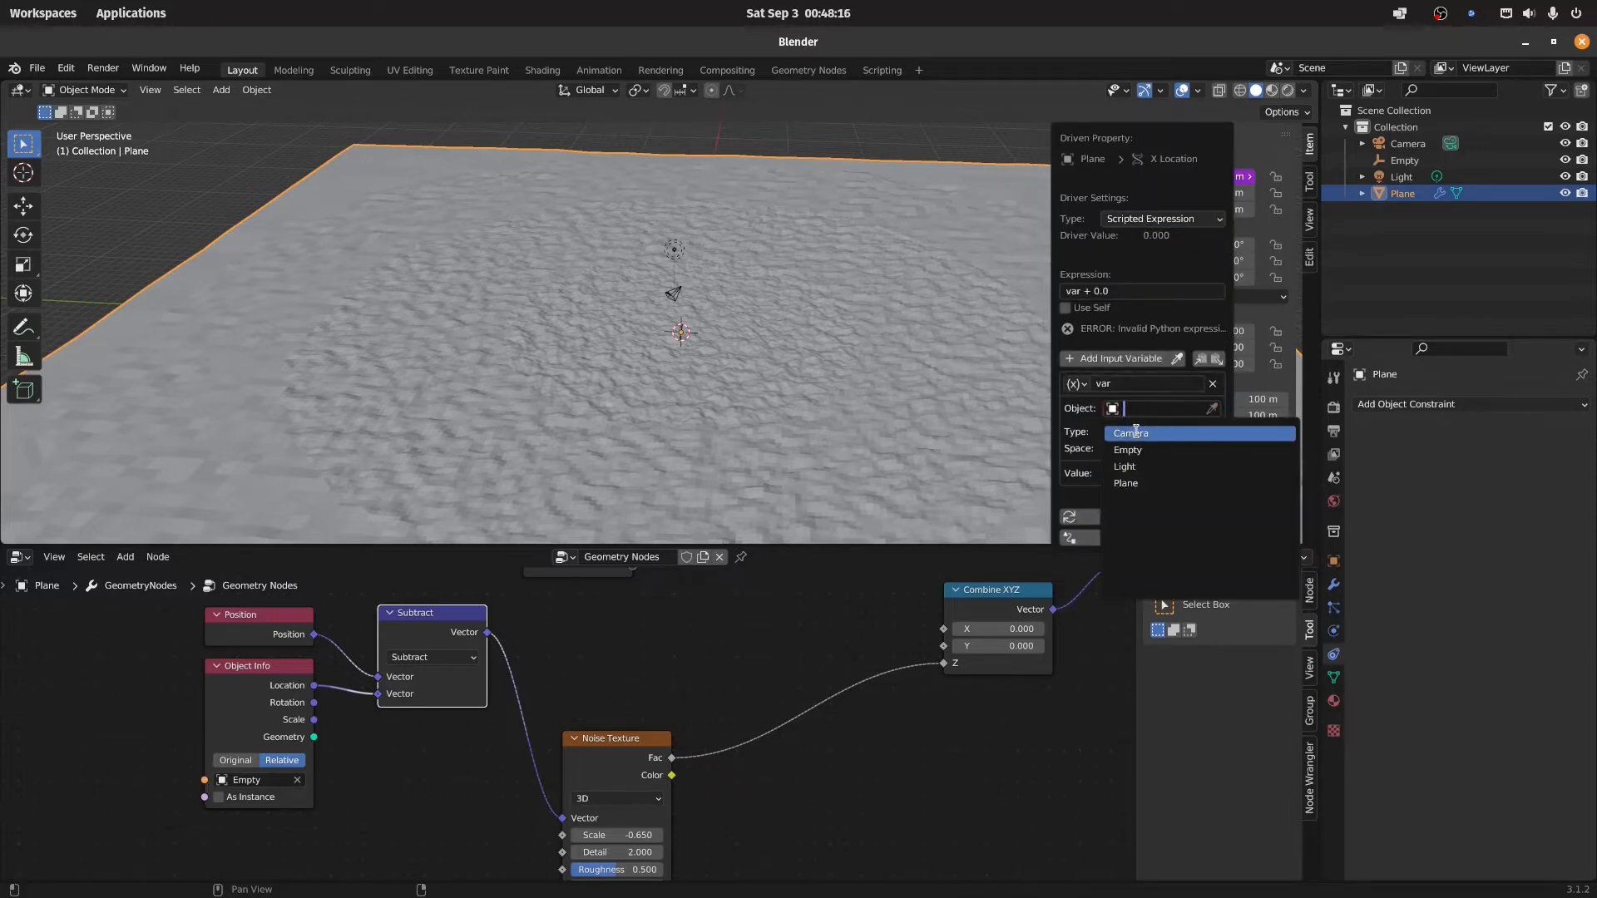
{"action": "left_click", "coordinate": [1131, 432]}
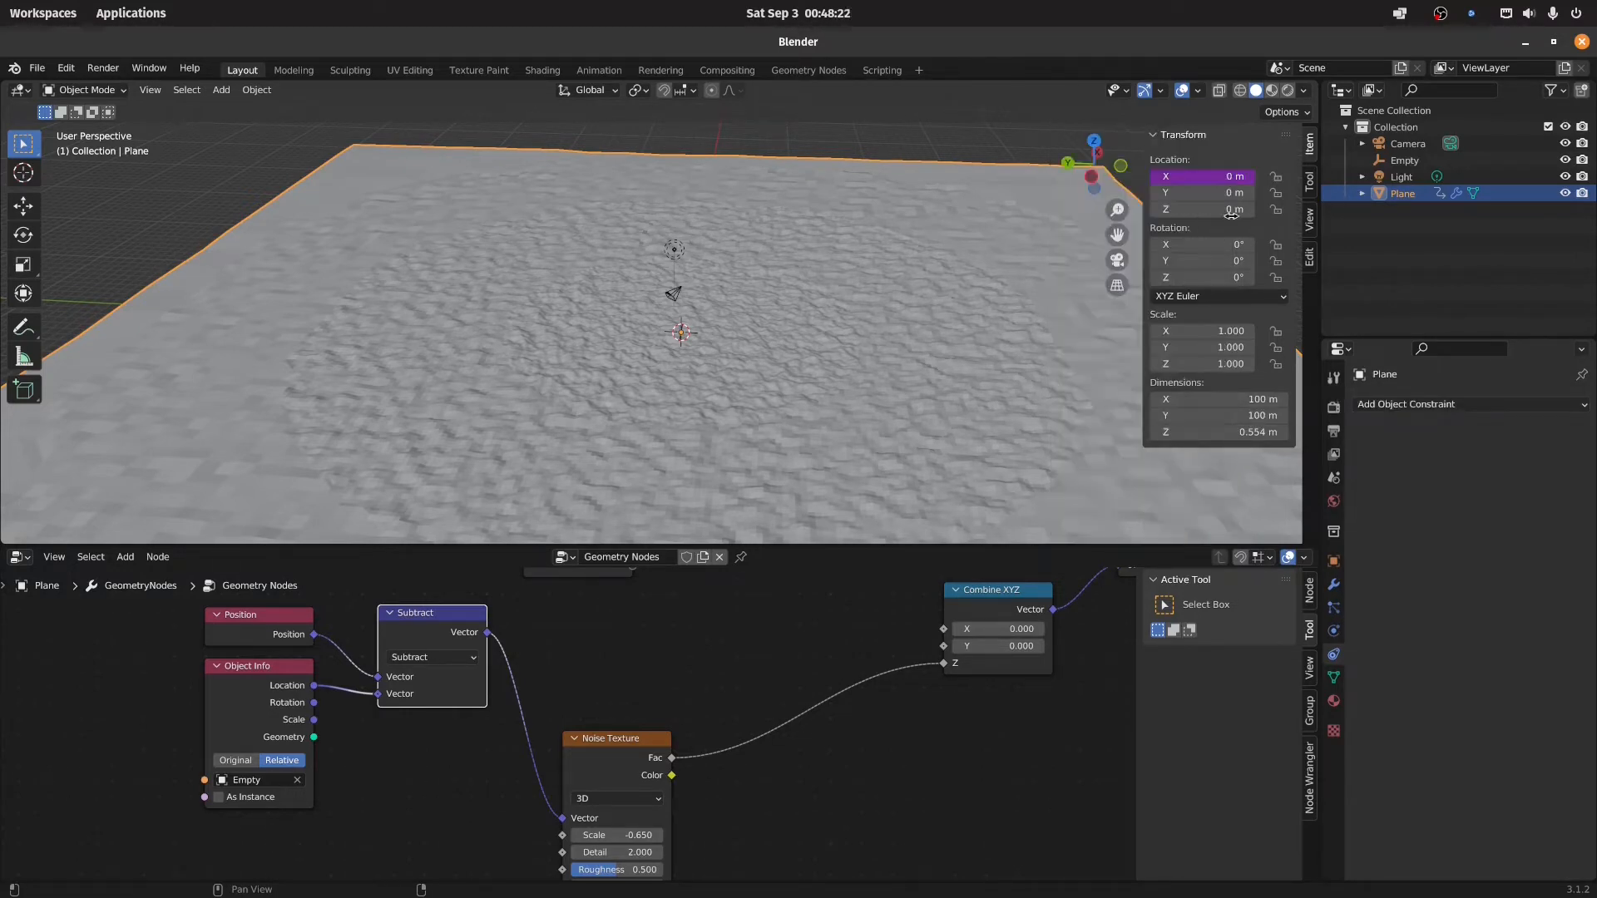
- Drive the plane's Location Y from the Camera's Y Location
{"action": "right_click", "coordinate": [1201, 193]}
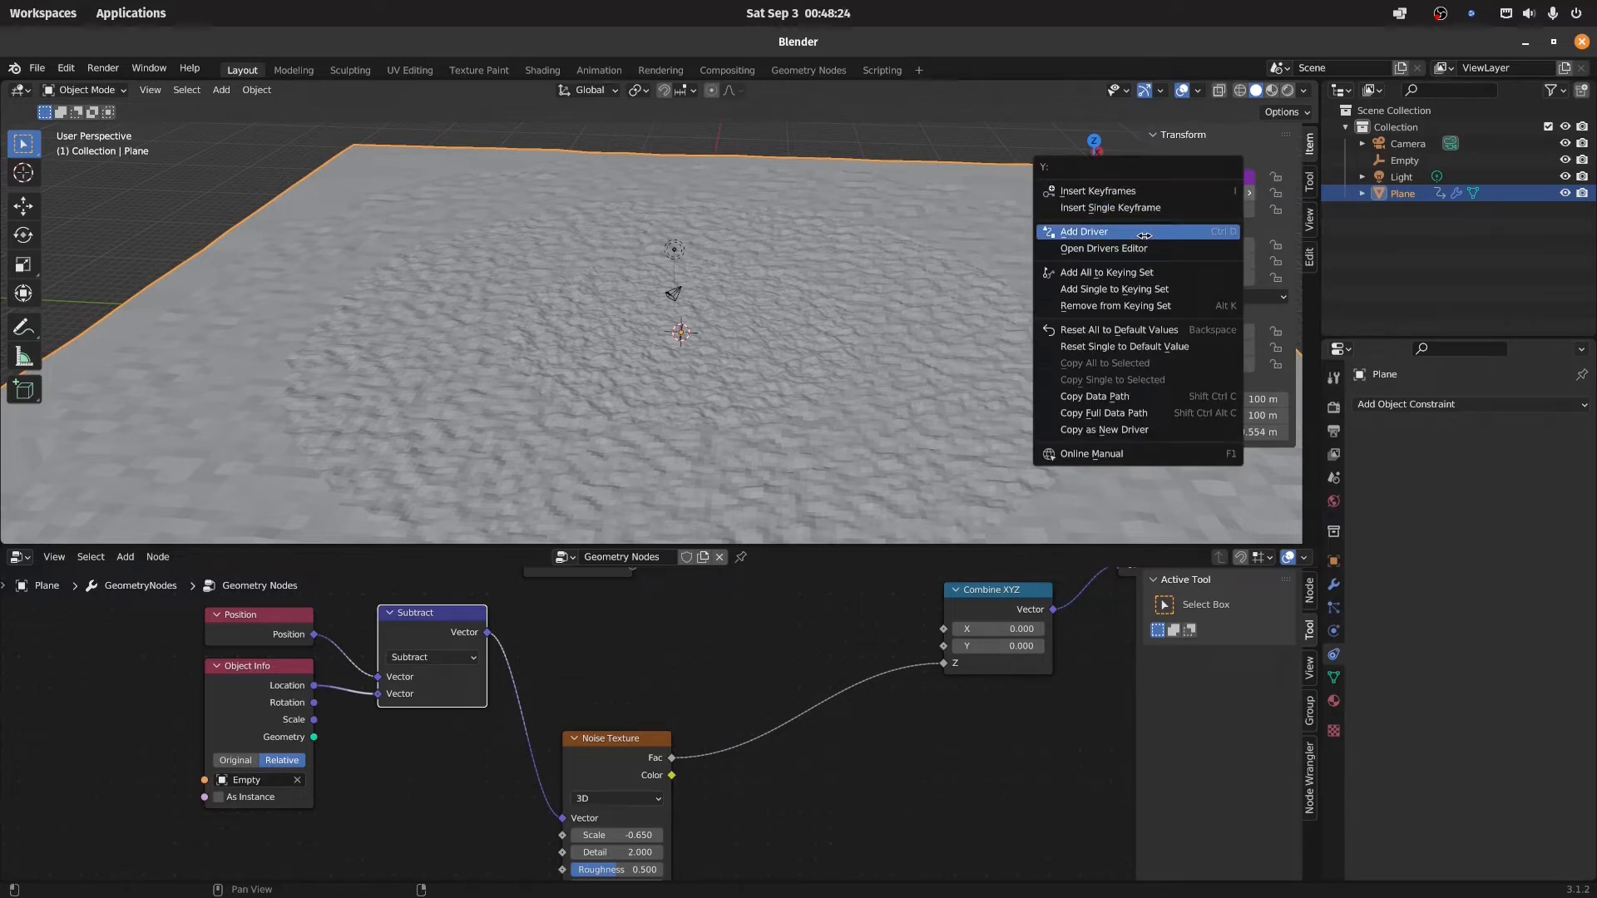
{"action": "left_click", "coordinate": [1083, 231]}
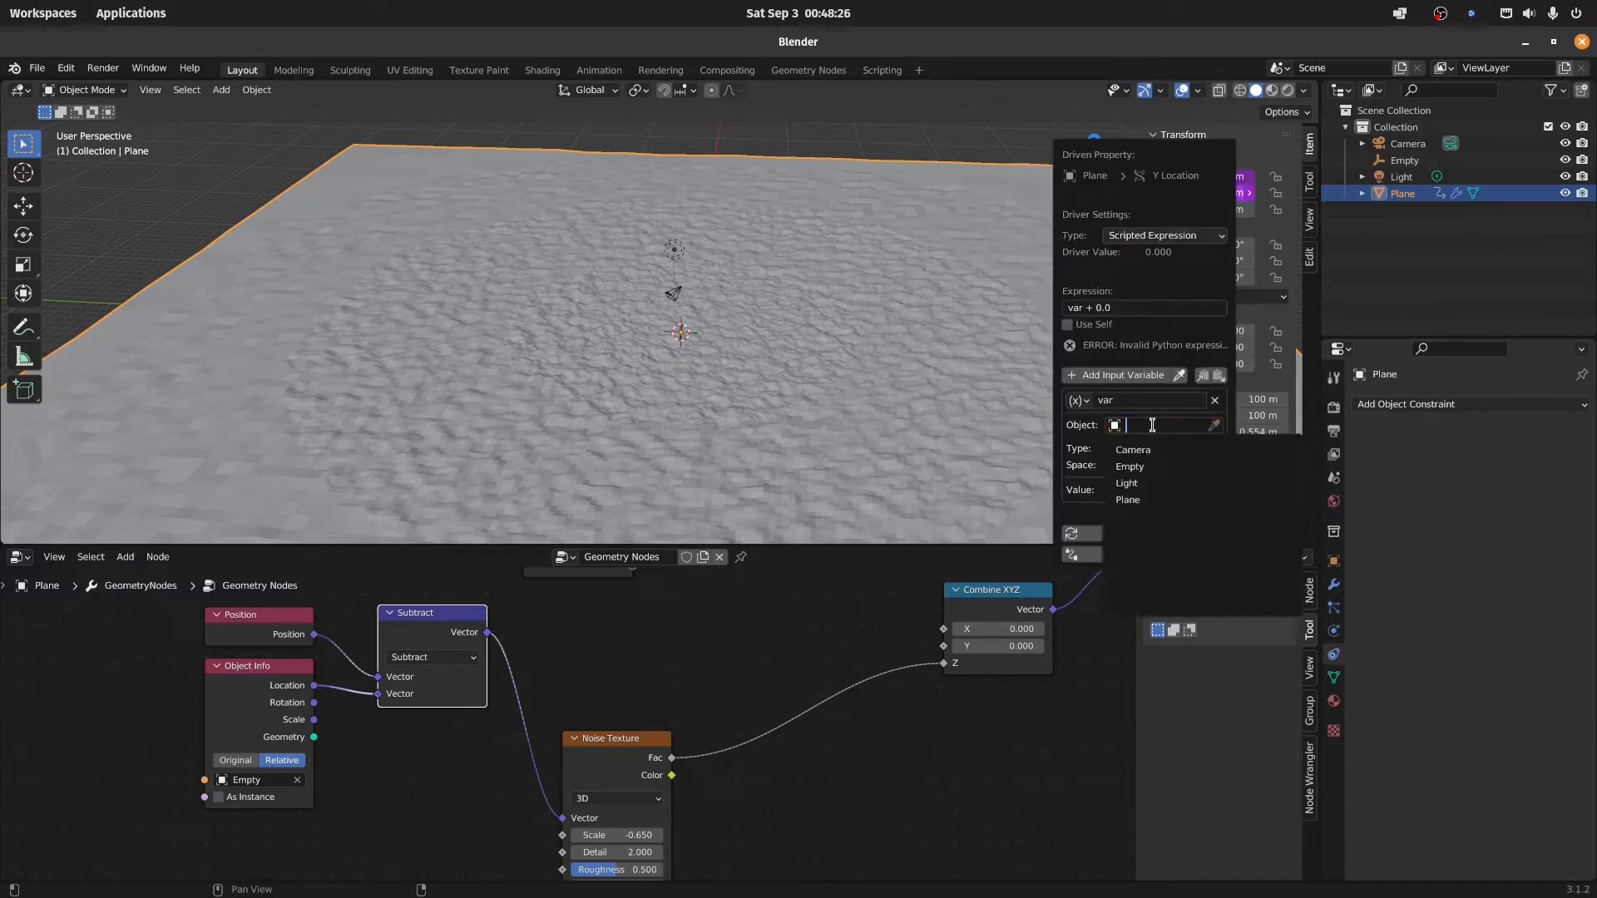
{"action": "left_click", "coordinate": [1133, 449]}
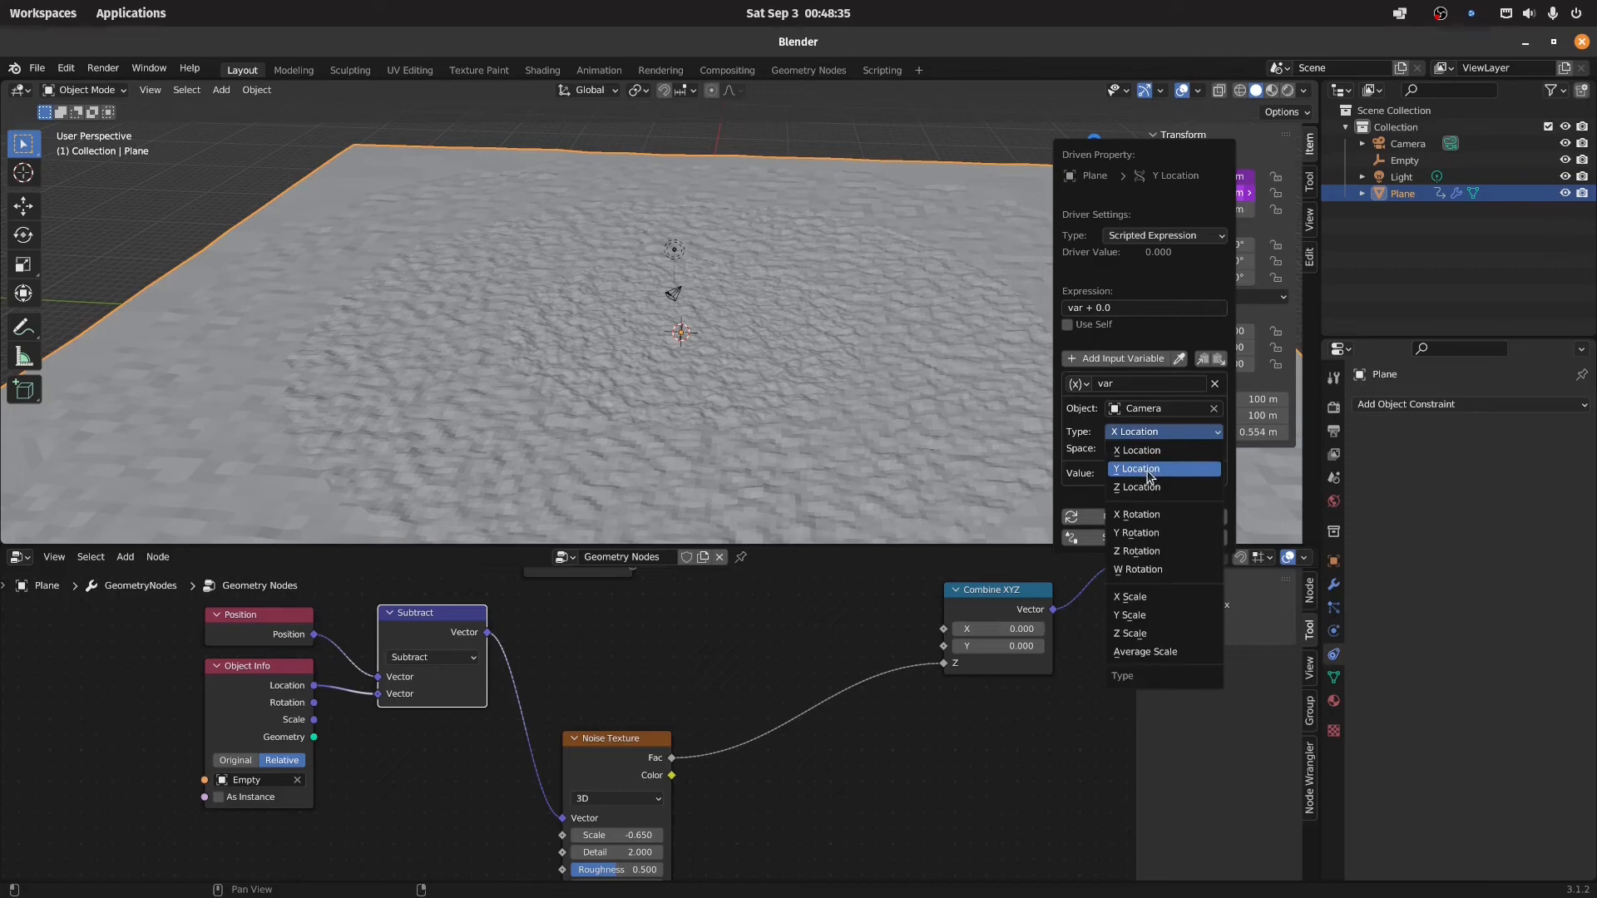
{"action": "left_click", "coordinate": [1136, 469]}
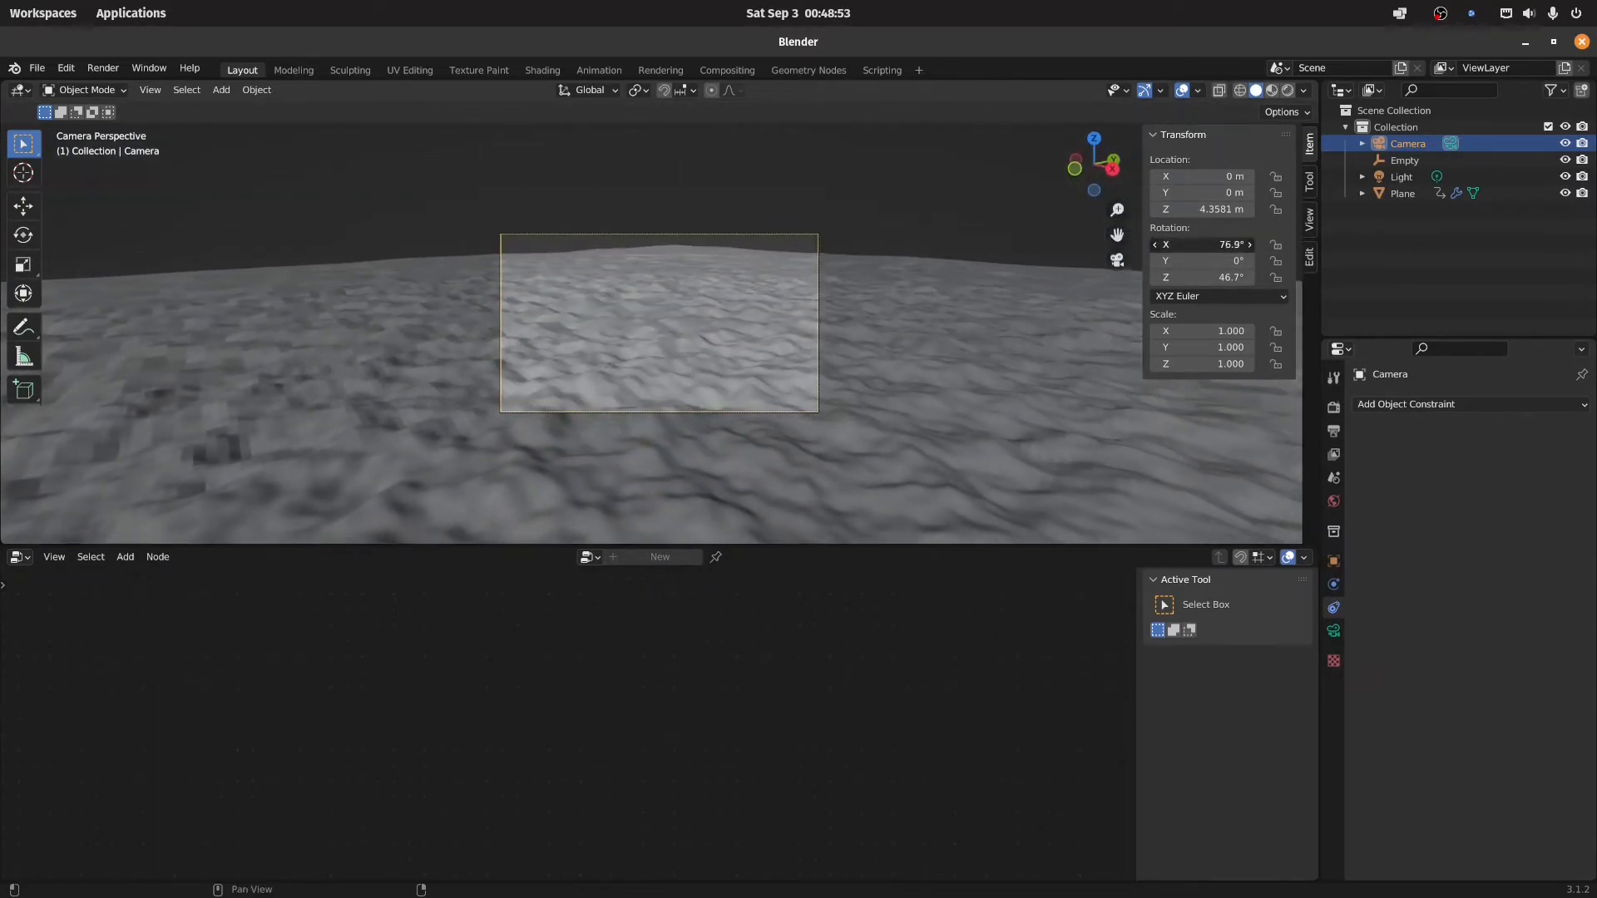
- Move the camera down on Z until its view skims just above the terrain hills
{"action": "key", "text": "g"}
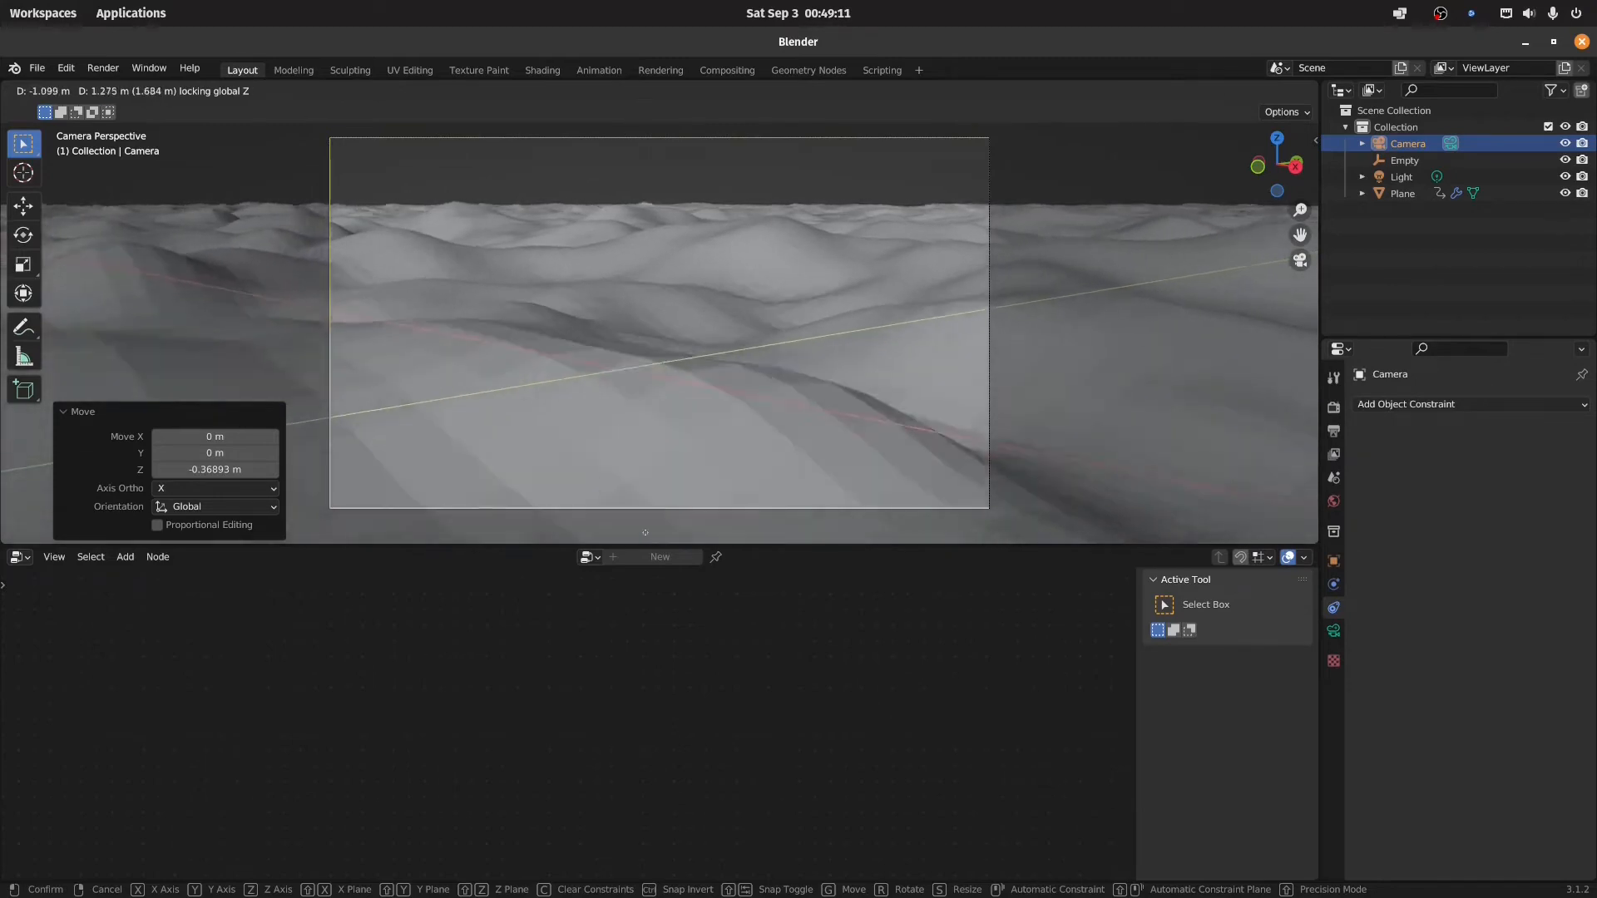
{"action": "mouse_move", "coordinate": [720, 341]}
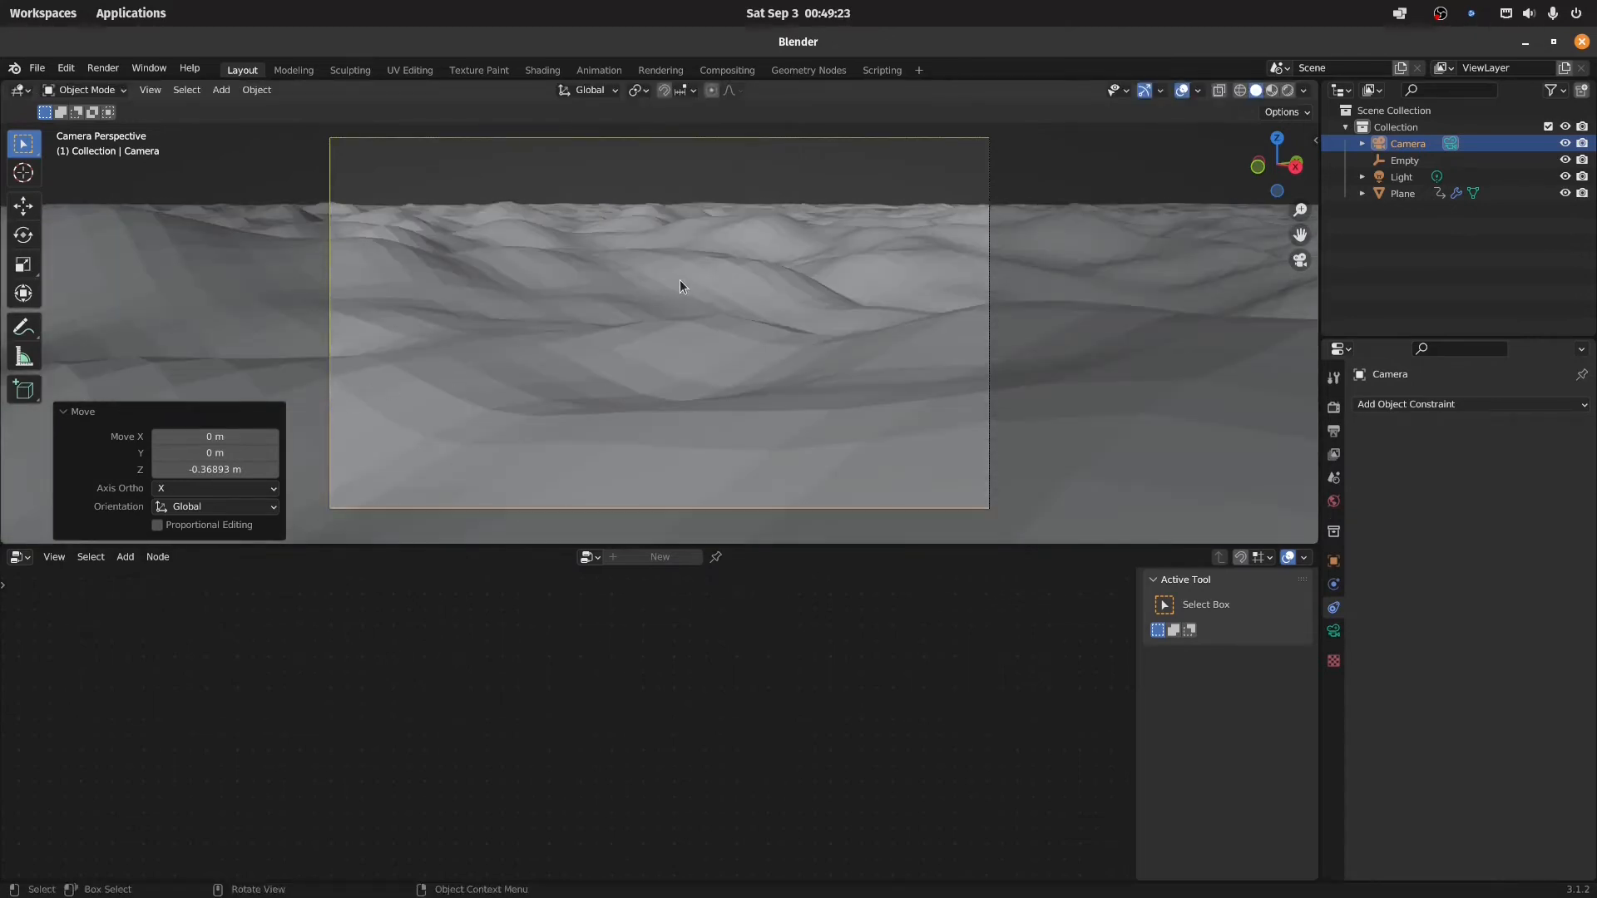
{"action": "key", "text": "g"}
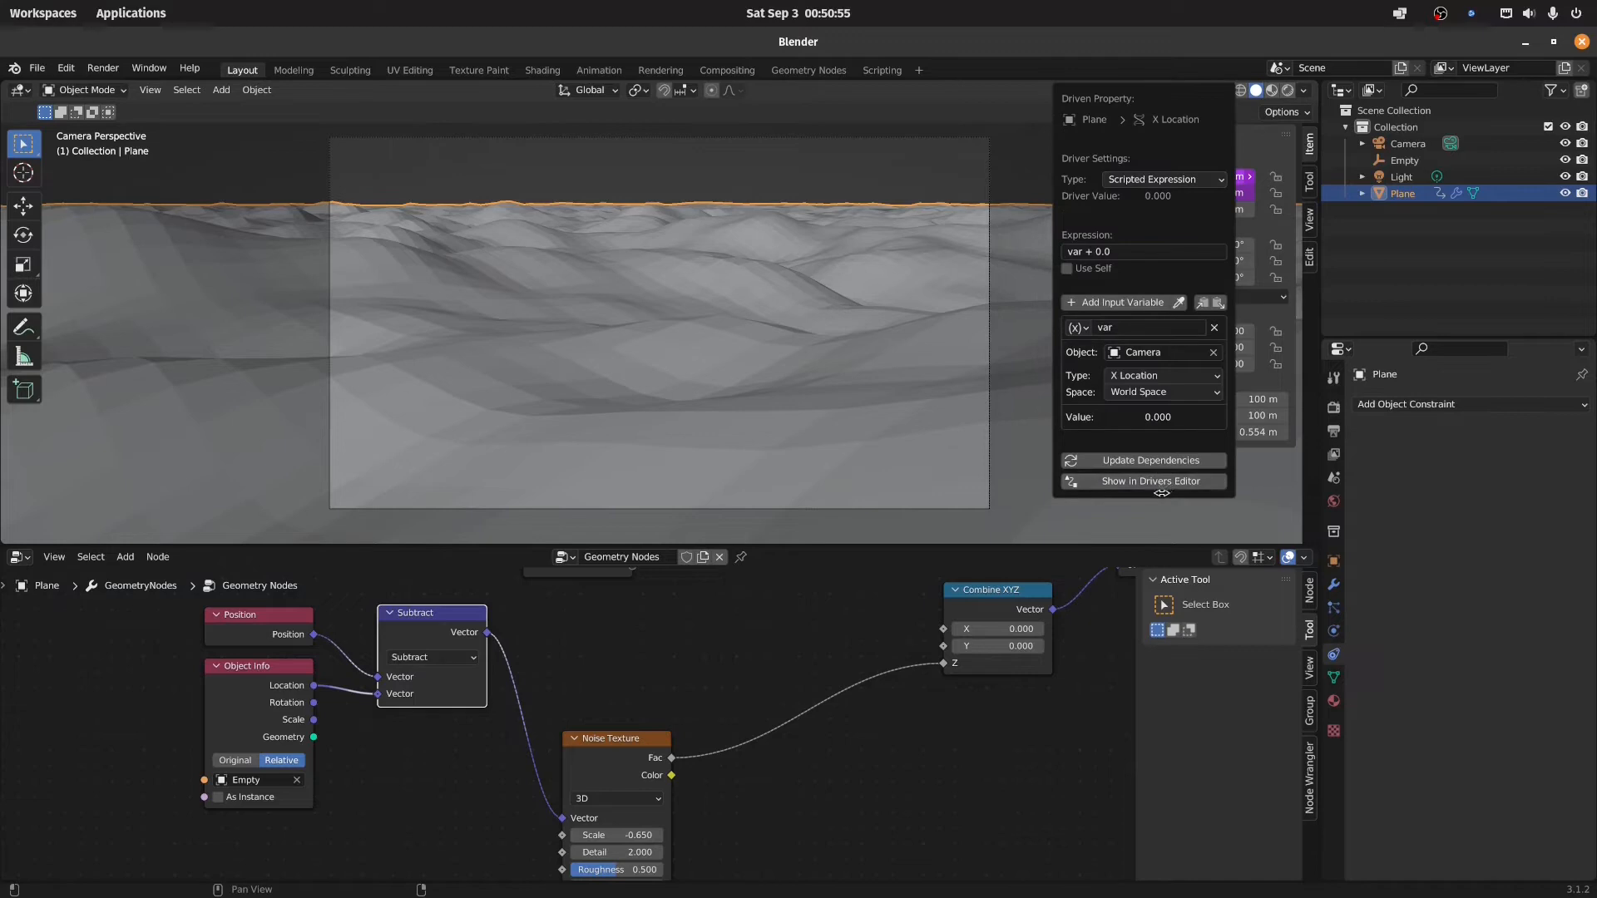
- Add a Stepped Interpolation modifier with a set step size to the X and Y Location drivers
{"action": "left_click", "coordinate": [1149, 481]}
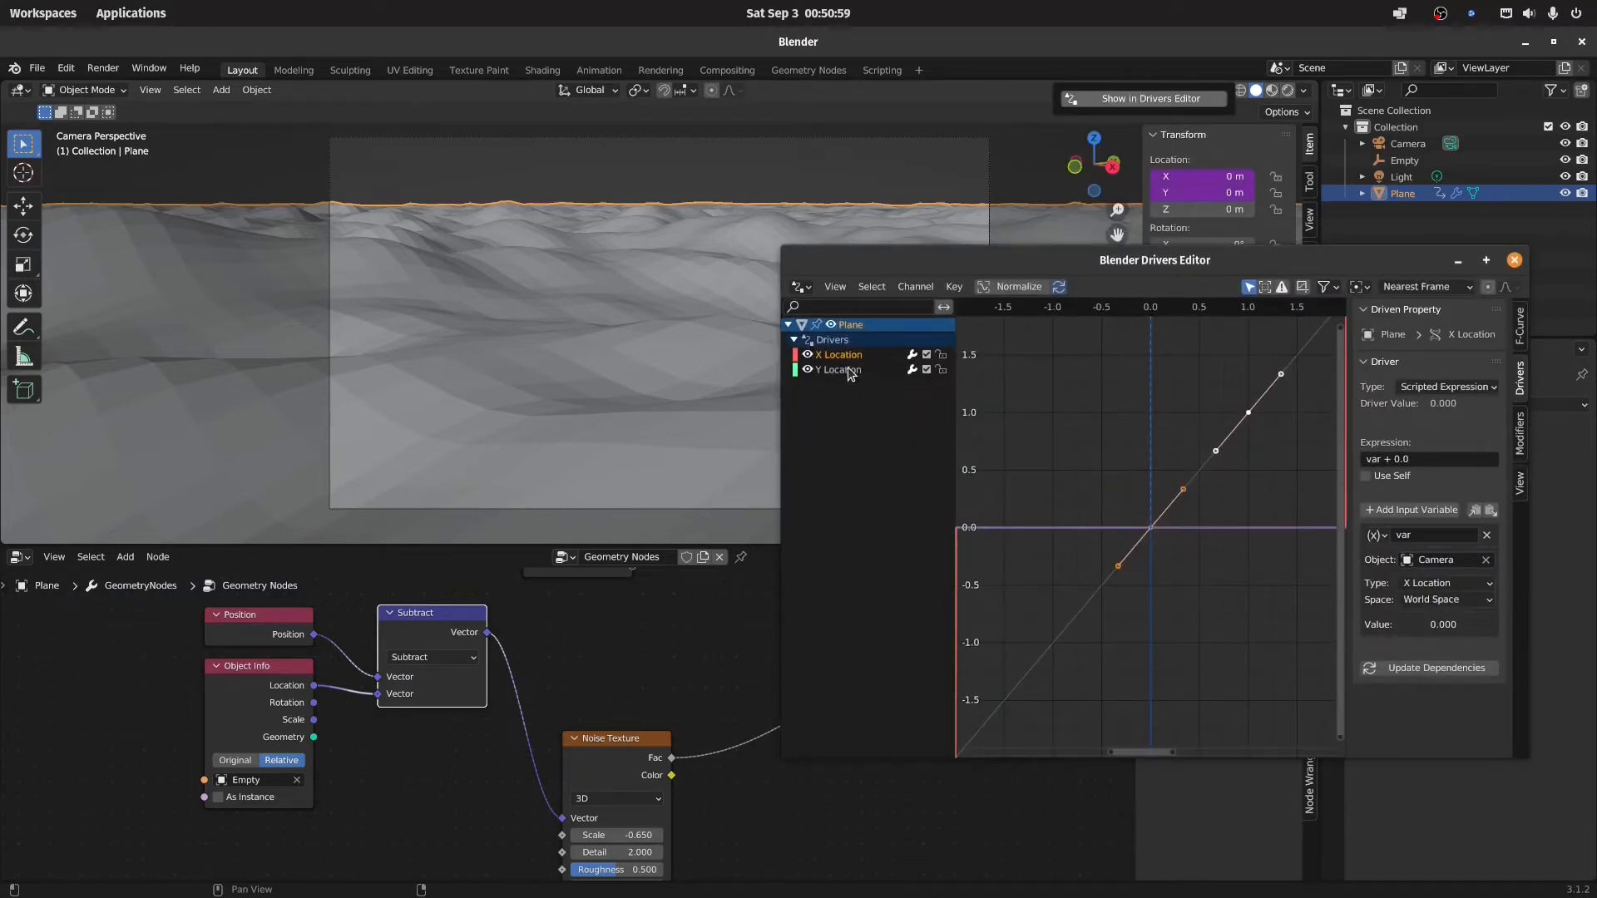
{"action": "left_click", "coordinate": [837, 369]}
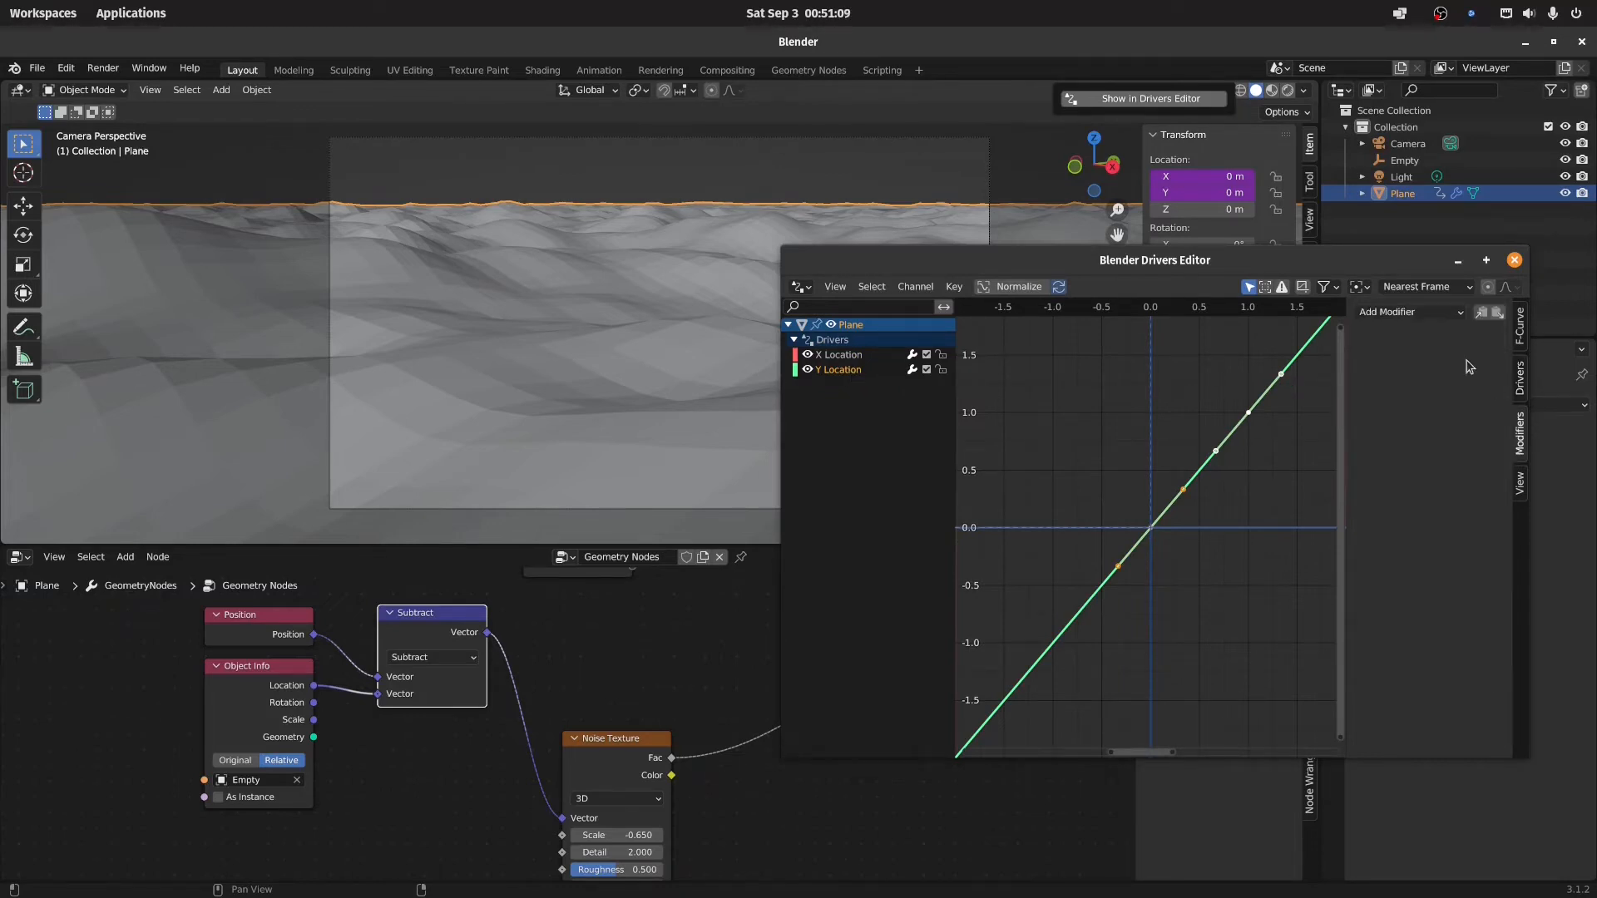
{"action": "left_click", "coordinate": [1405, 311]}
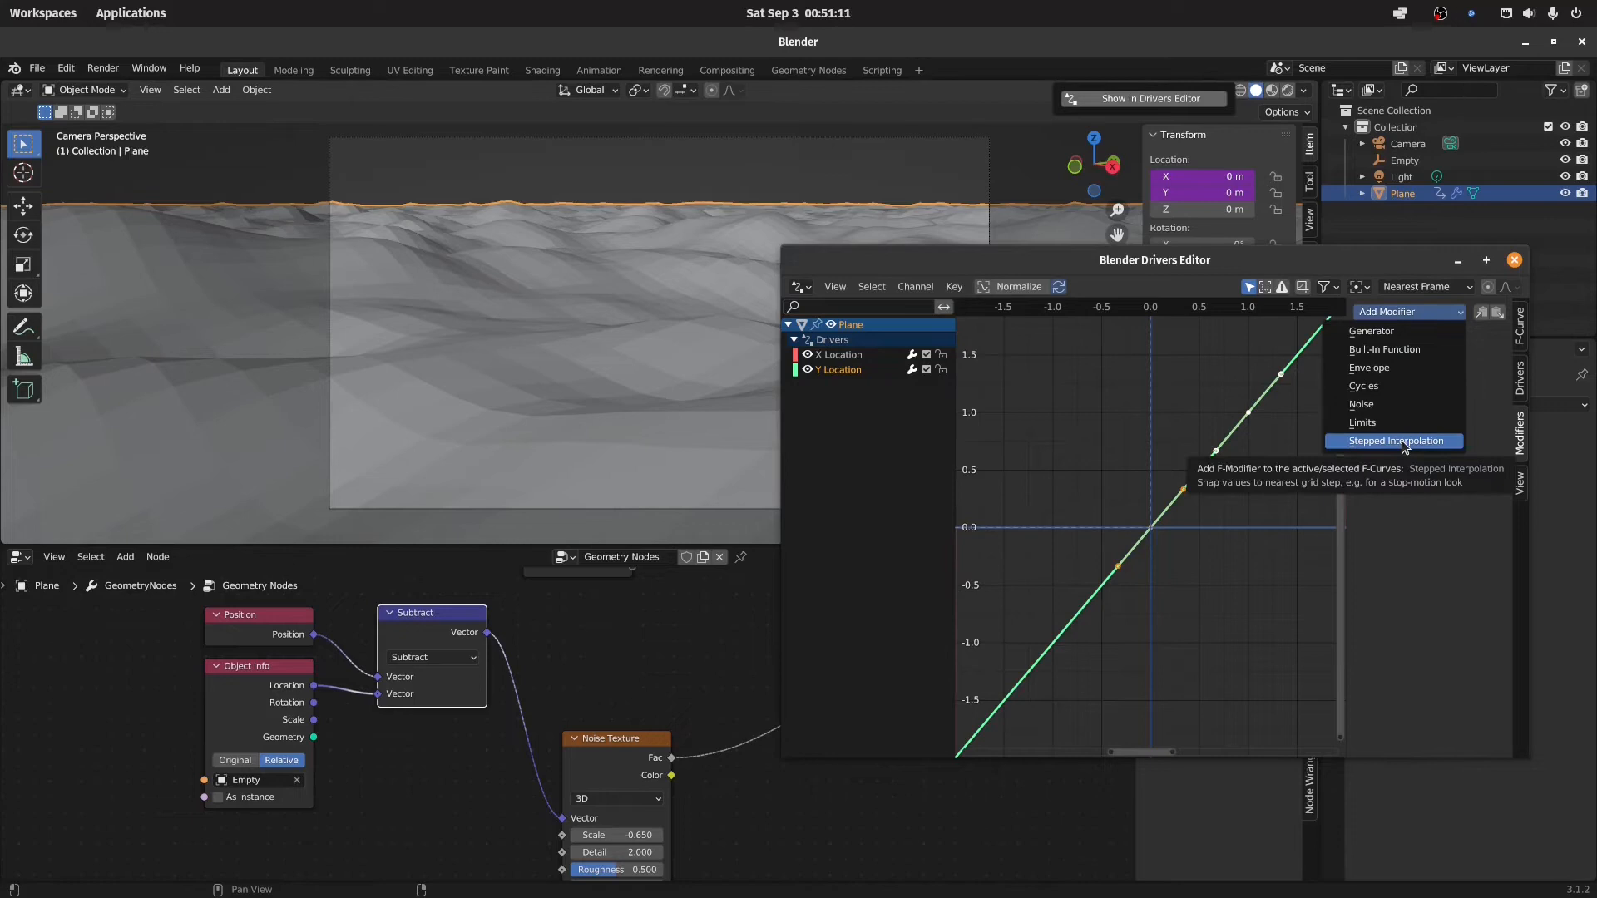
{"action": "left_click", "coordinate": [1399, 439]}
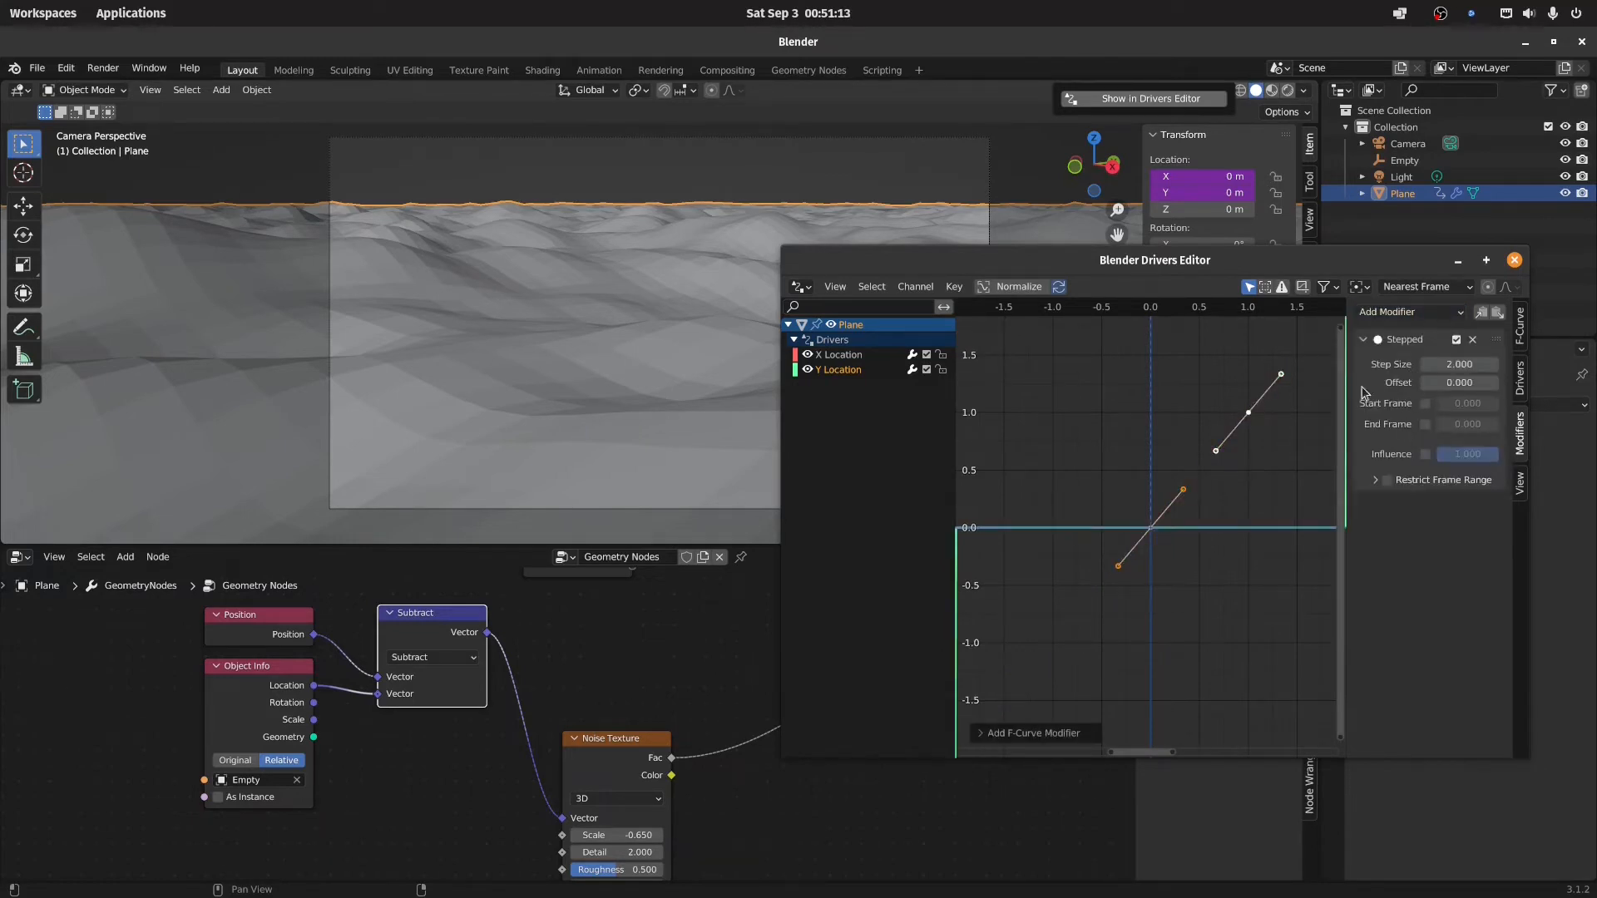
{"action": "left_click", "coordinate": [1456, 339]}
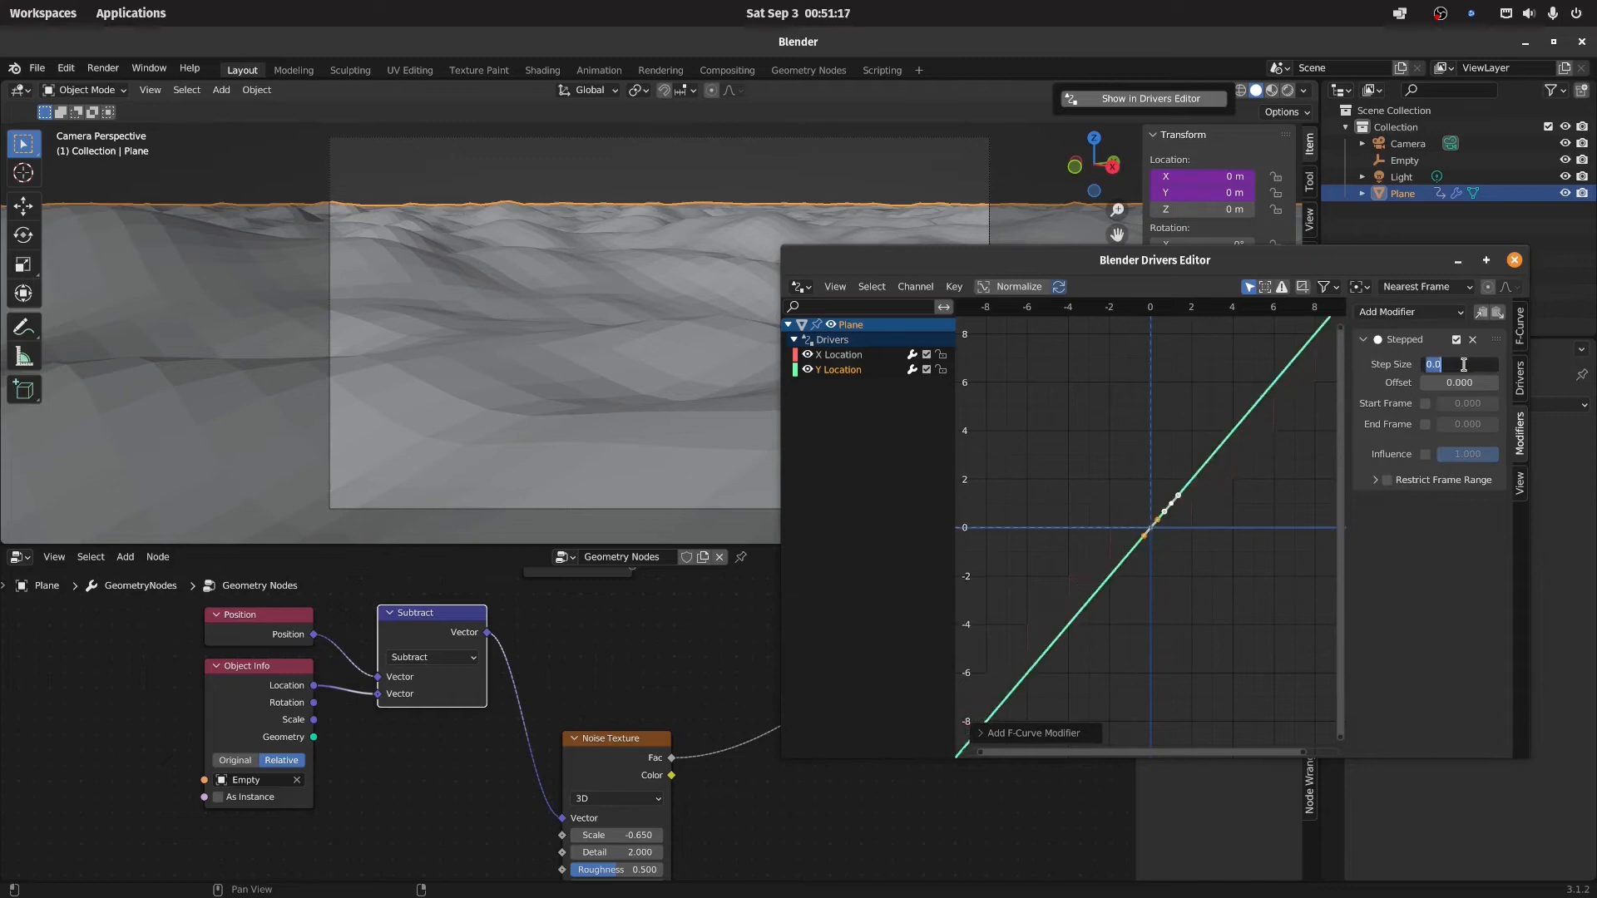
{"action": "left_click", "coordinate": [1514, 260]}
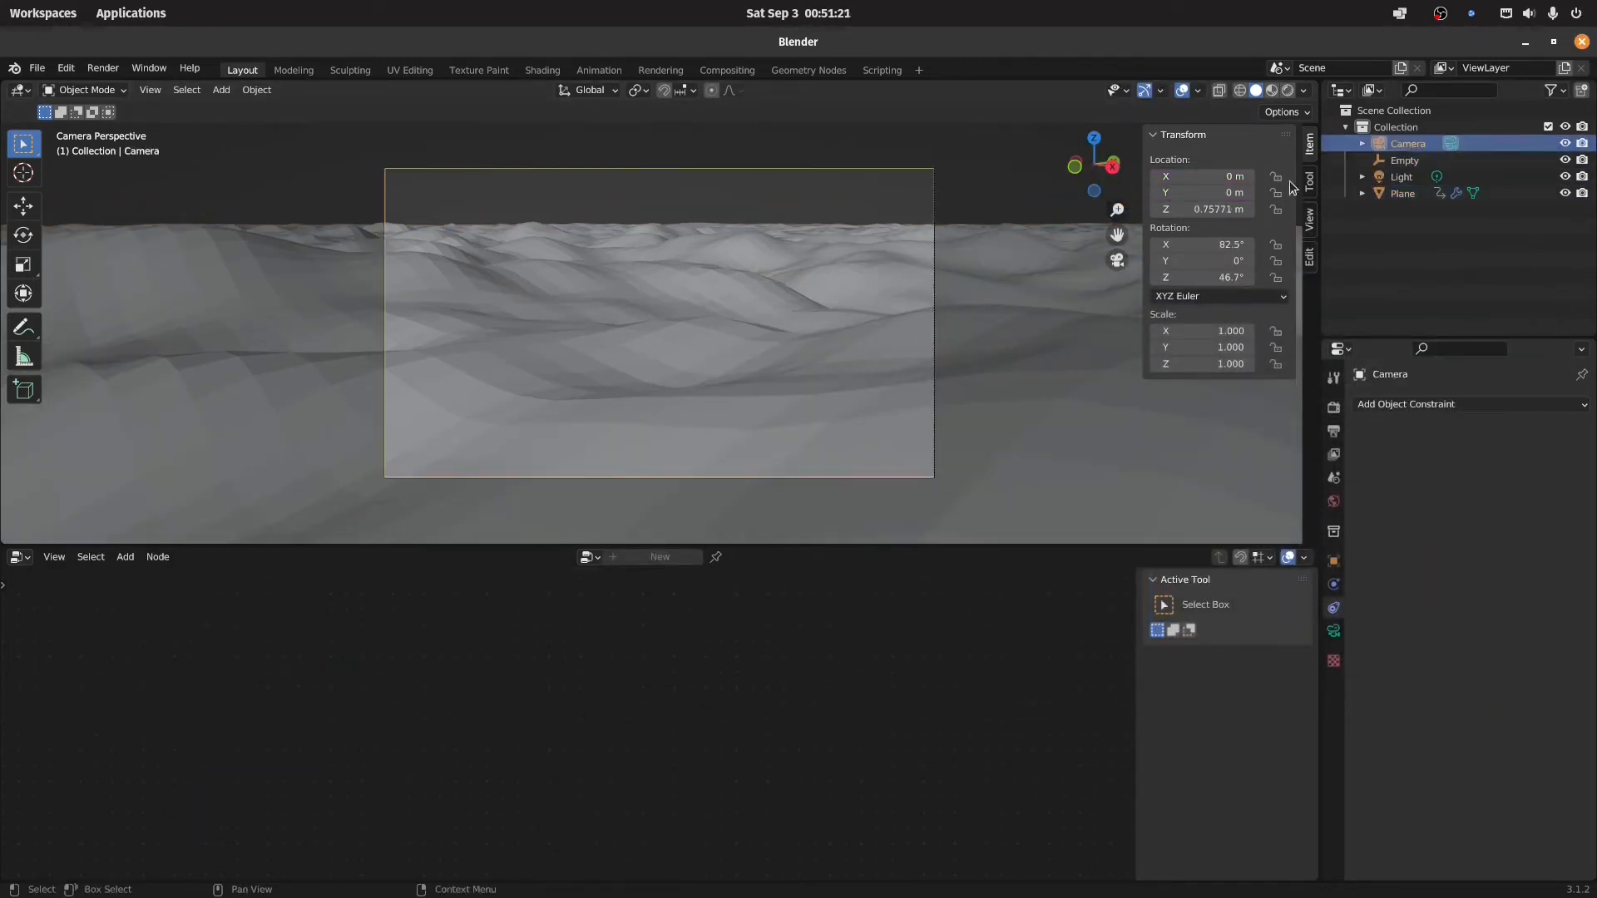
- Slide the camera across the ground plane to around −16 m X, 14 m Y with terrain beneath
{"action": "key", "text": "g"}
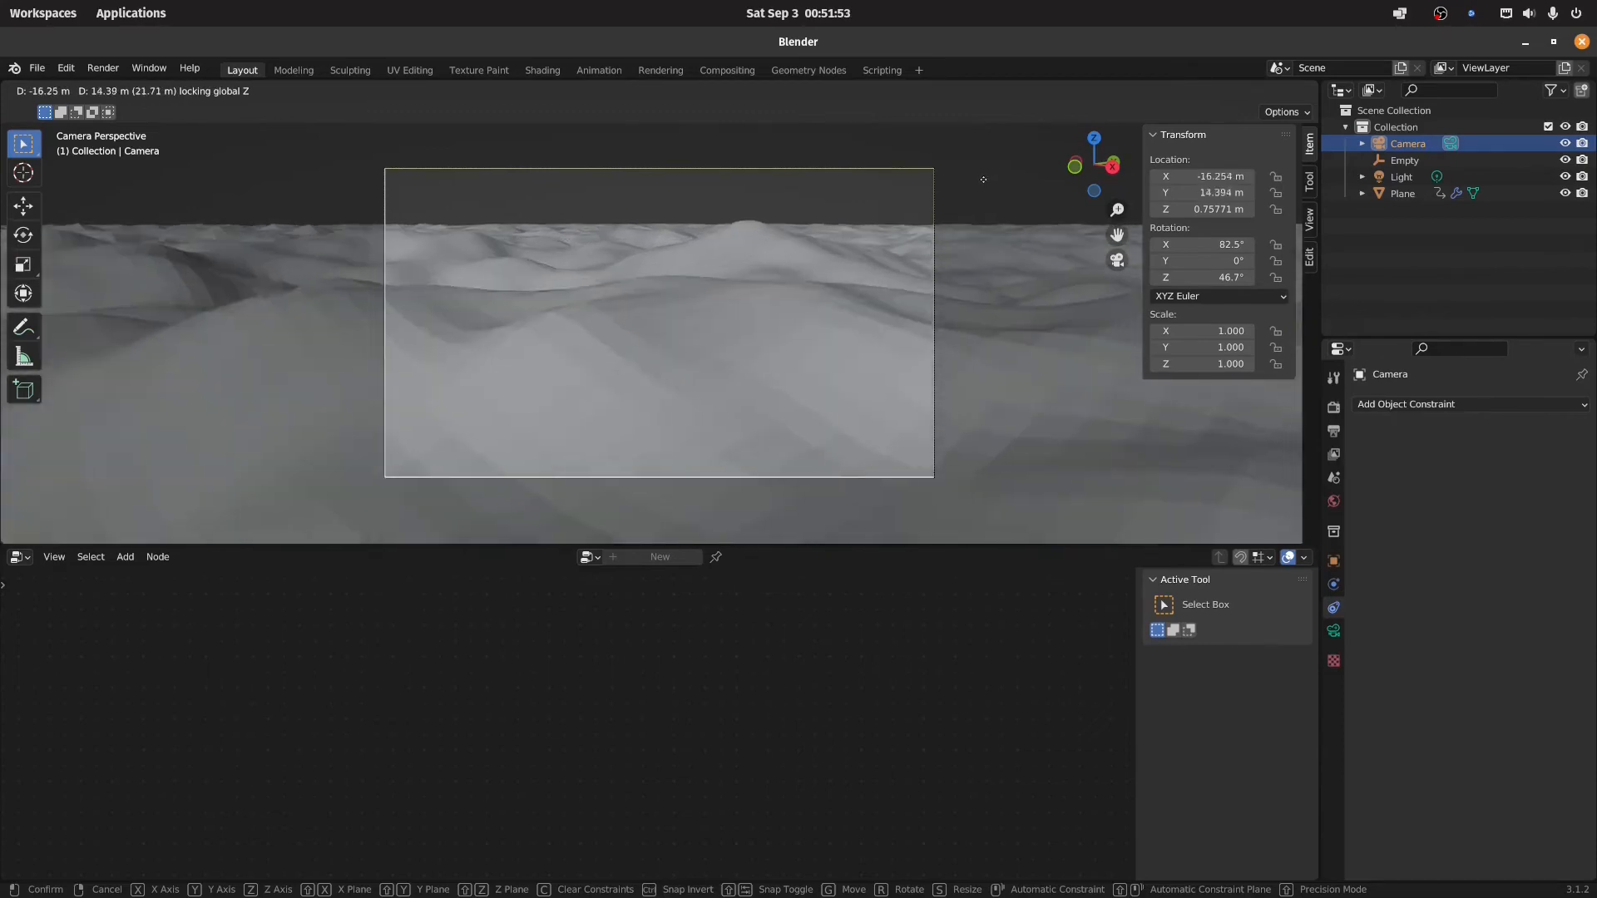
{"action": "mouse_move", "coordinate": [641, 225]}
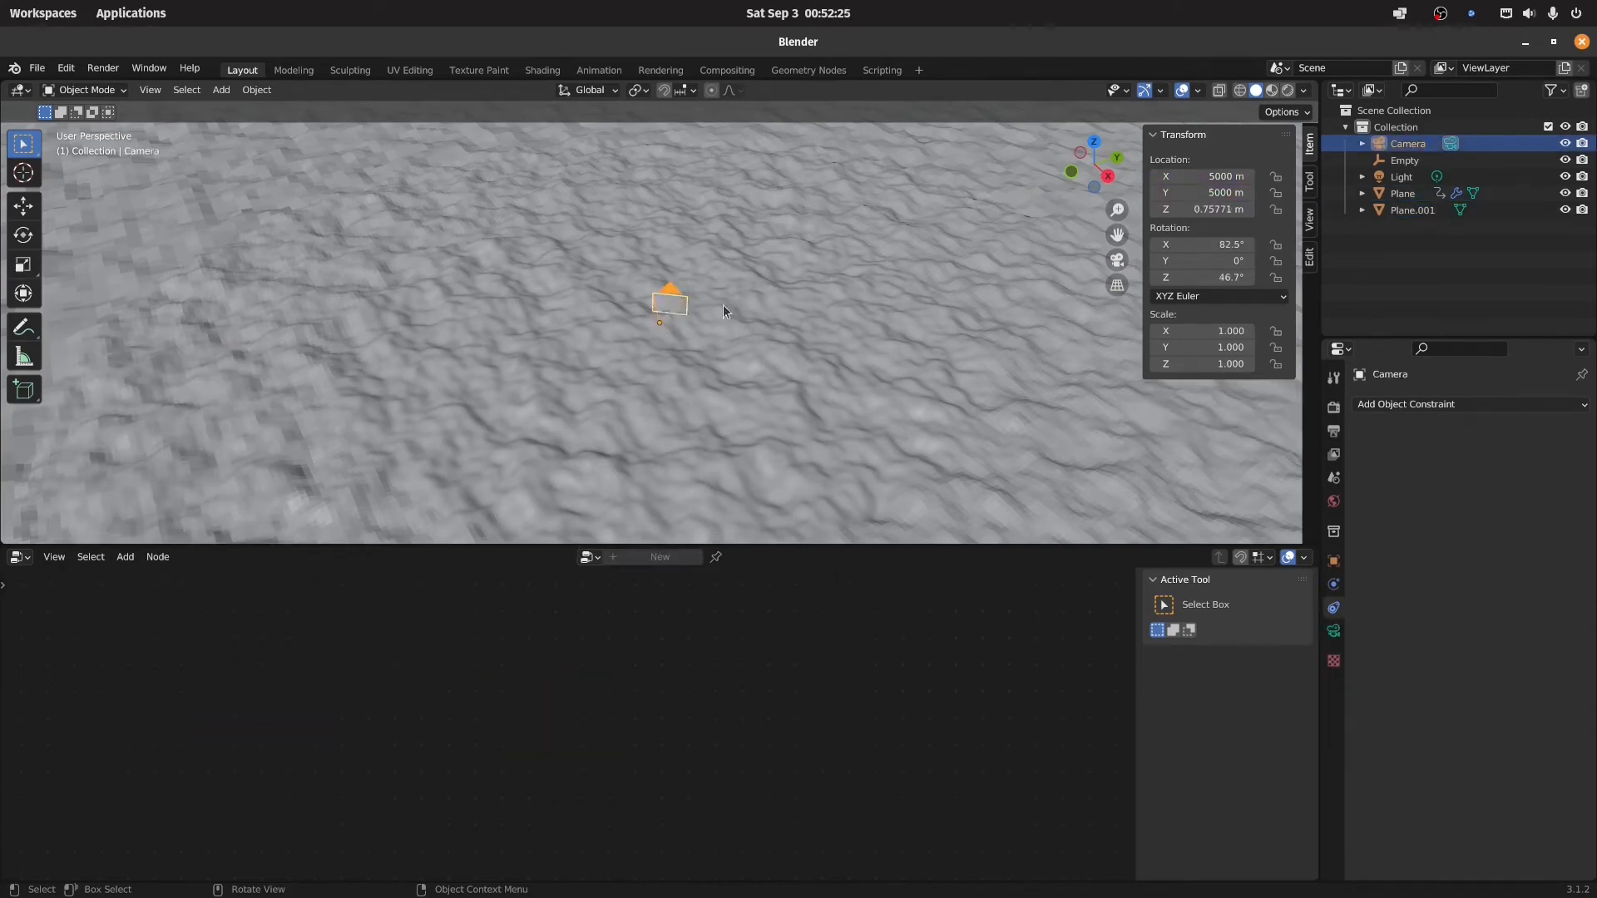
- Reset the camera location to 0 and scale up Plane.001 hovering about 0.41 m above the terrain
{"action": "double_click", "coordinate": [1201, 177]}
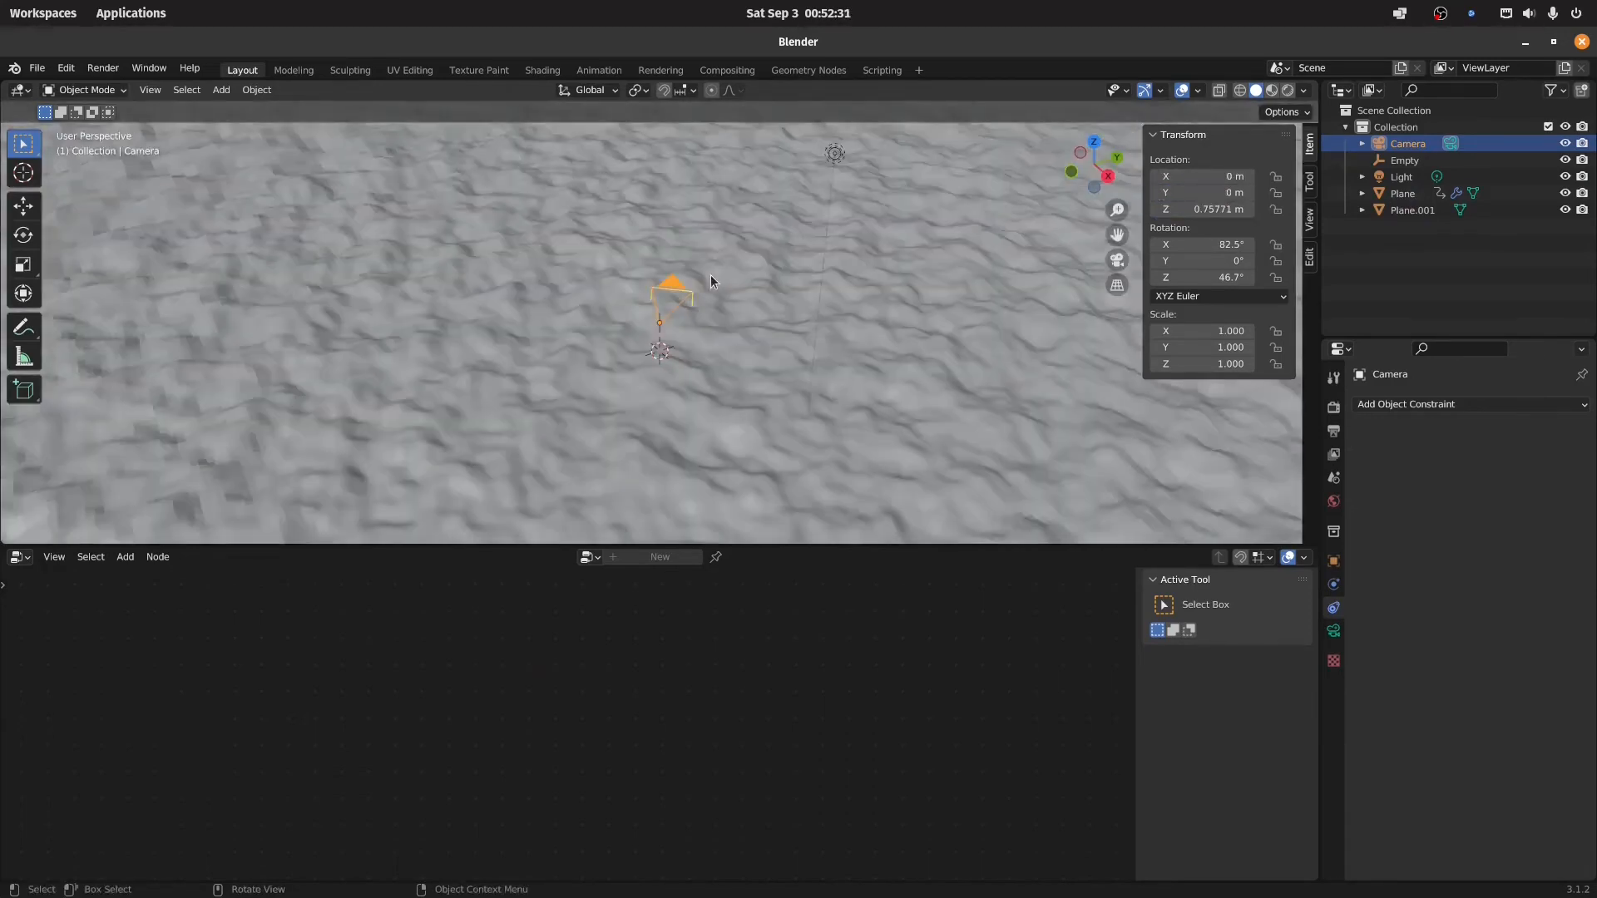
{"action": "left_click", "coordinate": [660, 354]}
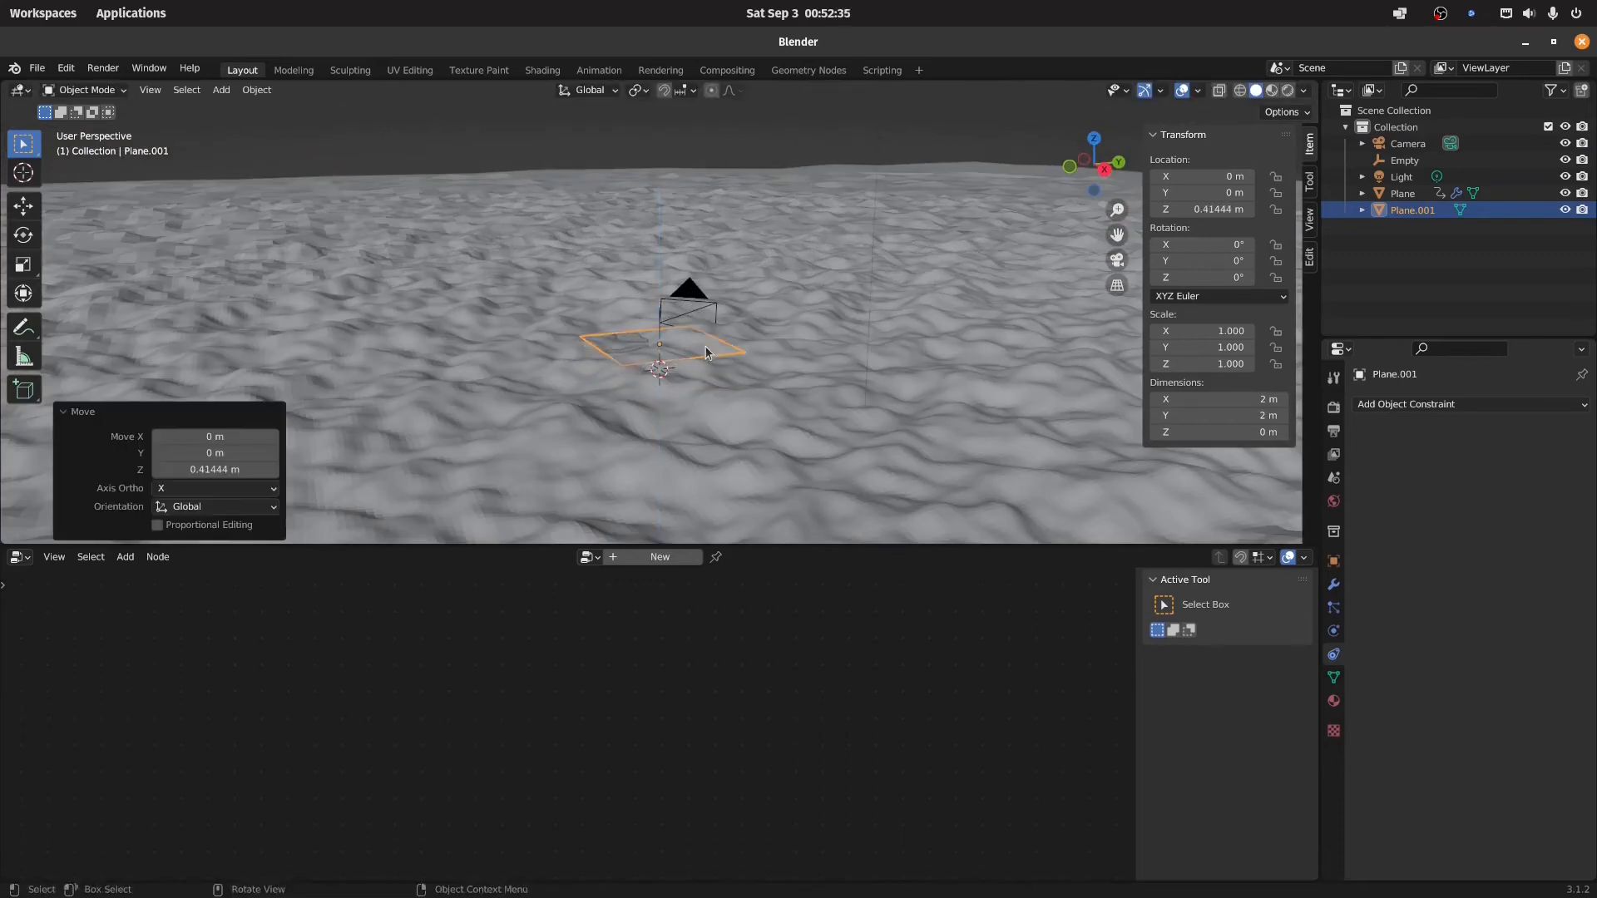
{"action": "left_click_drag", "start_coordinate": [713, 356], "coordinate": [702, 346]}
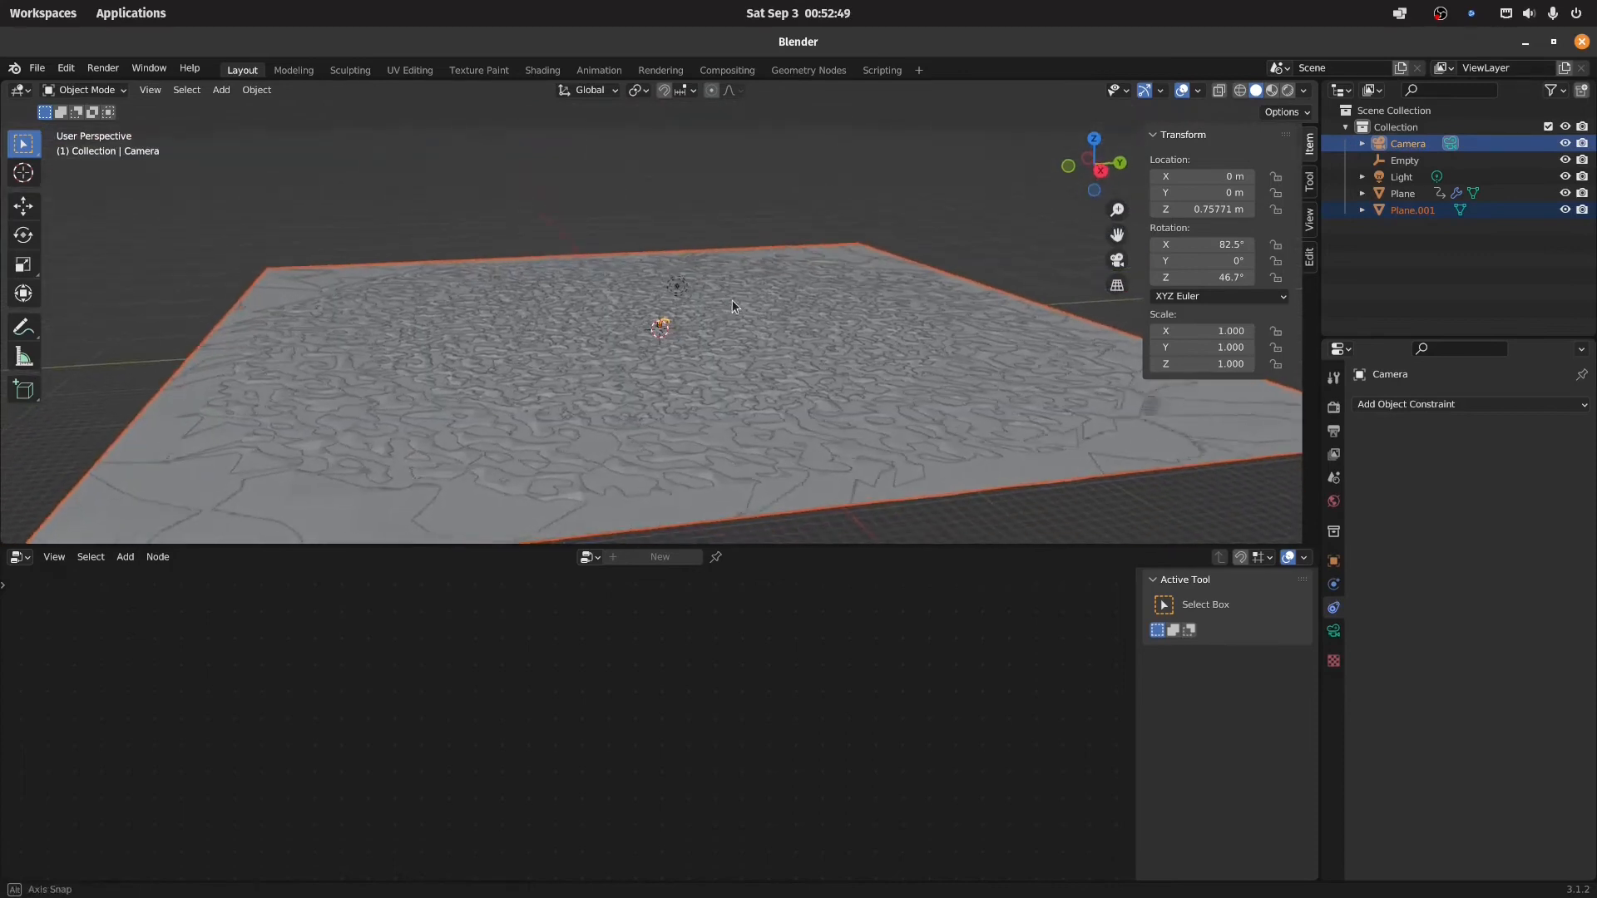
- Parent Plane.001 to the camera with Ctrl+P > Object
{"action": "key", "text": "ctrl+p"}
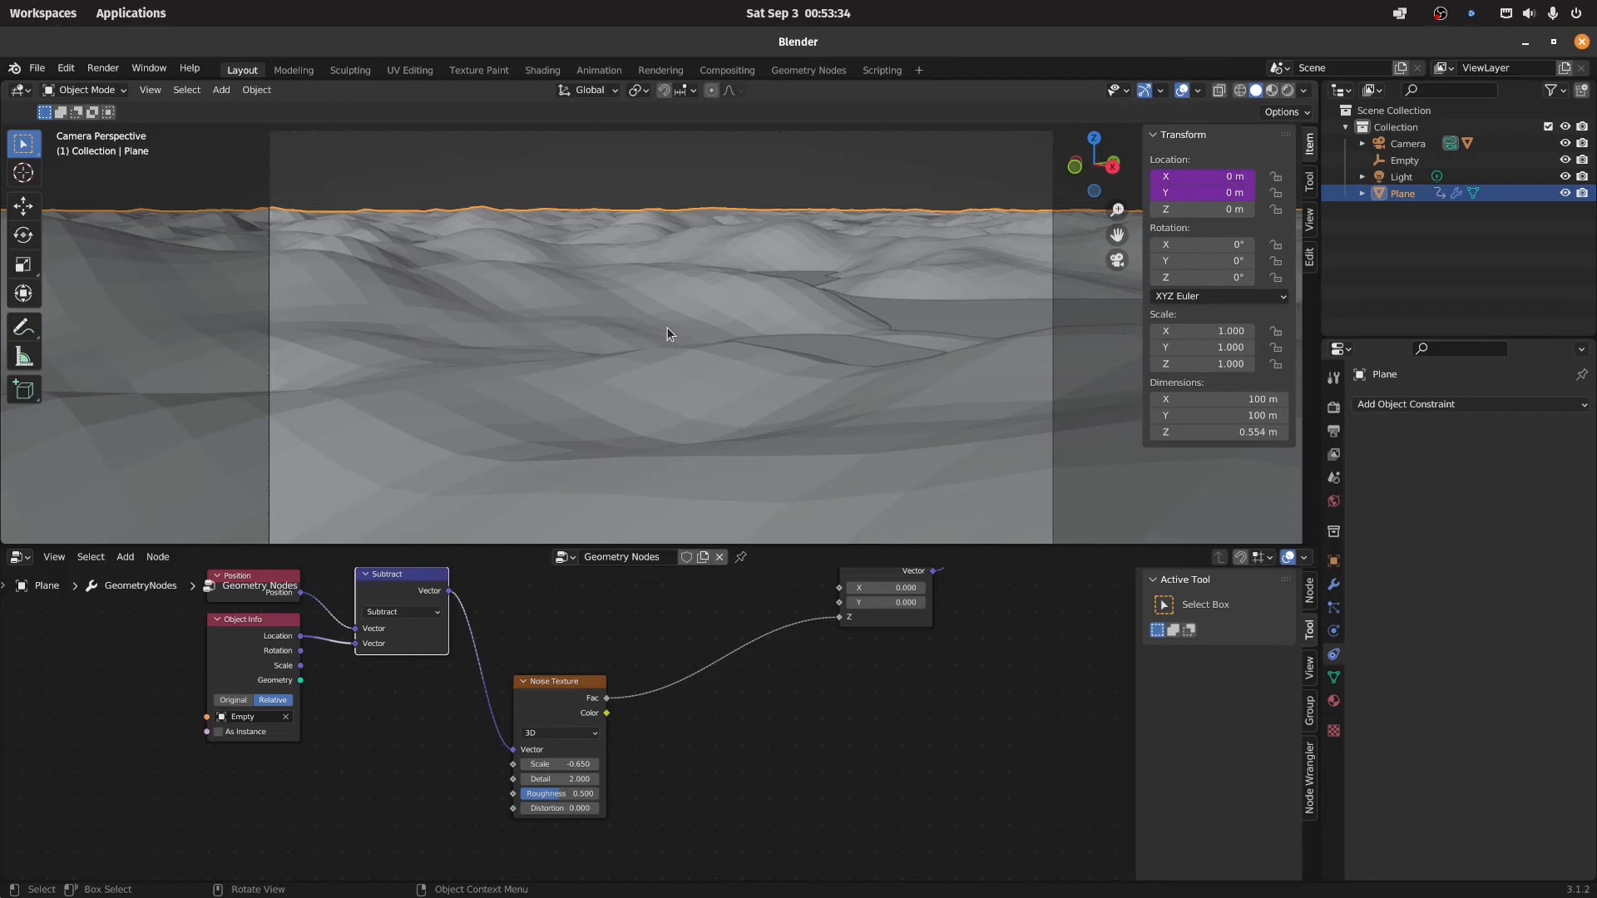
{"action": "mouse_move", "coordinate": [886, 424]}
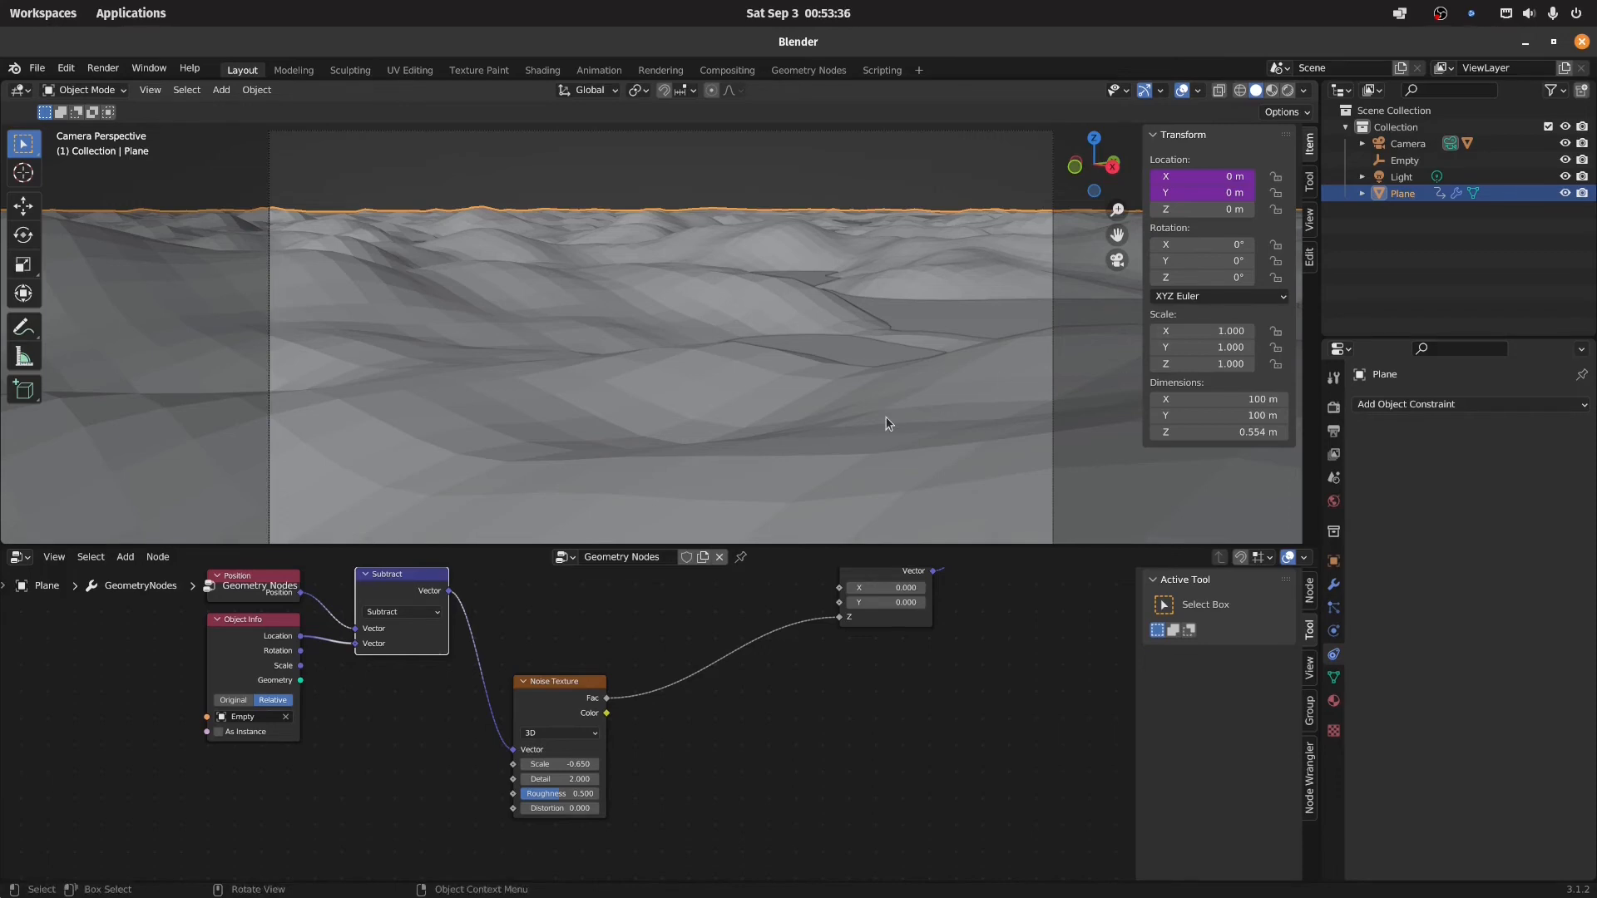
{"action": "mouse_move", "coordinate": [865, 354]}
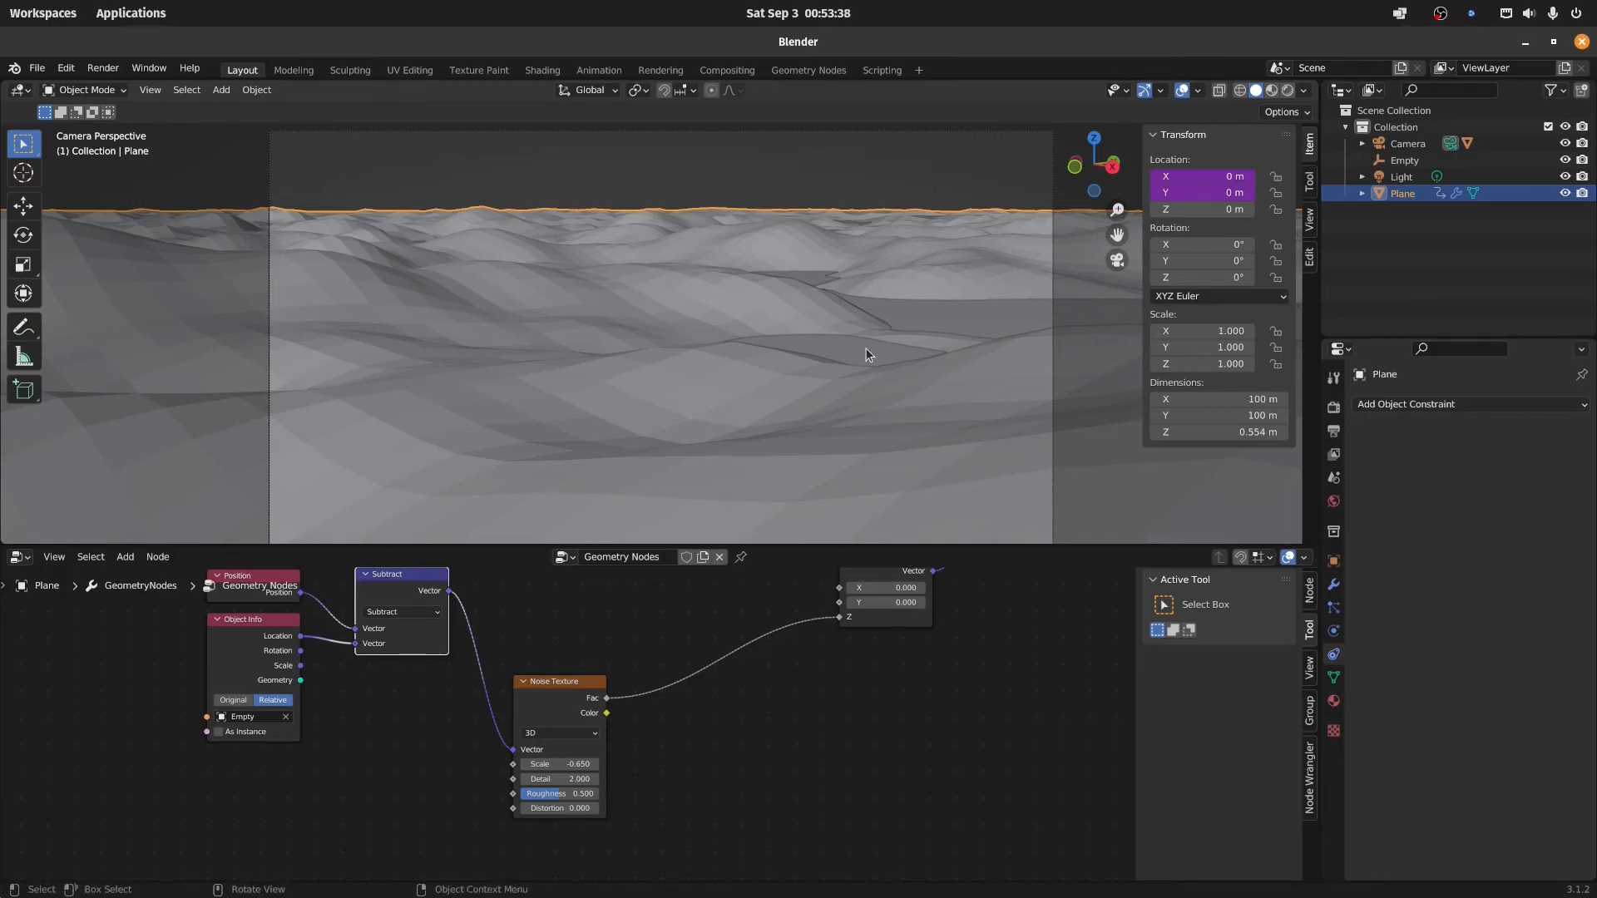